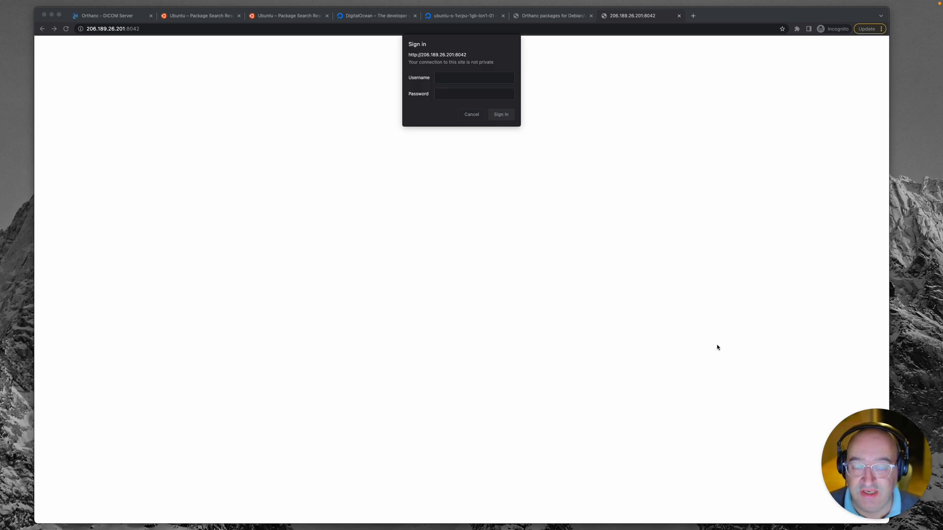
mouse_move(708, 353)
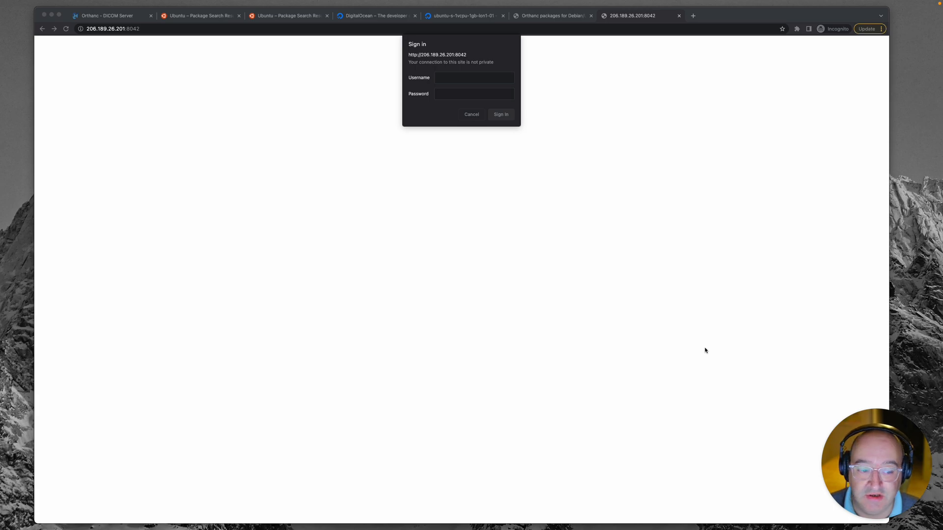
mouse_move(453, 115)
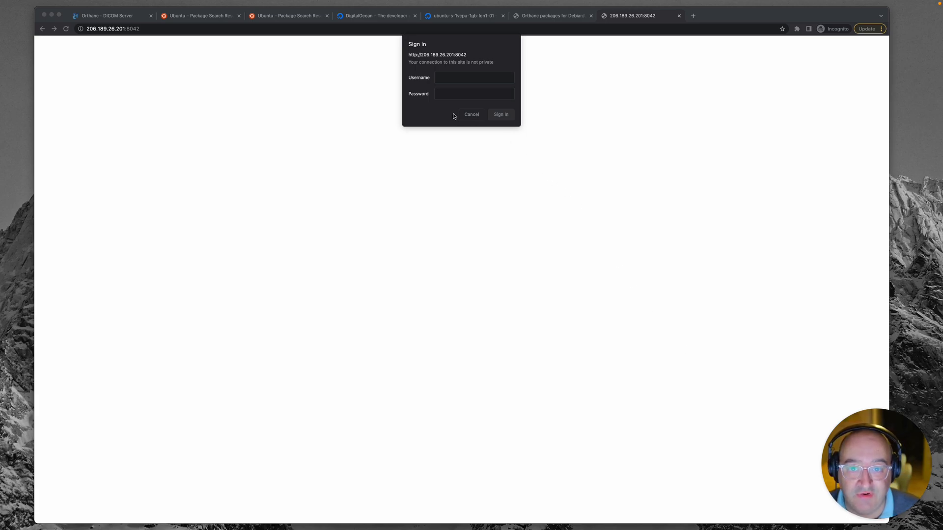
mouse_move(456, 95)
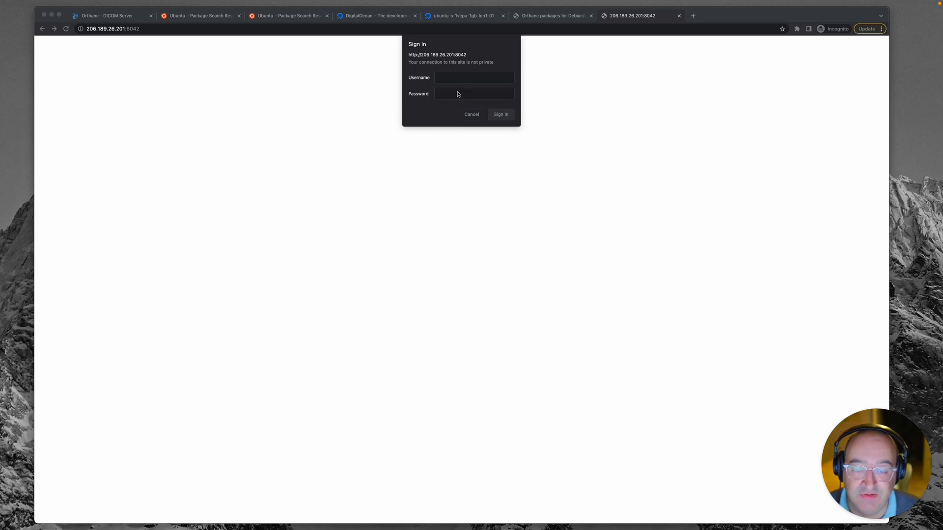
mouse_move(468, 114)
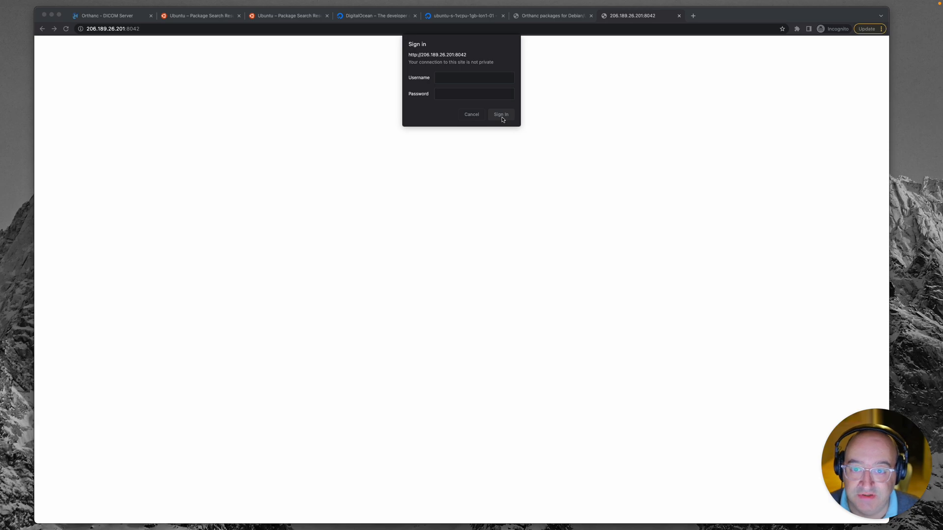
- Try the sign-in prompt without credentials, then change into the /etc/orthanc folder
left_click(474, 77)
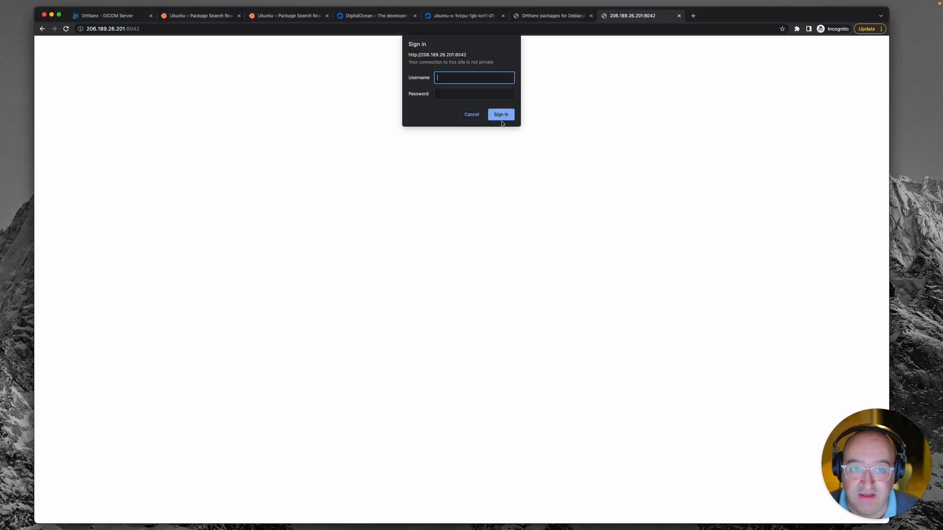
mouse_move(499, 108)
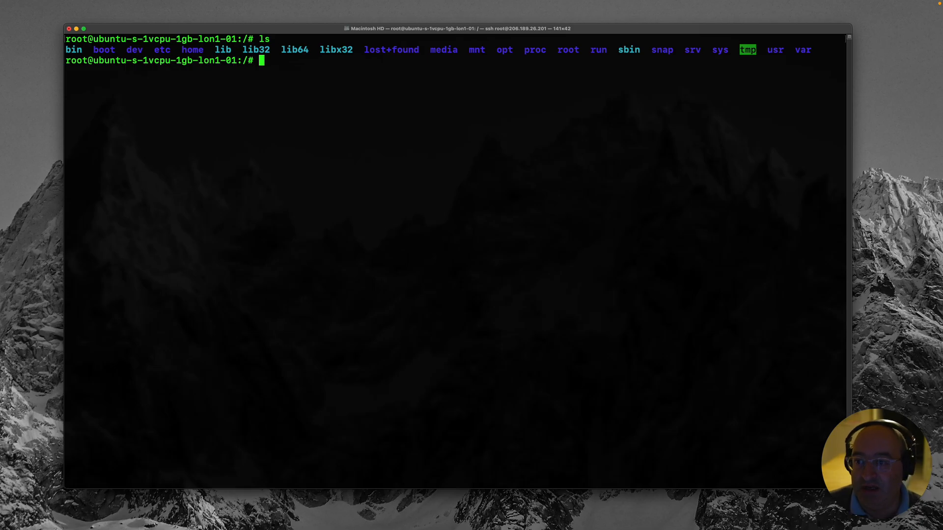
type("cd")
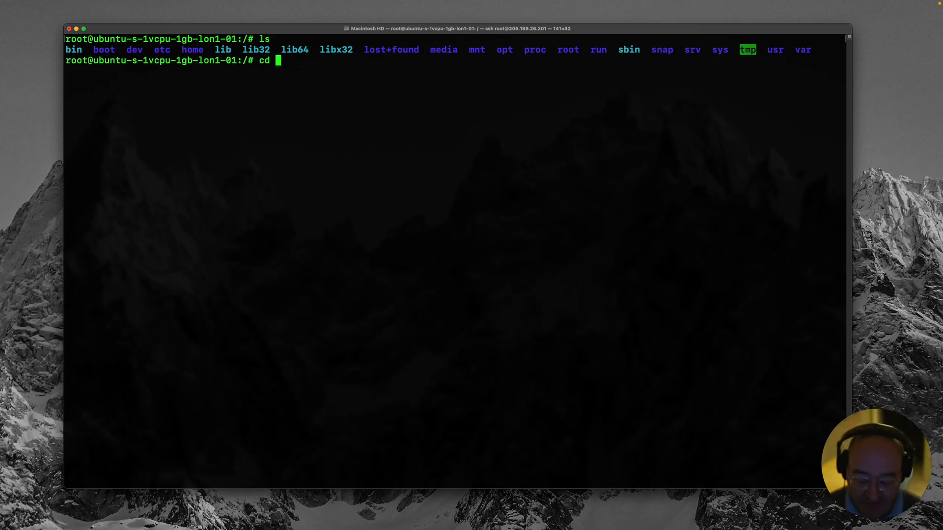
type("/et")
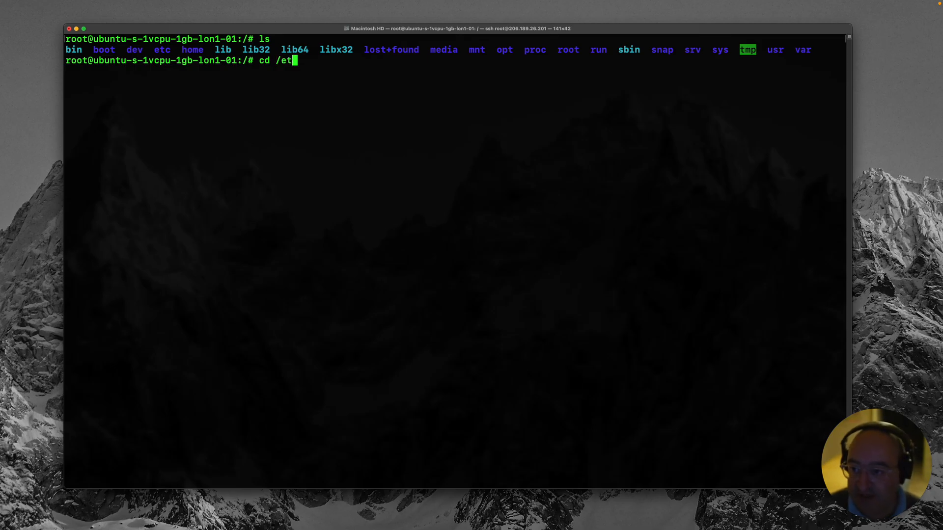
type("c/")
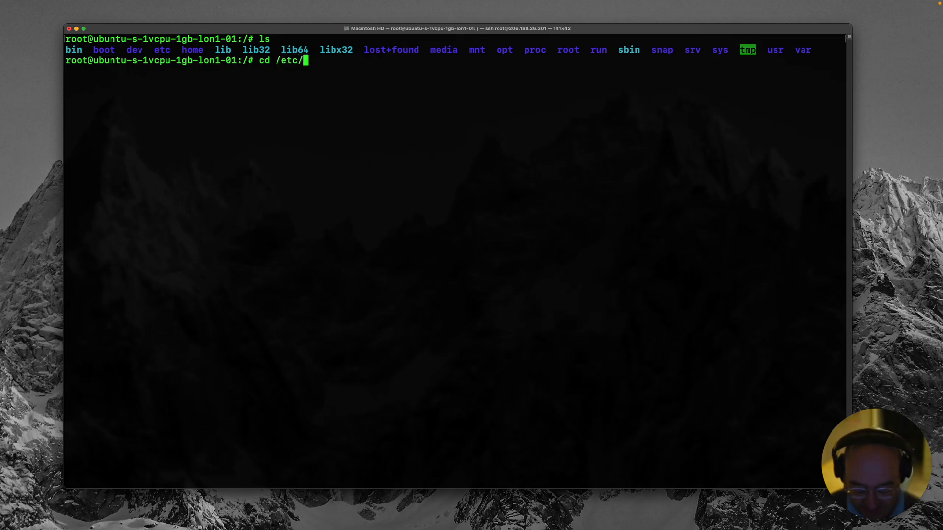
key("Return")
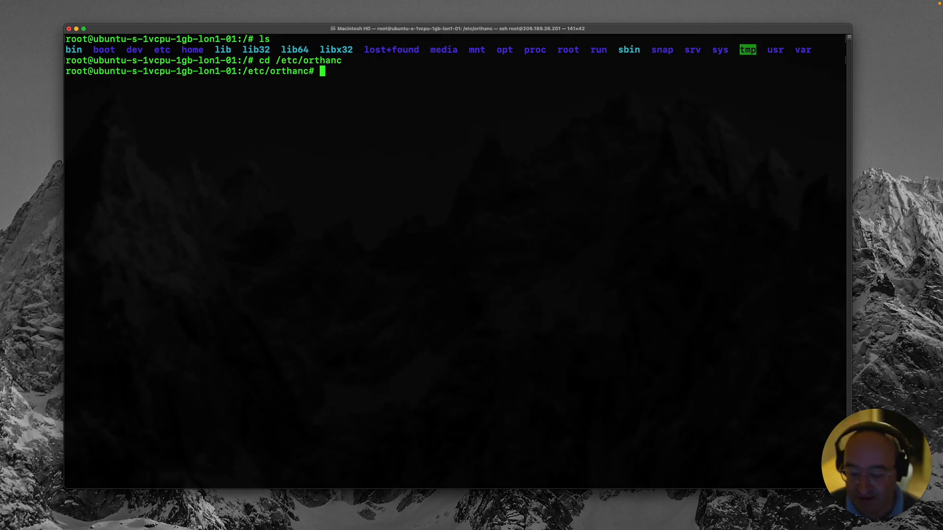
key("Return")
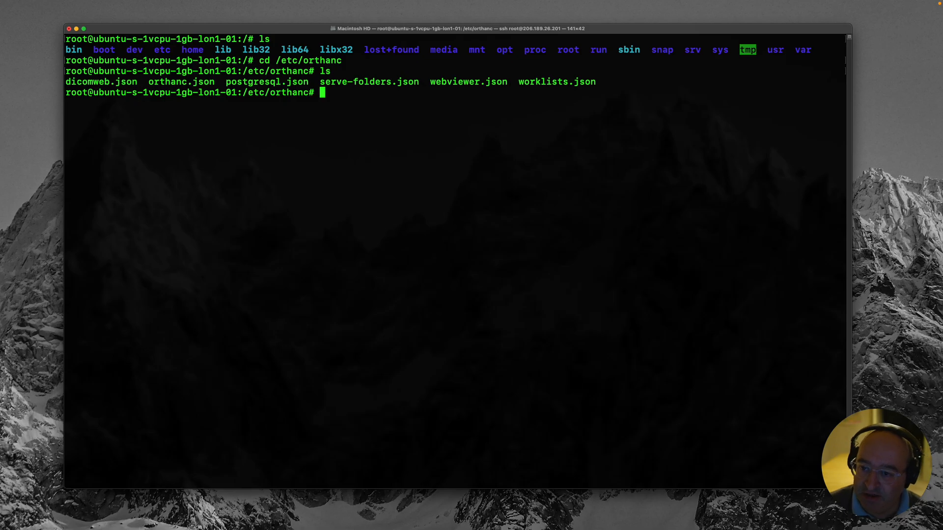
- Enter the command nano orthanc.json to edit the Orthanc configuration
type("nan")
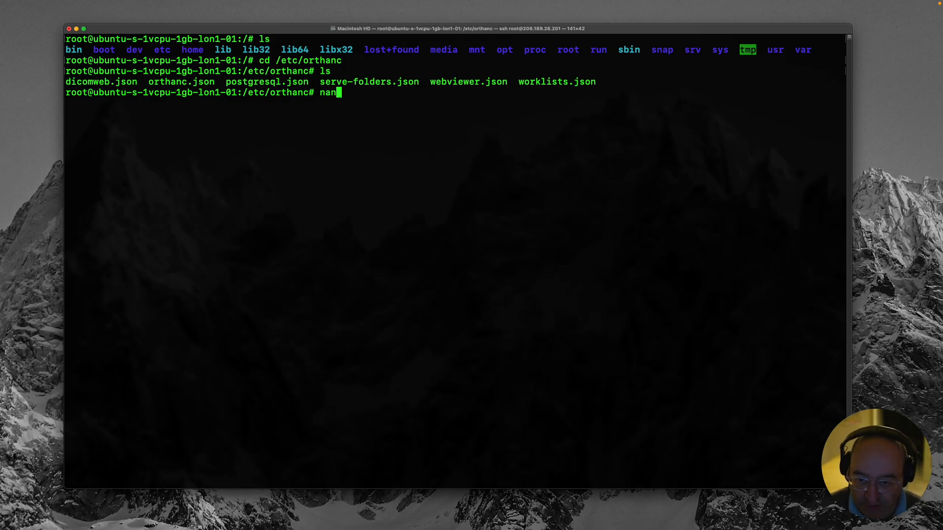
type("o")
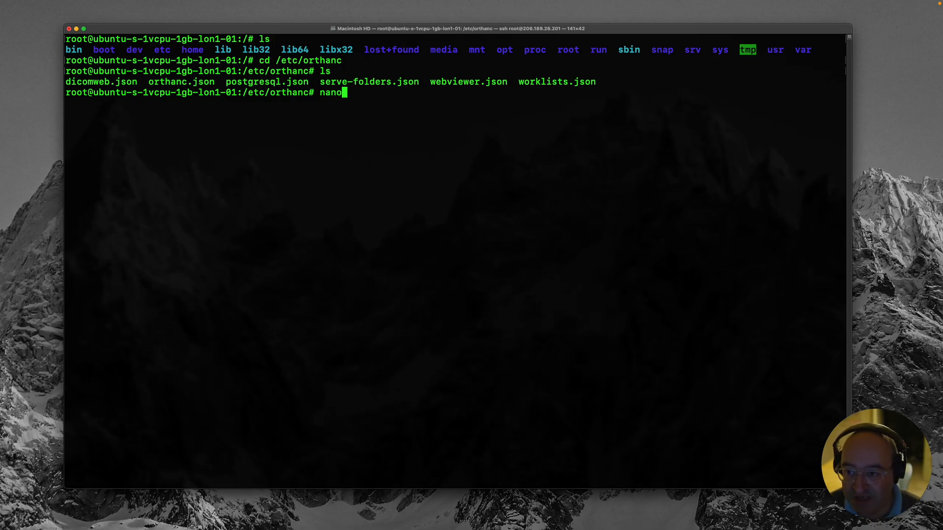
type("orthan")
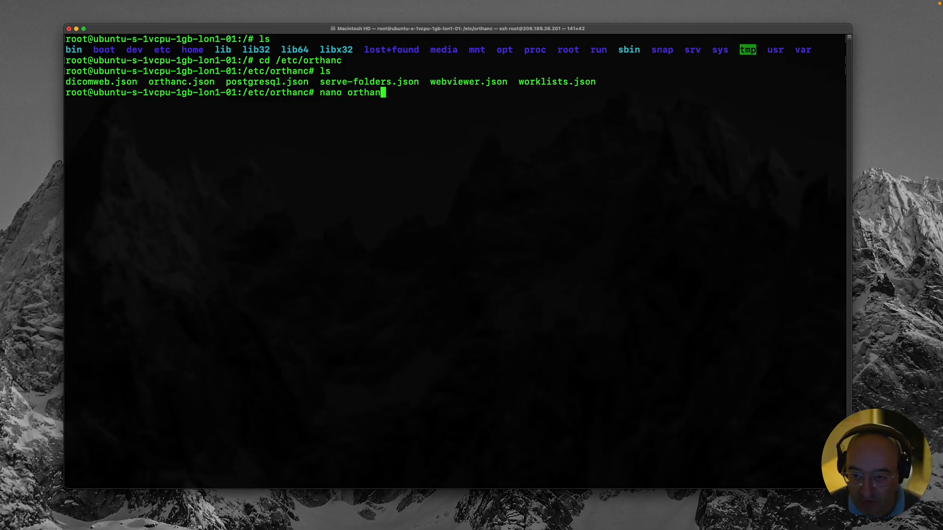
type("c.json")
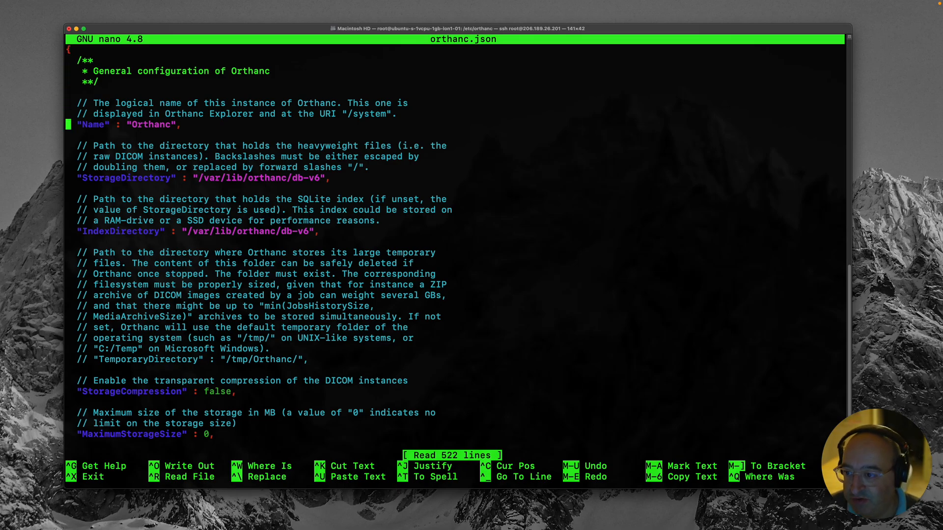
- Scroll through orthanc.json past the HTTP and DICOM settings to the security options
key("Down")
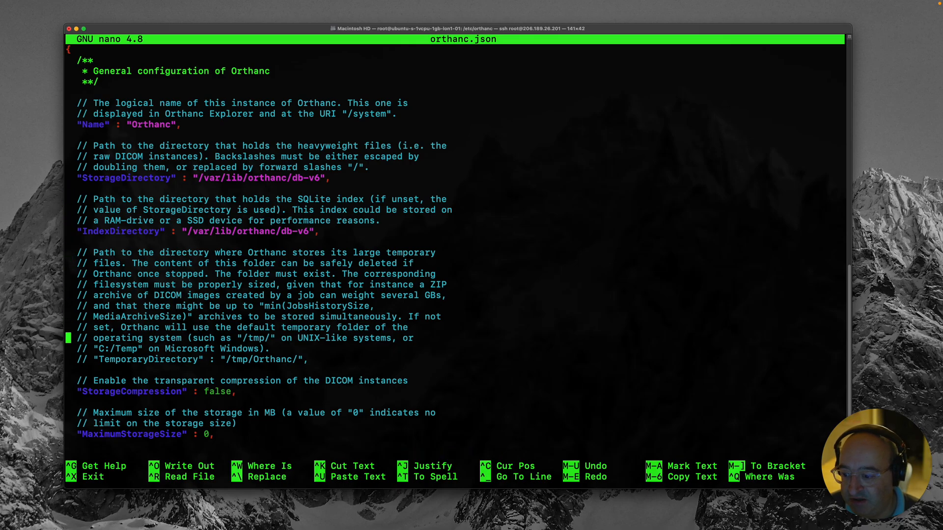
scroll("down", 3)
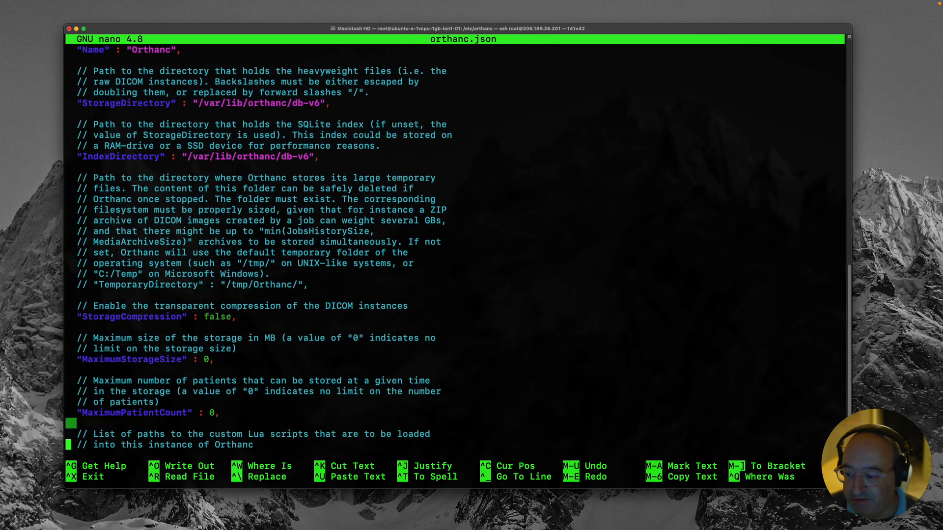
scroll("down", 3)
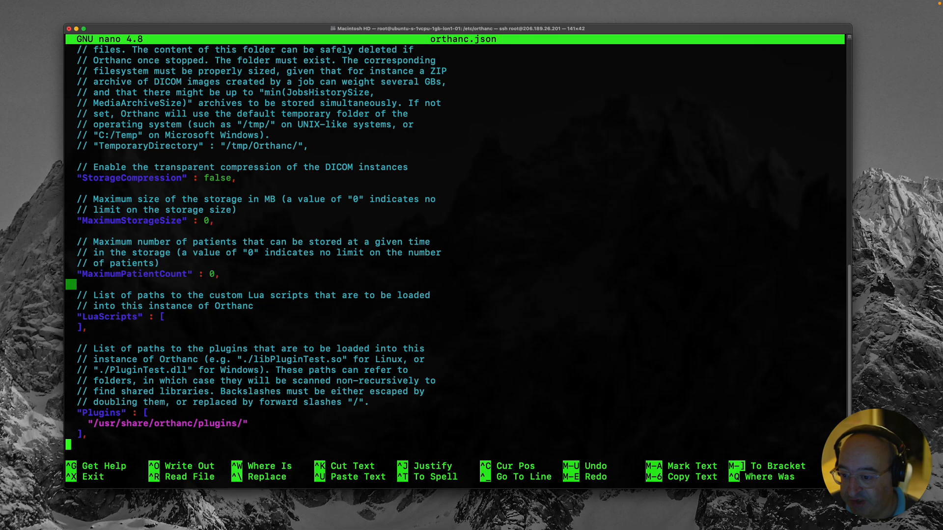
scroll("down", 3)
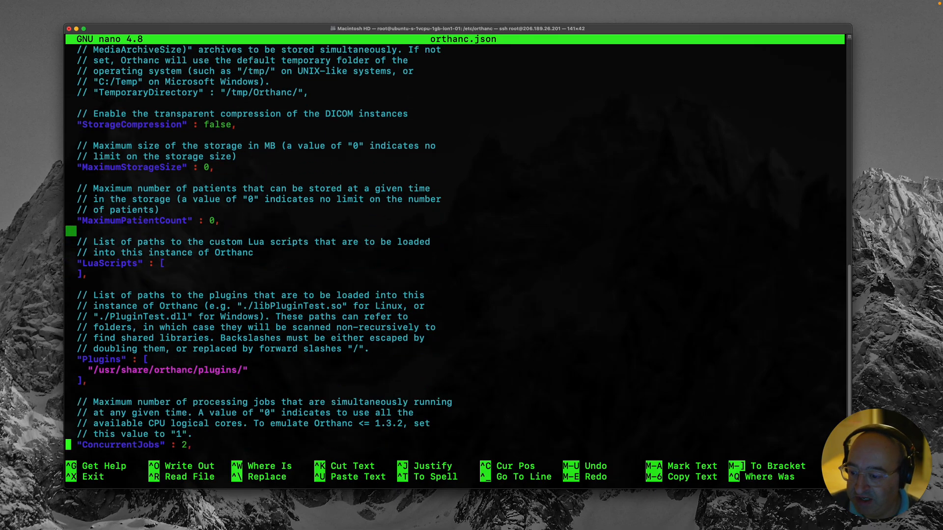
scroll("down", 3)
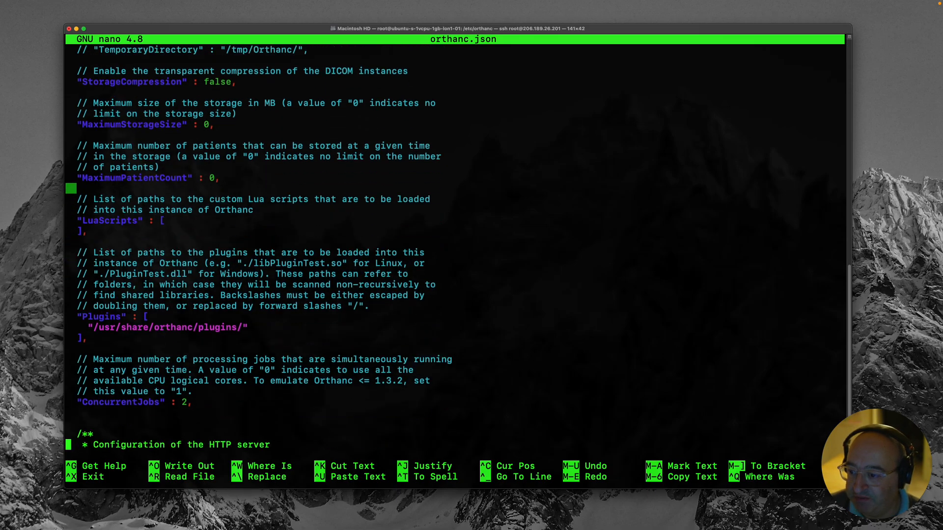
scroll("down", 3)
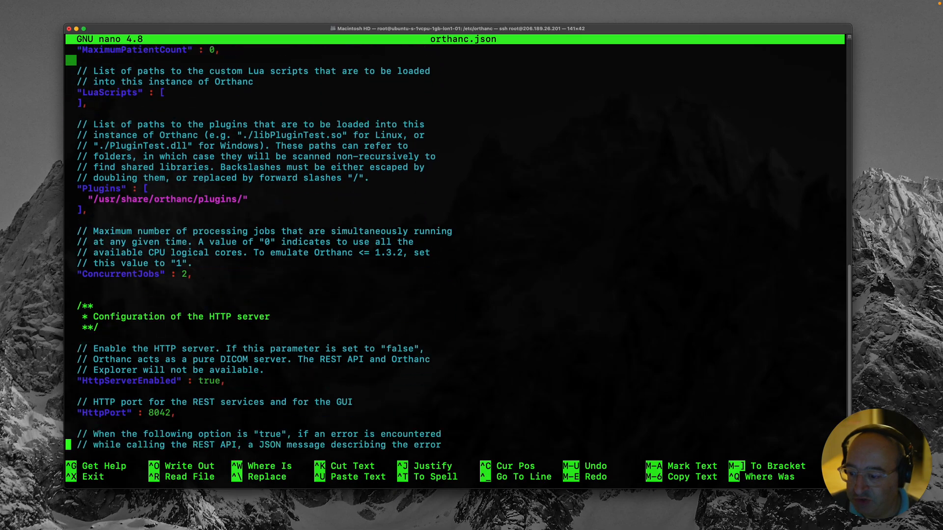
scroll("down", 3)
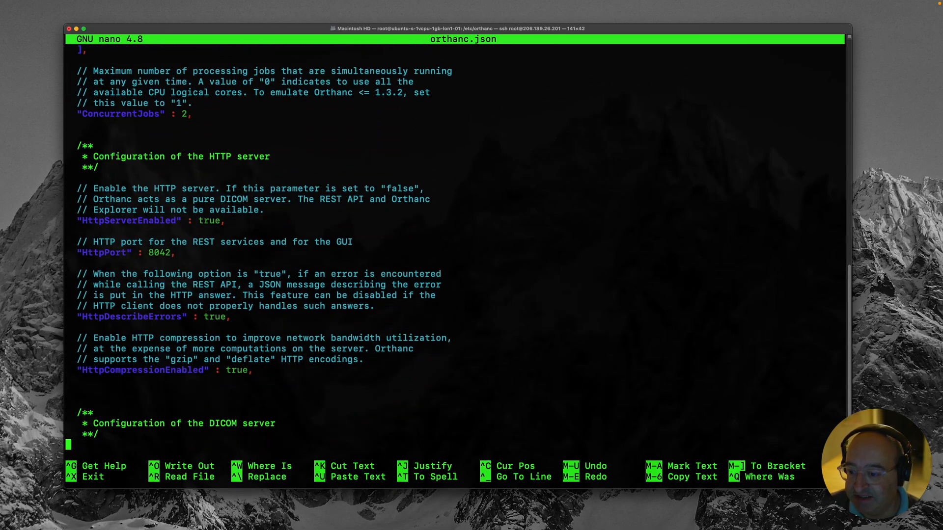
scroll("down", 3)
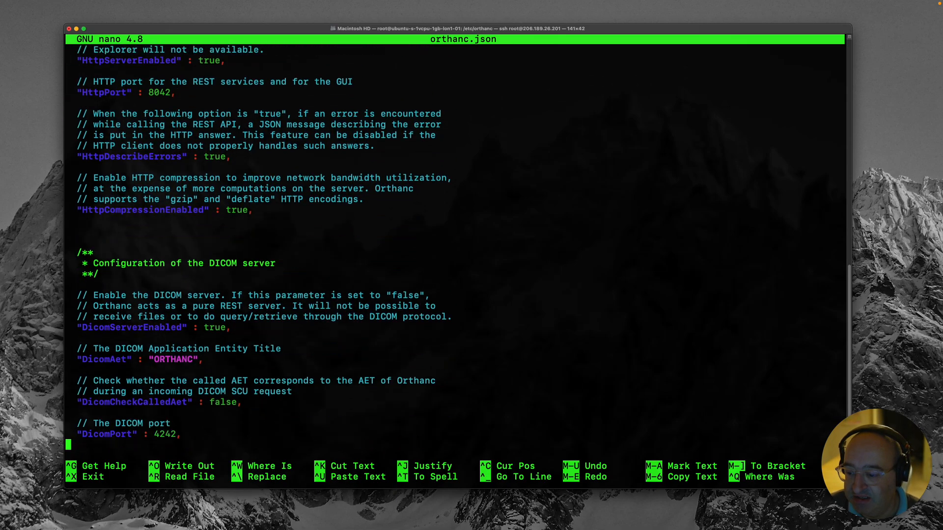
scroll("down", 3)
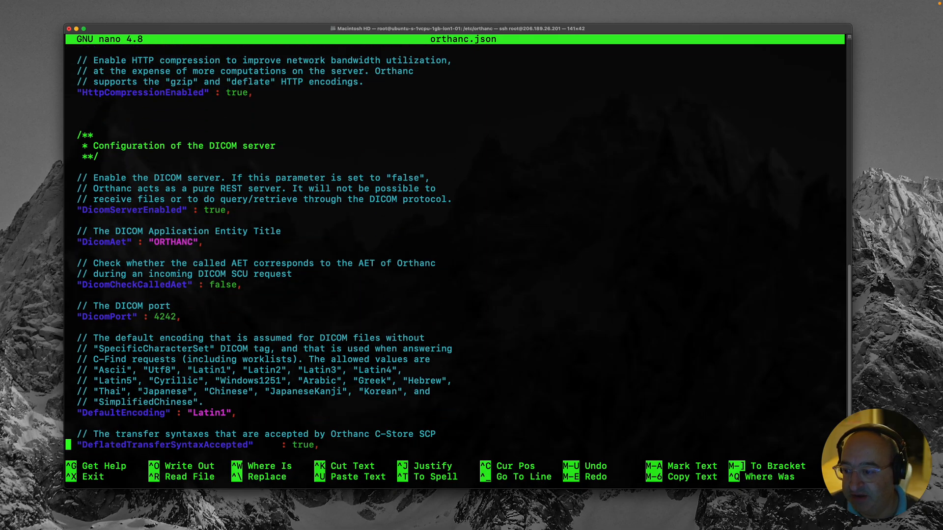
scroll("down", 3)
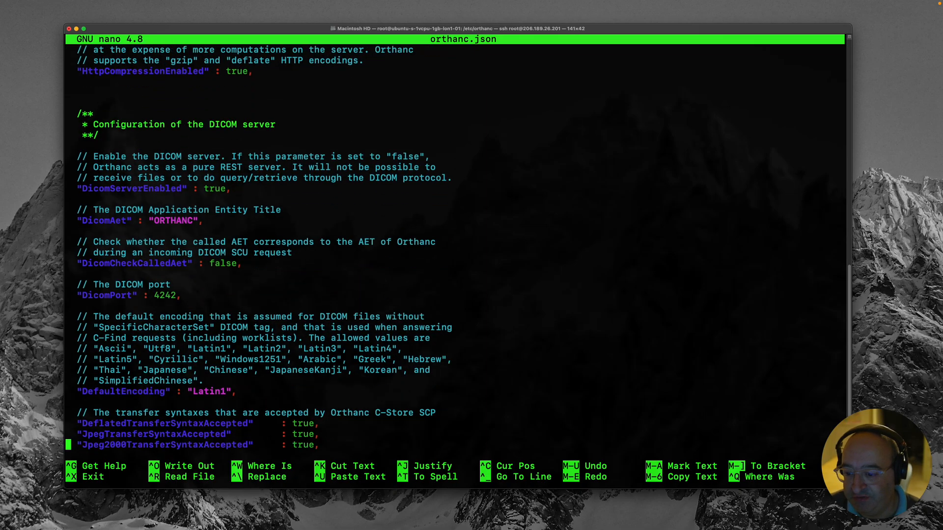
scroll("down", 3)
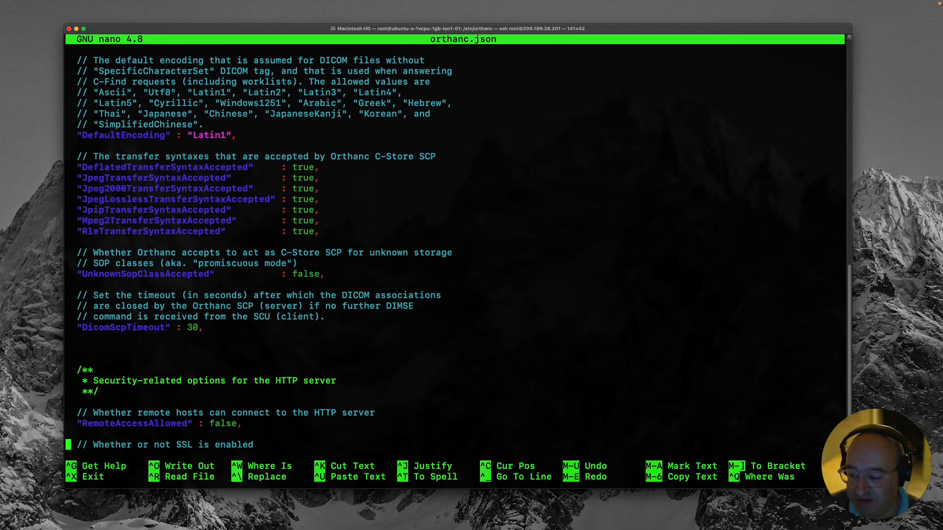
scroll("down", 3)
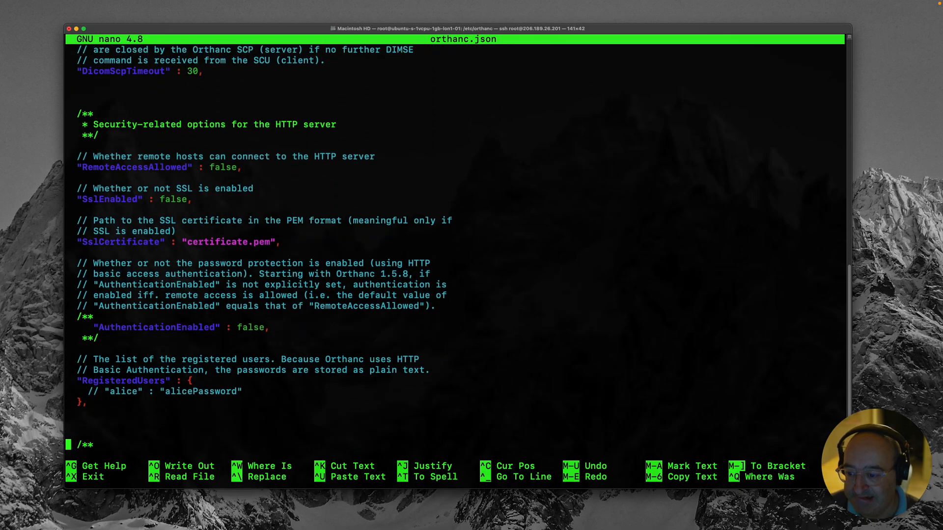
scroll("down", 3)
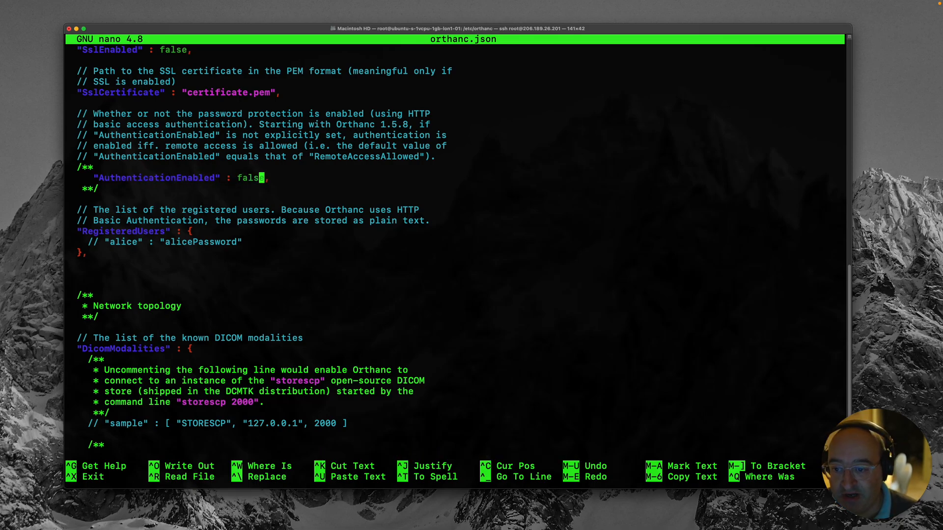
key("BackSpace")
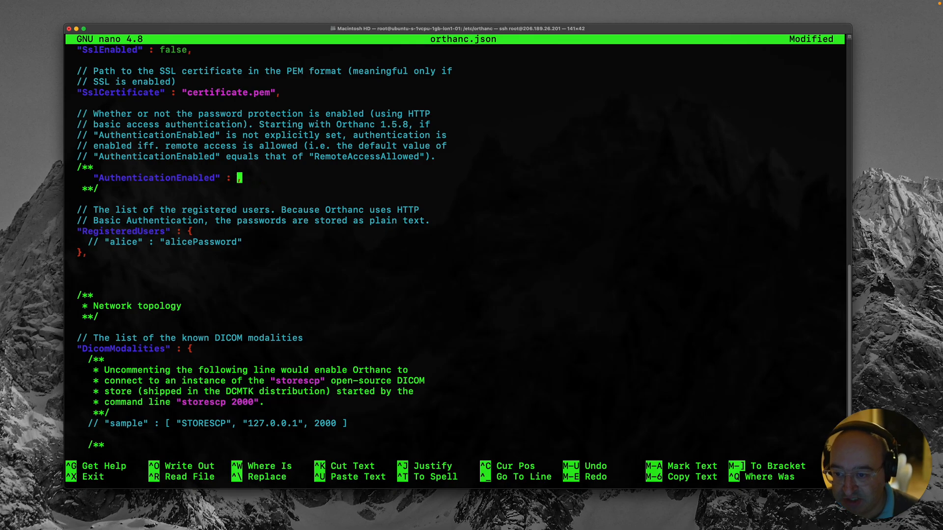
type("true")
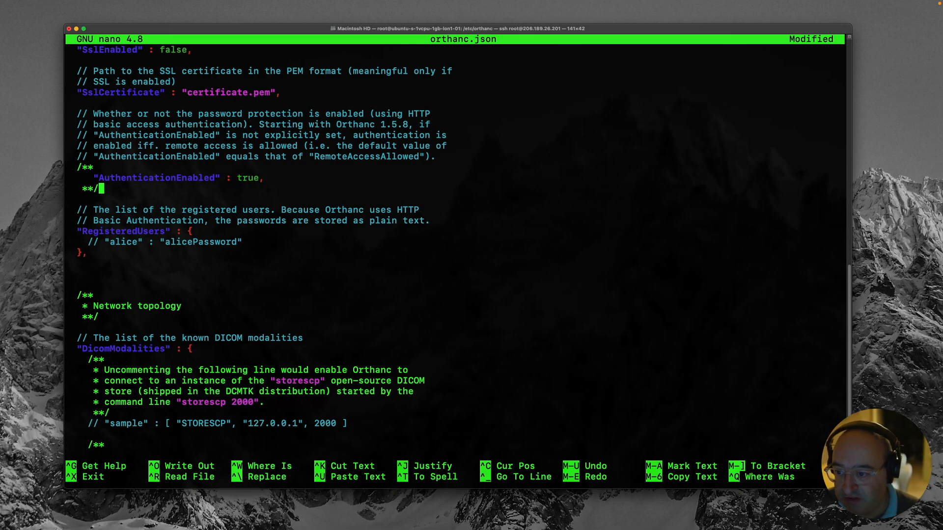
left_click(220, 241)
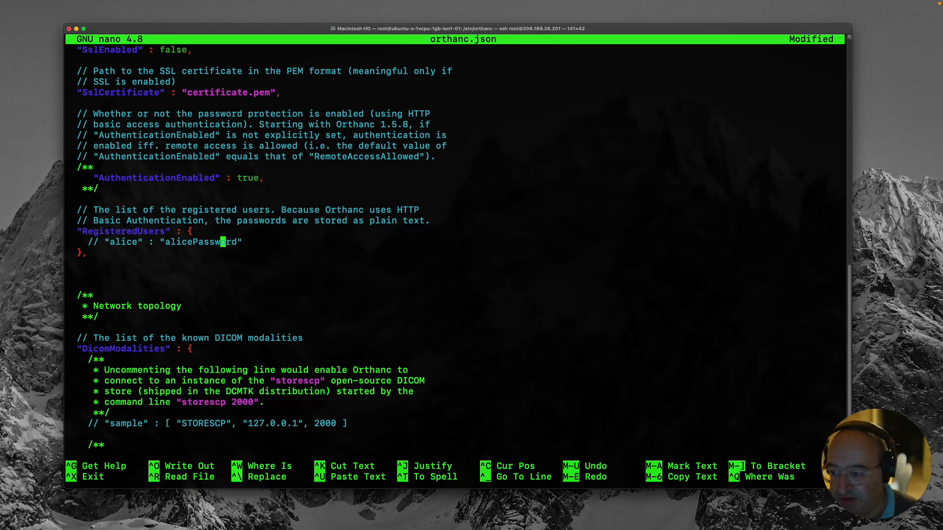
key("Left")
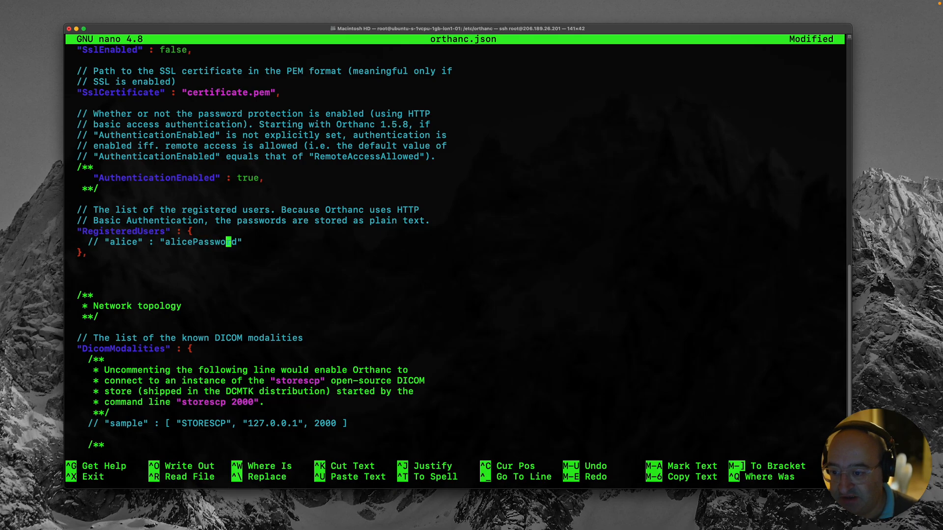
key("Backspace")
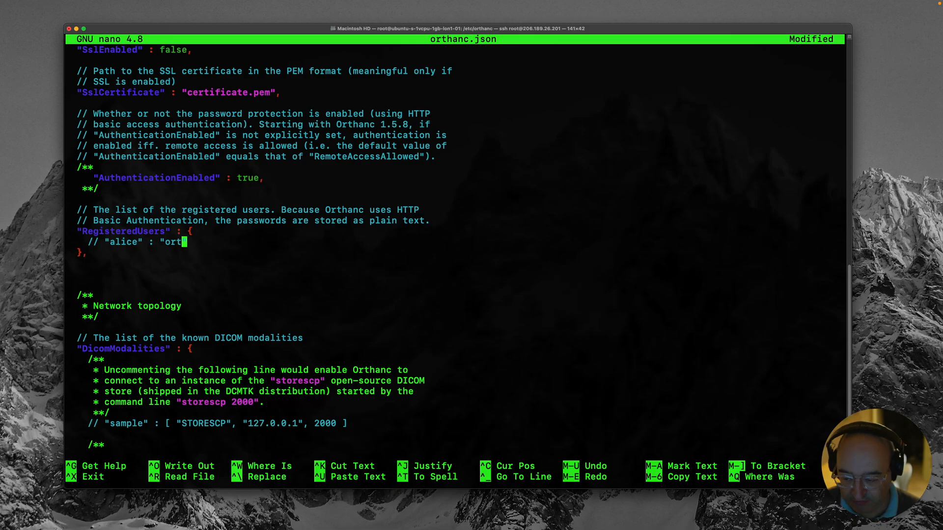
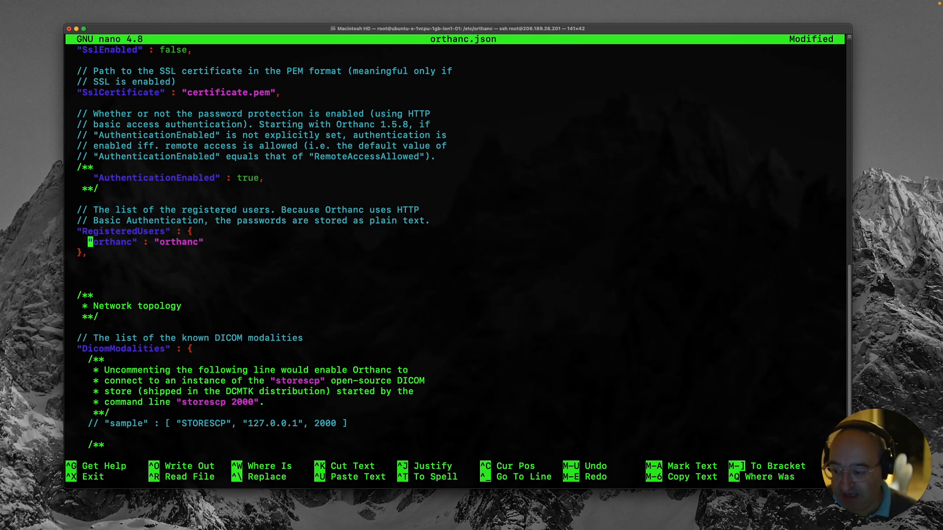
- Save the changes to orthanc.json and exit nano
key("ctrl+x")
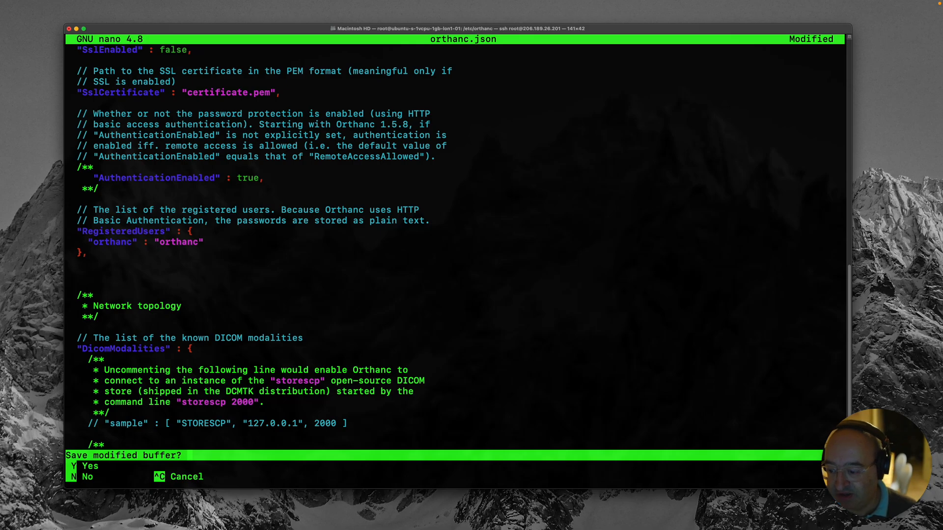
key("y")
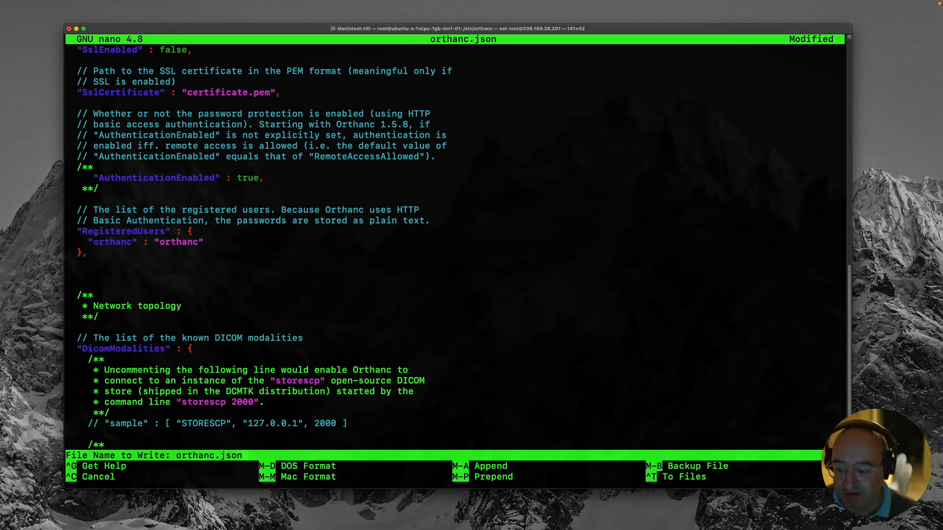
key("Return")
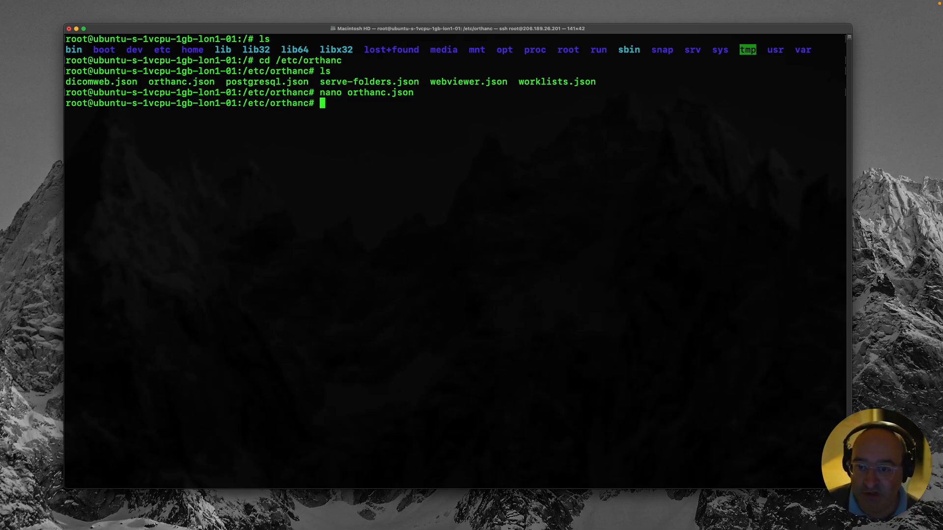
- Restart the Orthanc service with sudo service orthanc restart
type("nano orthanc.json")
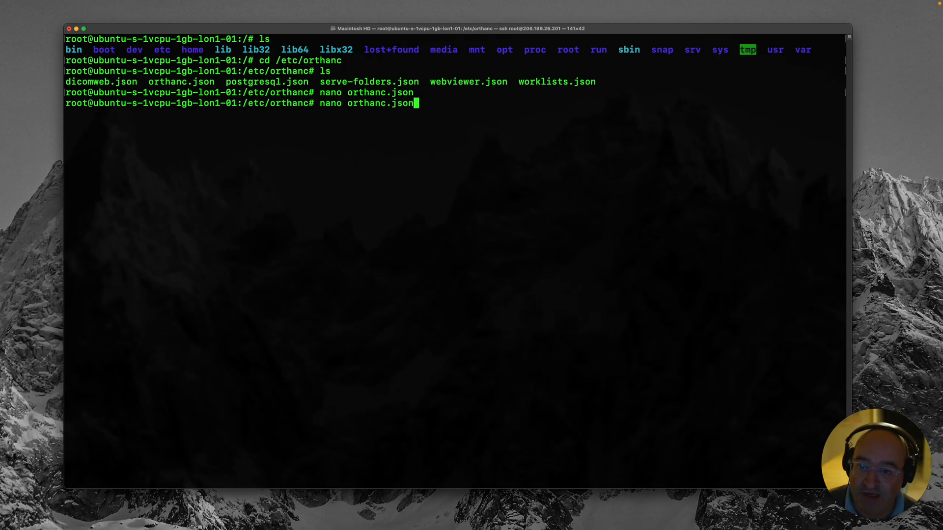
type("ls")
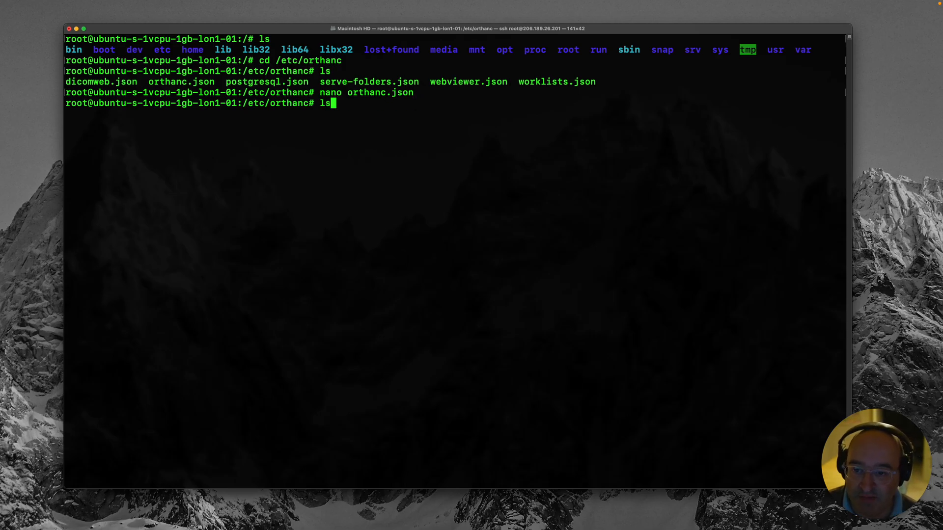
type("clear")
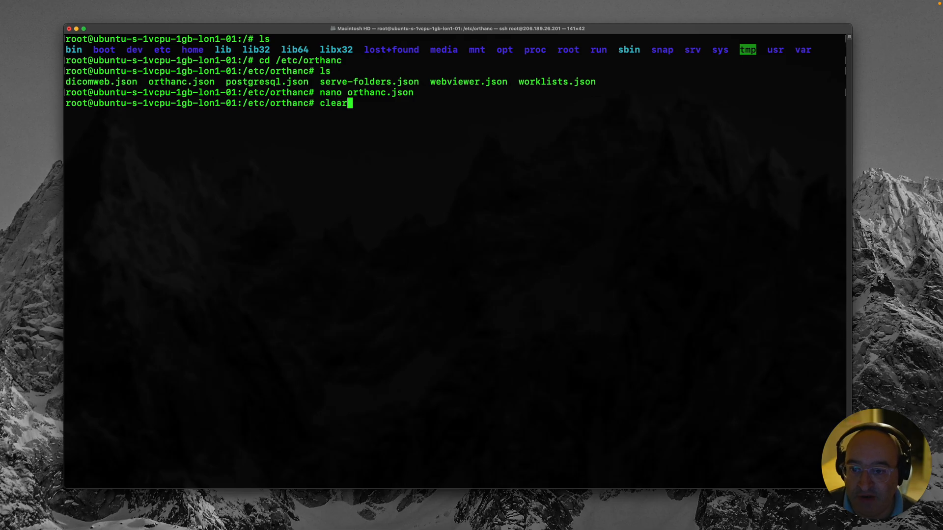
type("sudo service orthanc start")
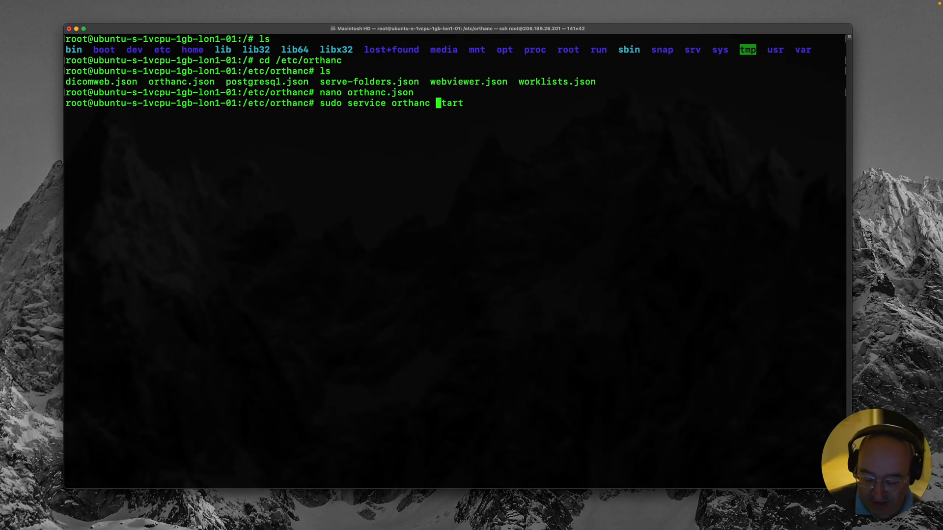
type("restar")
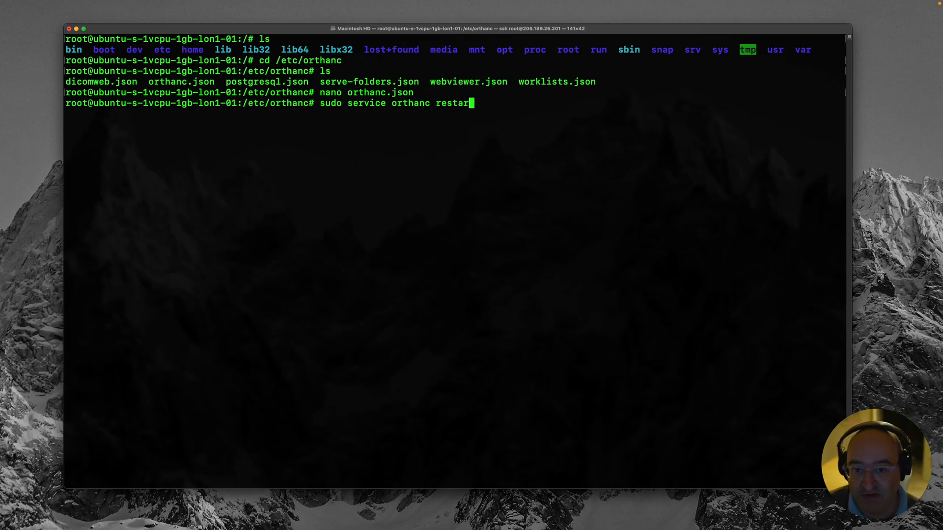
key("Return")
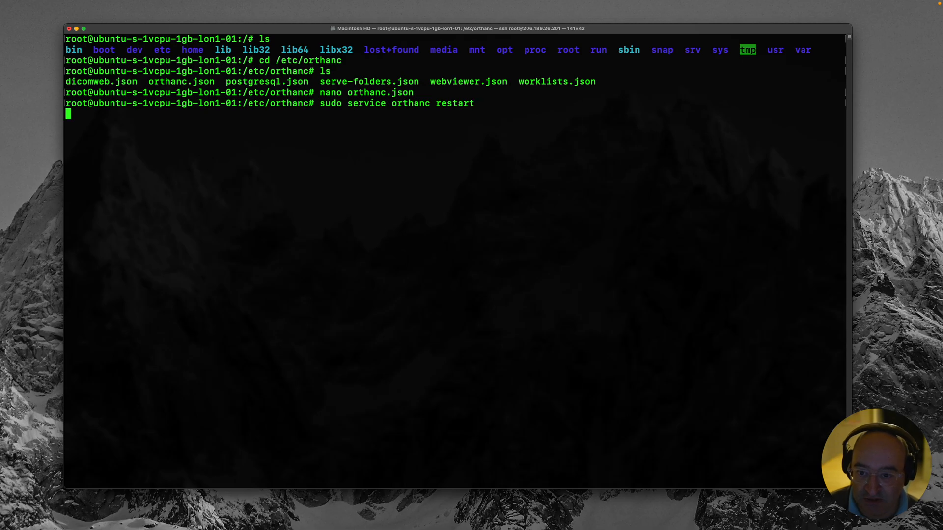
key("Return")
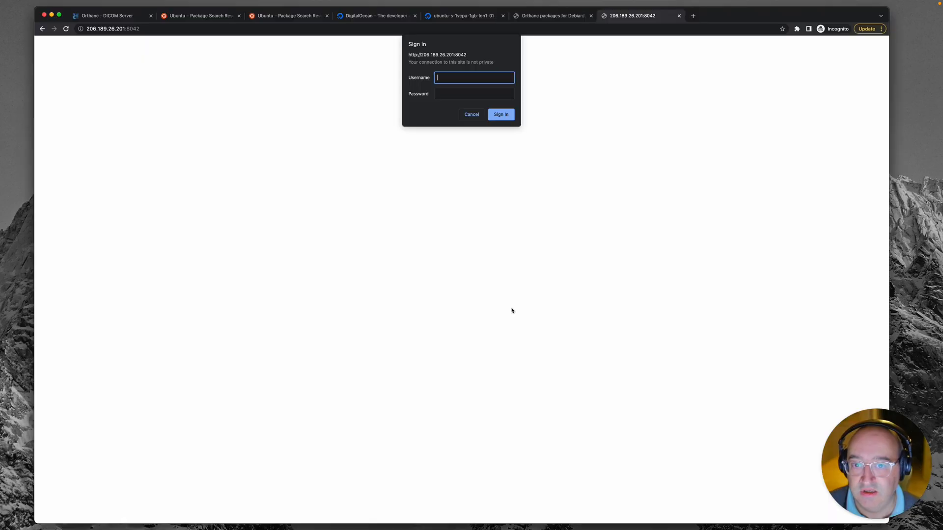
mouse_move(502, 309)
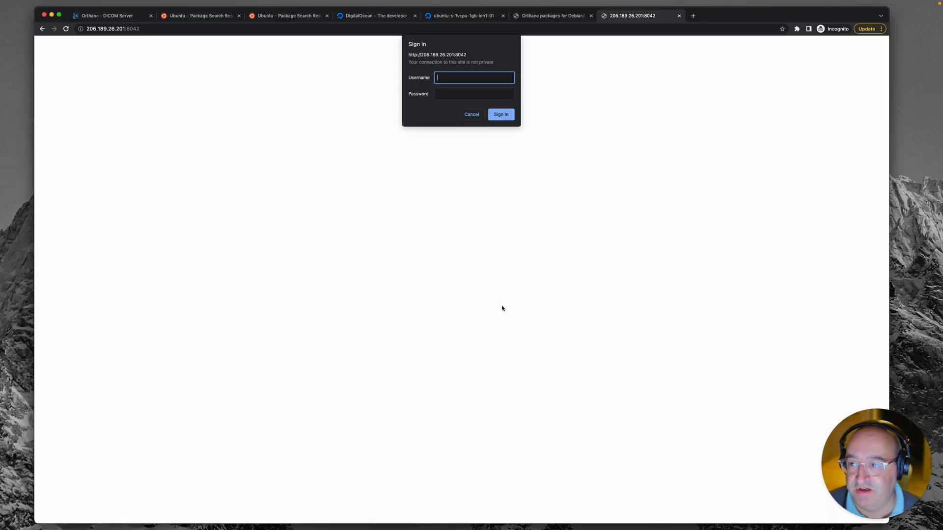
mouse_move(346, 210)
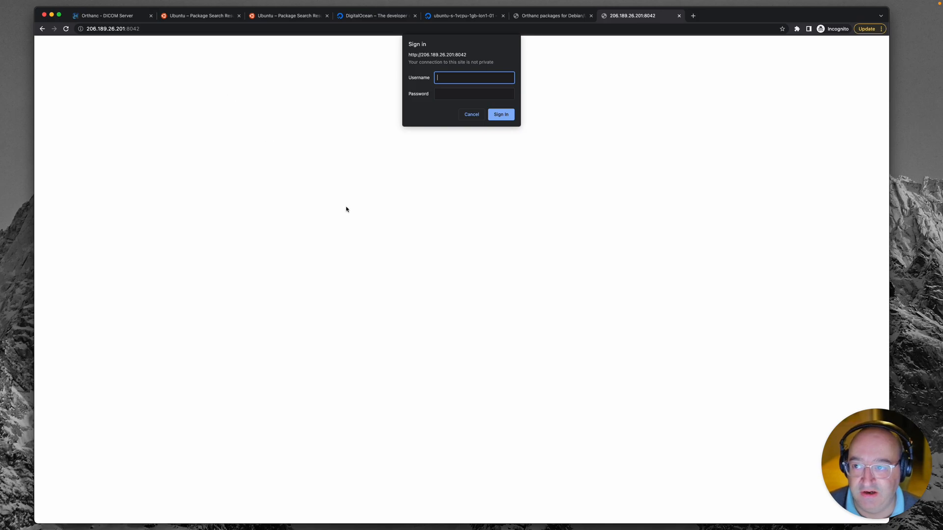
mouse_move(490, 176)
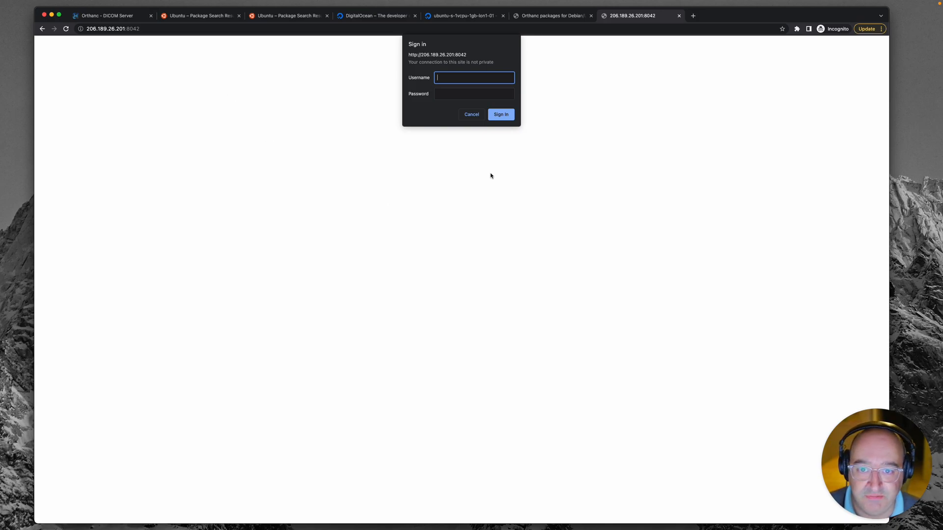
mouse_move(529, 174)
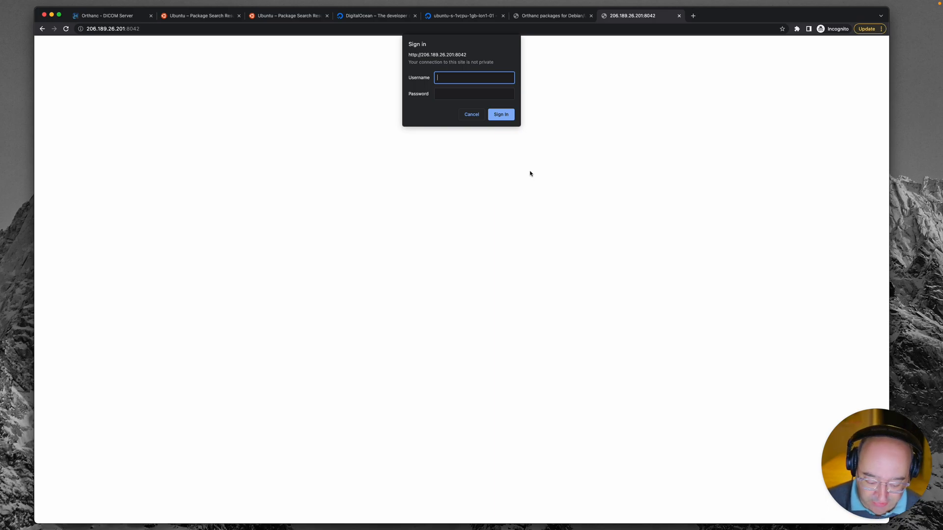
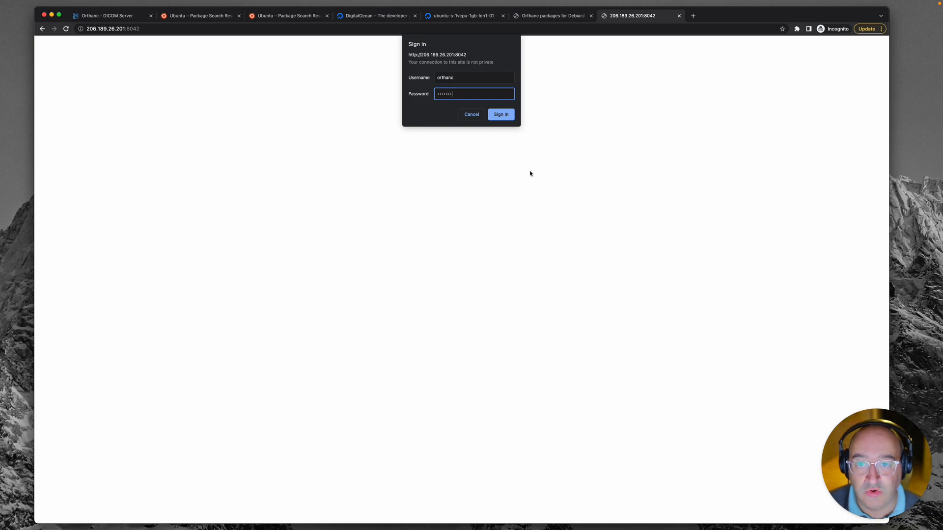
- Submit the sign-in prompt with username orthanc and its password
left_click(500, 115)
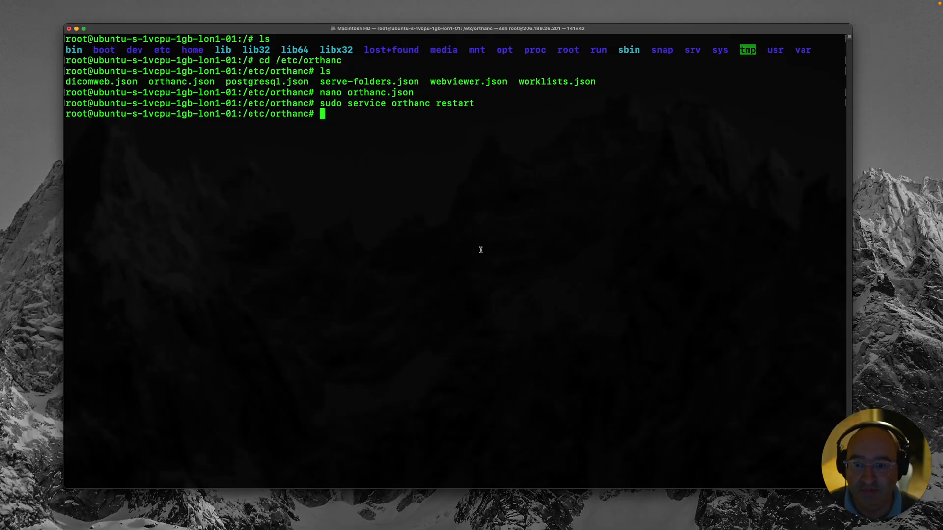
- Reopen orthanc.json in nano and scroll to the RemoteAccessAllowed security option
type("nano orthanc.json")
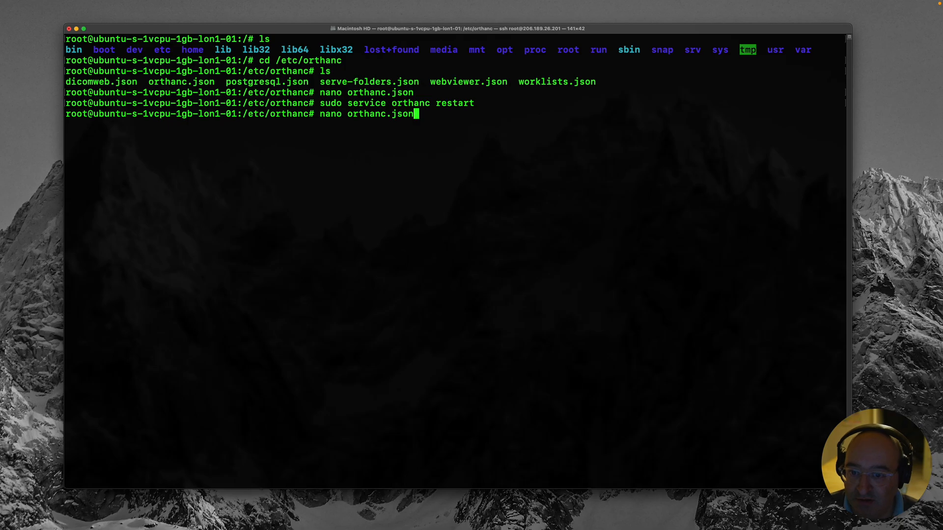
key("Return")
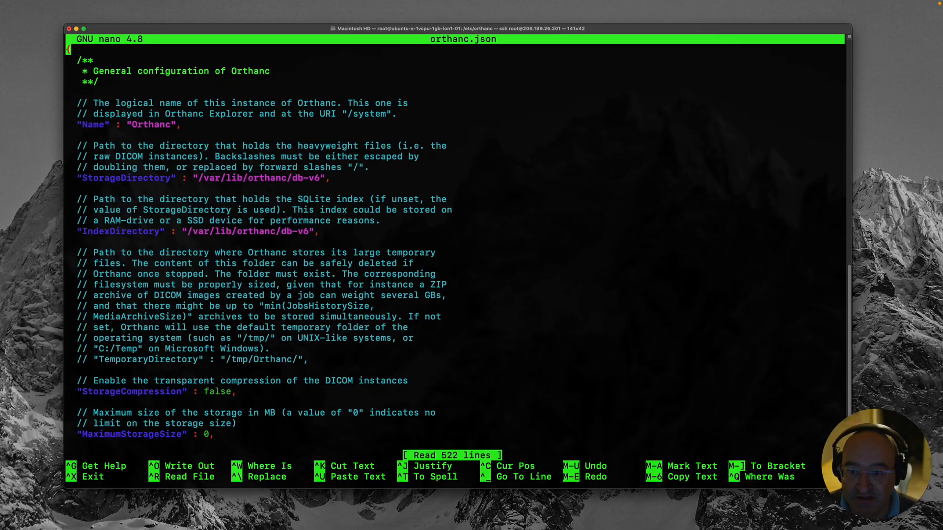
key("Down")
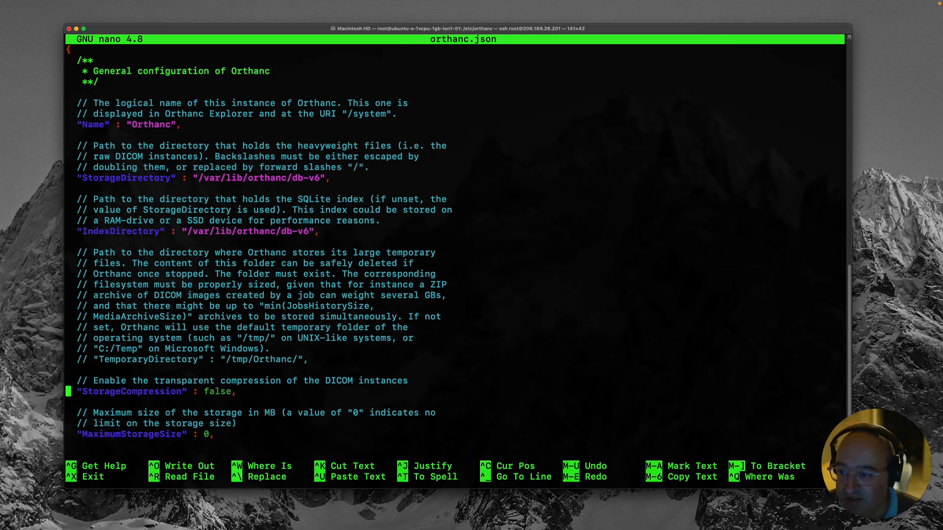
scroll("down", 3)
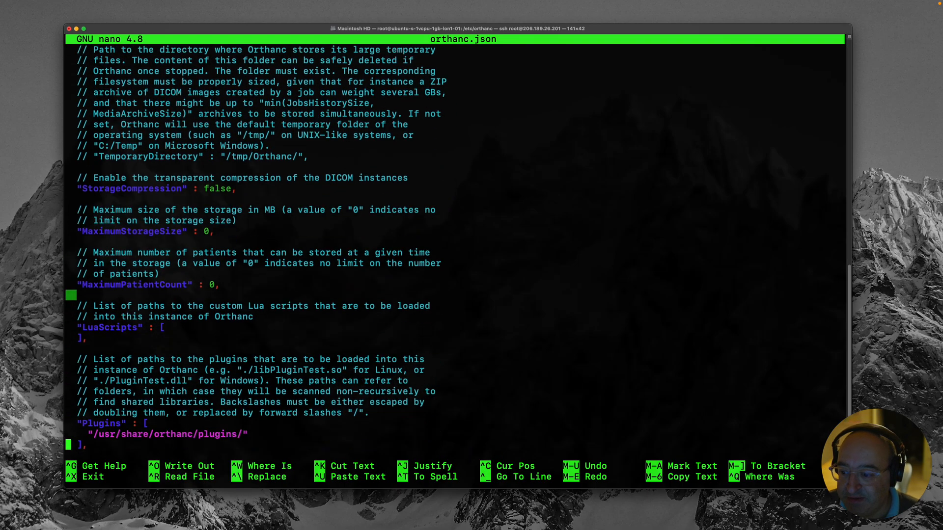
scroll("down", 3)
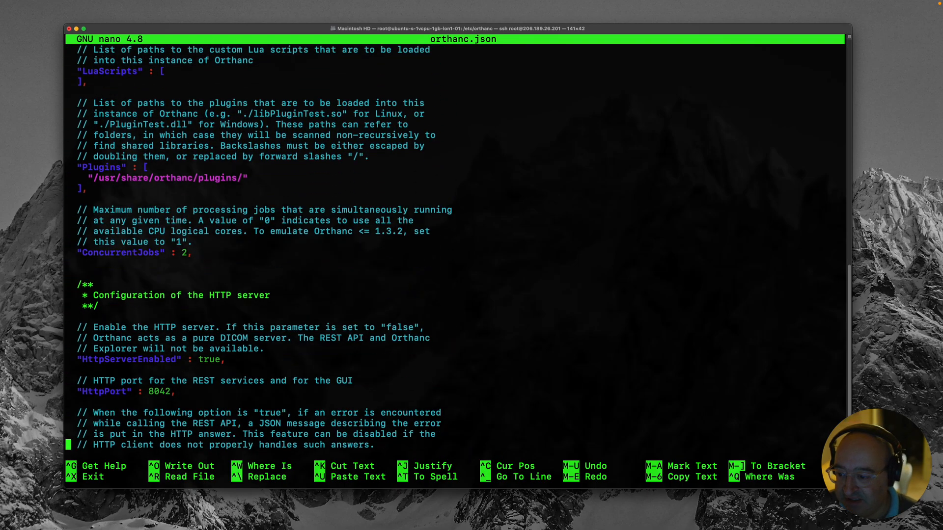
scroll("down", 3)
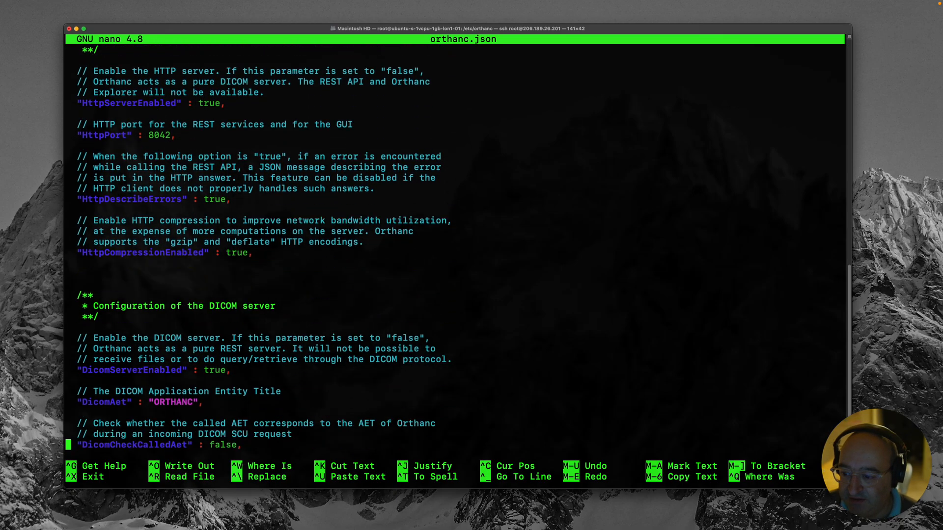
scroll("down", 3)
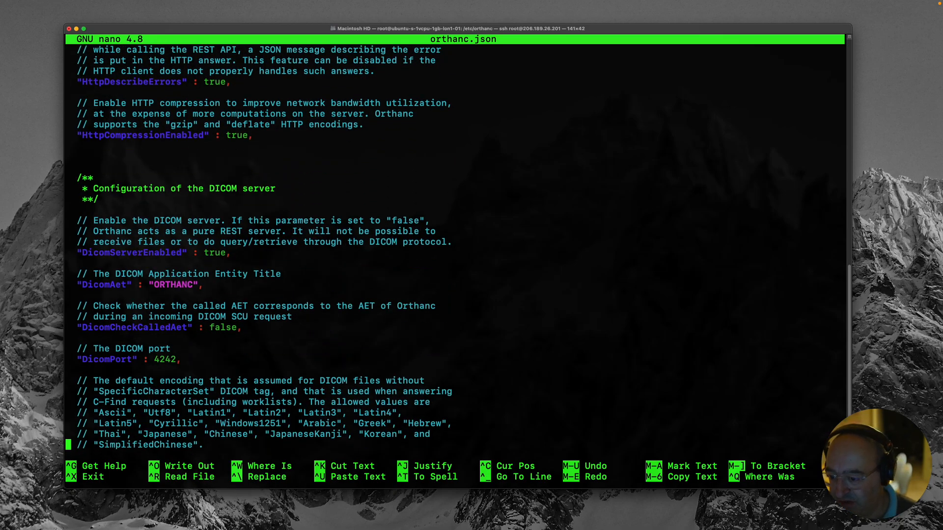
scroll("down", 3)
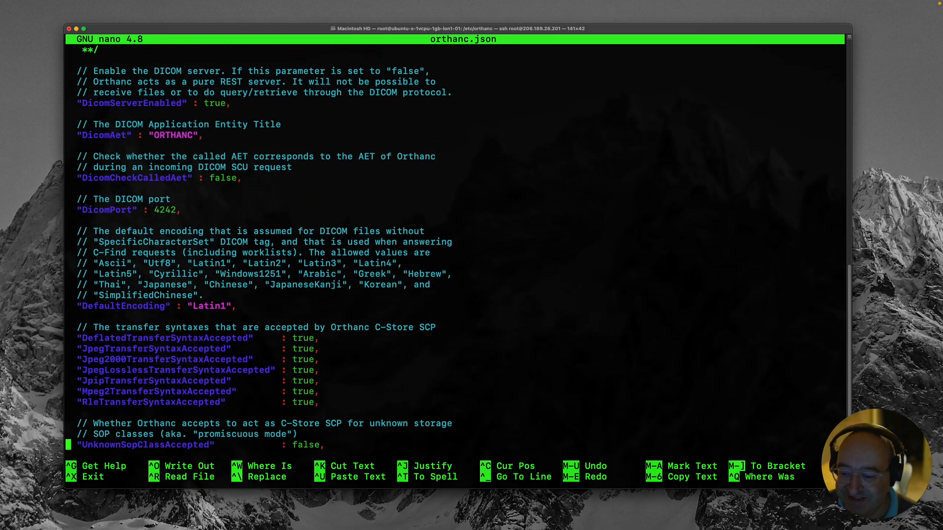
scroll("down", 3)
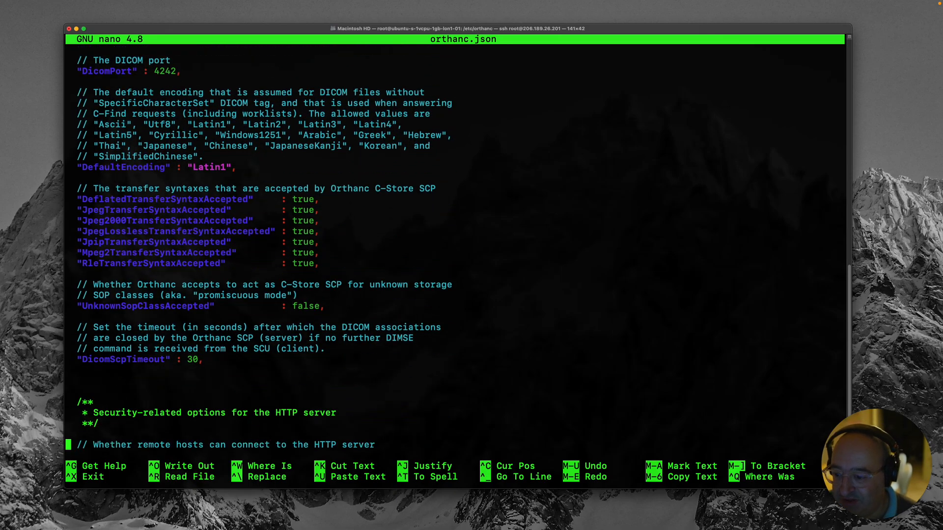
scroll("down", 3)
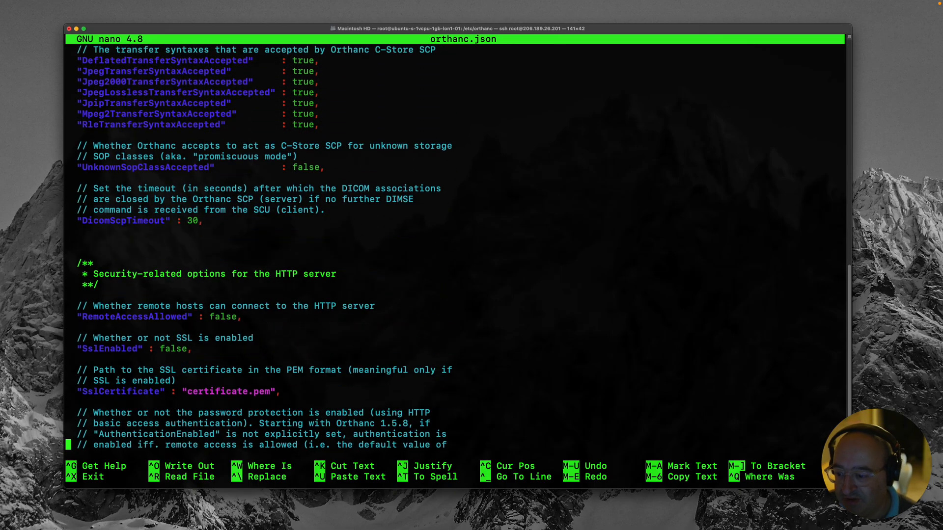
- Change RemoteAccessAllowed to true and save orthanc.json
key("Up")
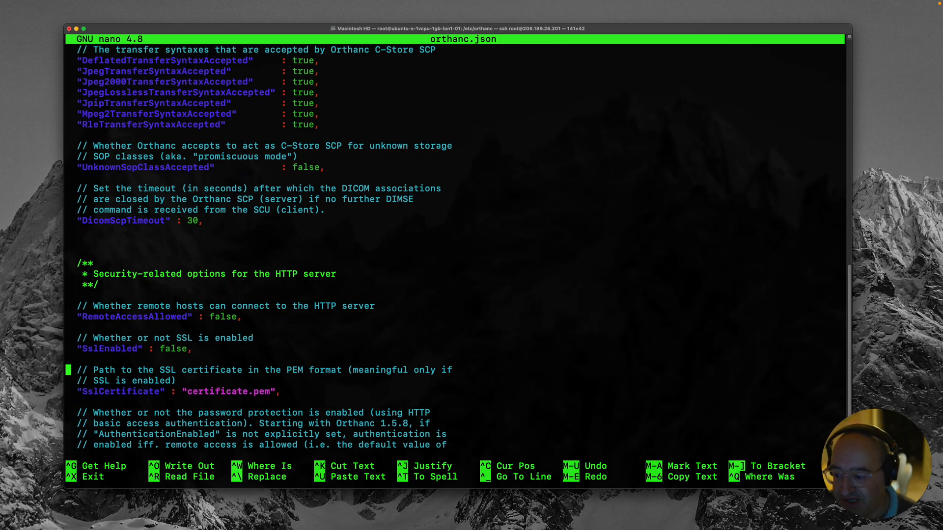
key("Up")
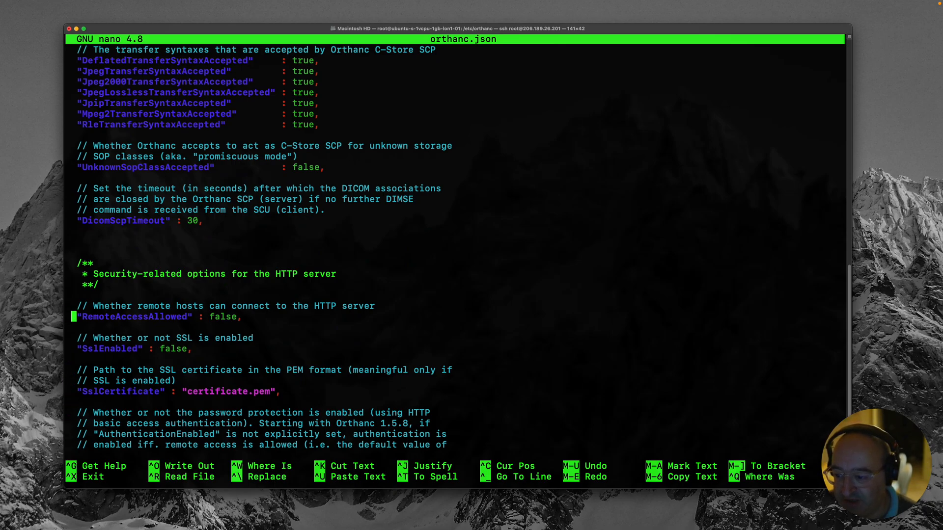
key("End")
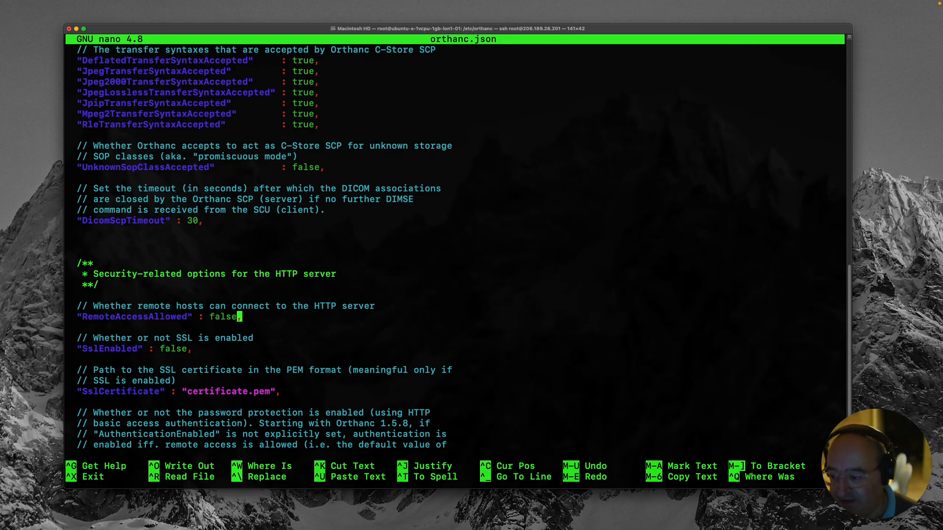
type("true")
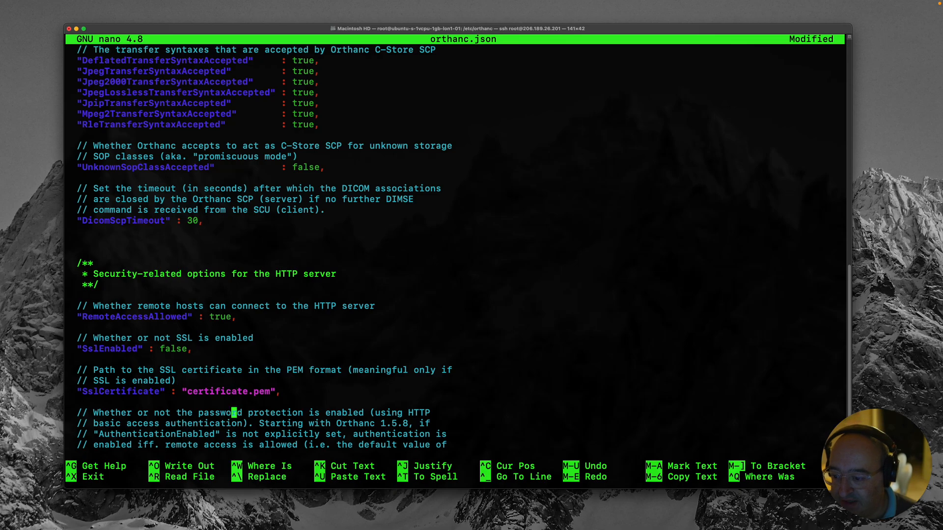
scroll("down", 3)
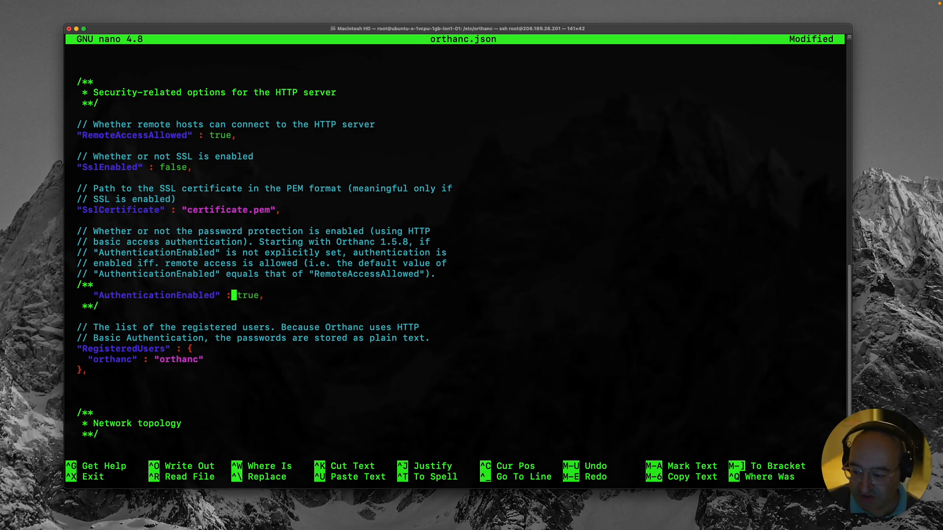
key("ctrl+x")
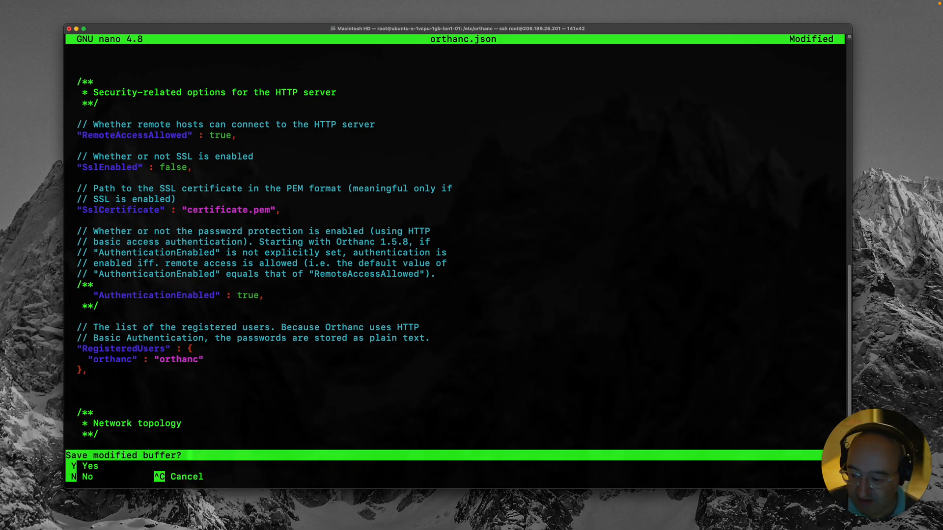
key("y")
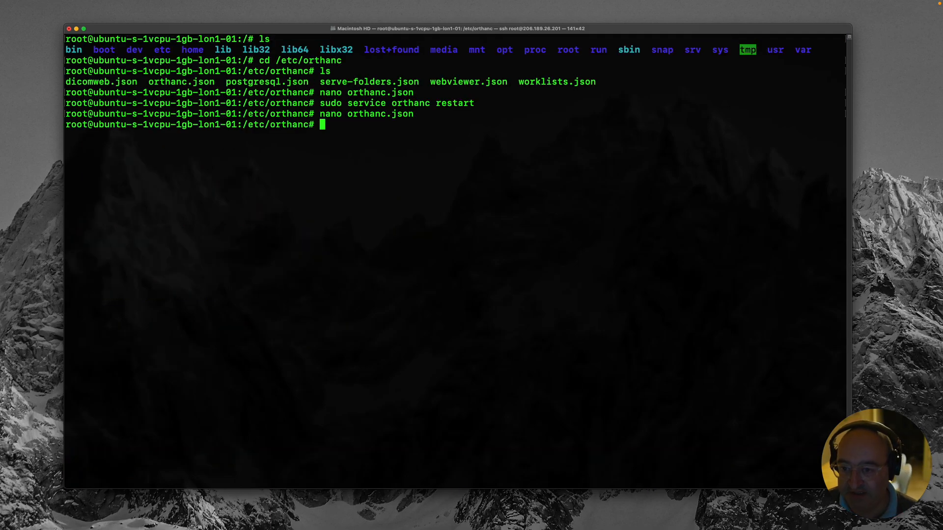
- Restart the Orthanc service with sudo service orthanc restart
type("sudo service orthanc restart")
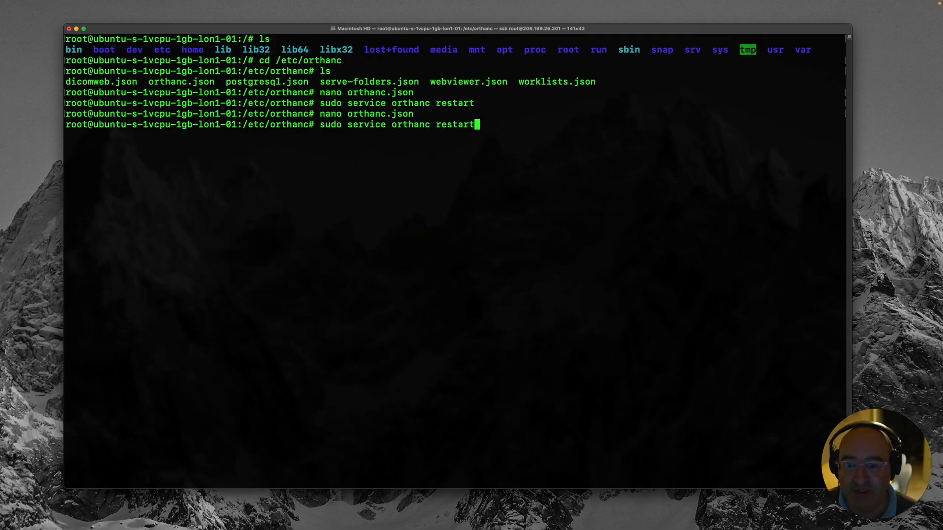
key("Return")
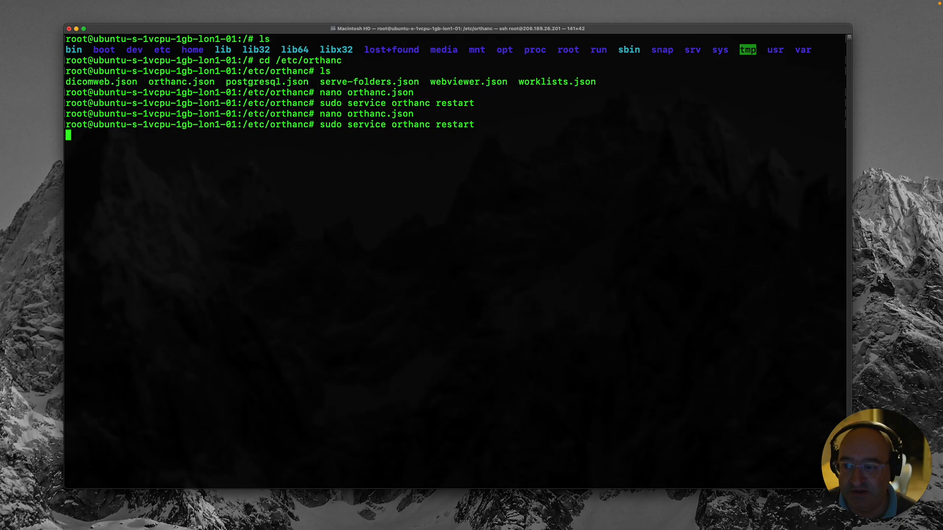
key("Return")
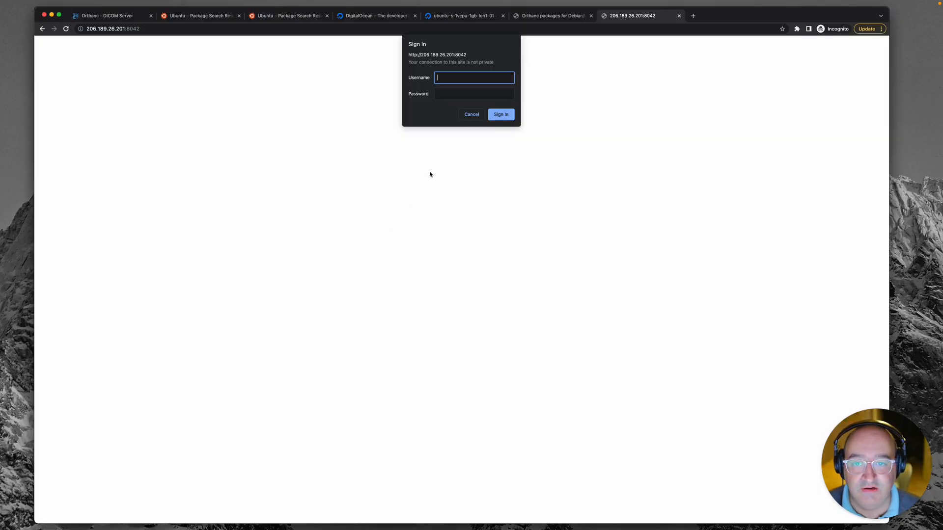
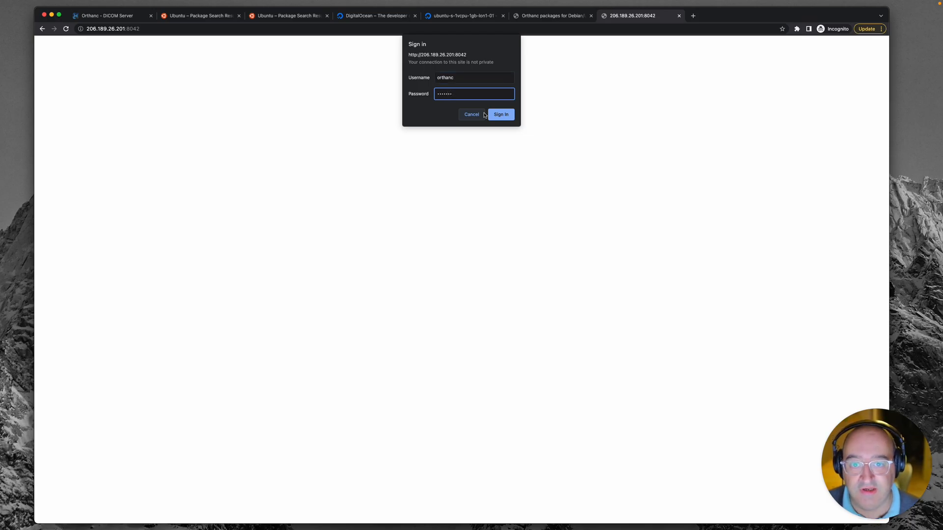
left_click(501, 114)
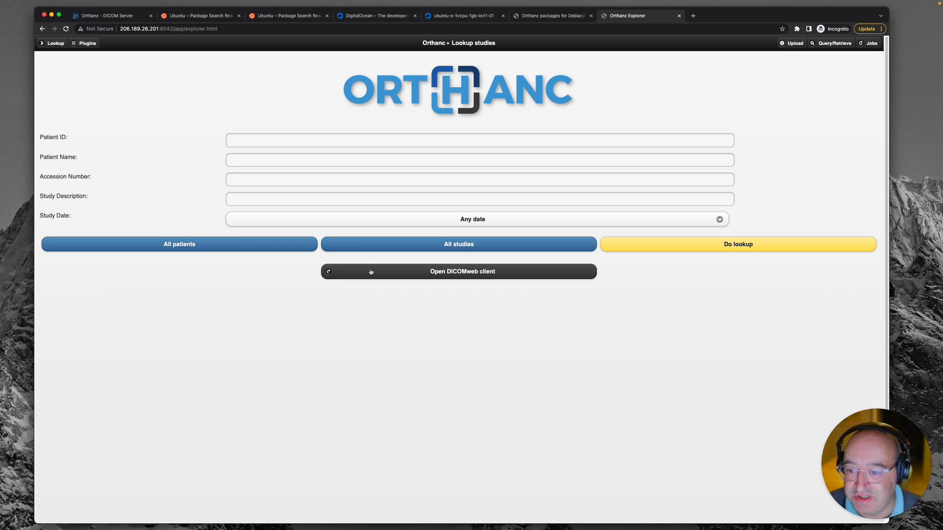
left_click(179, 244)
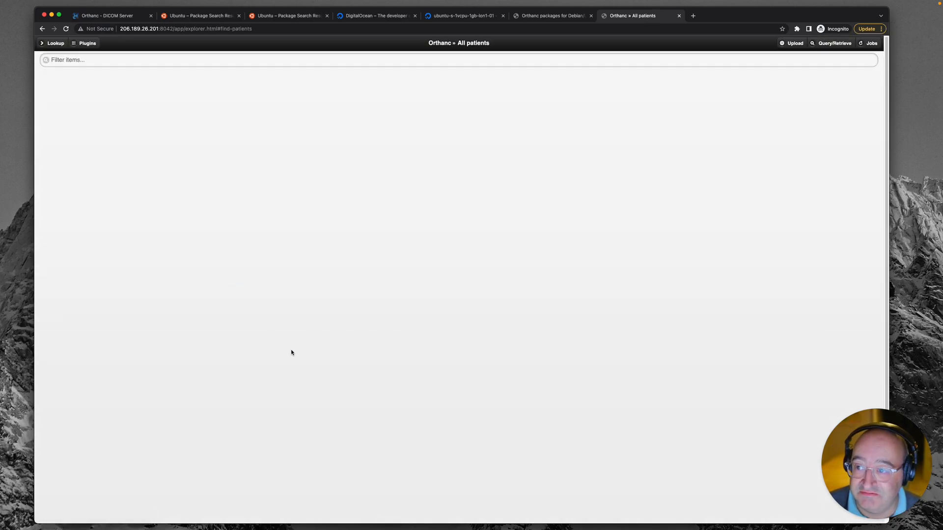
mouse_move(600, 190)
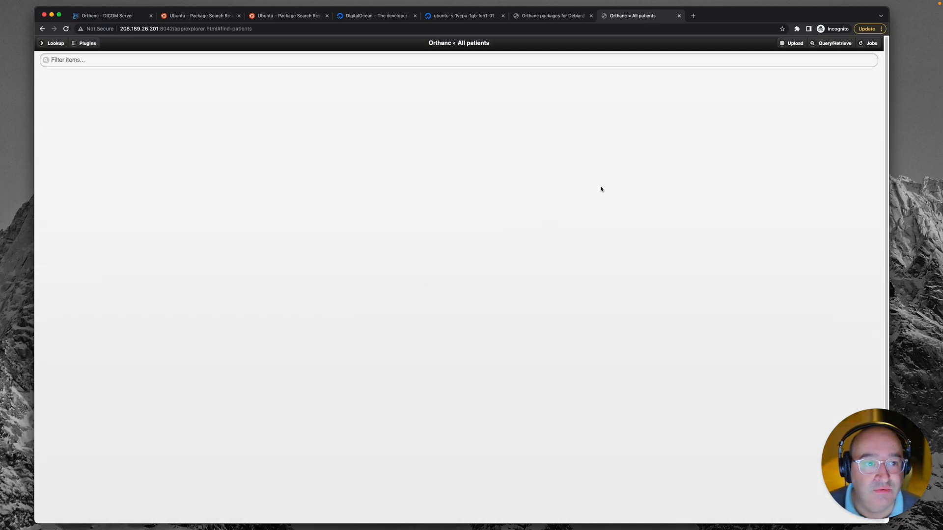
mouse_move(88, 42)
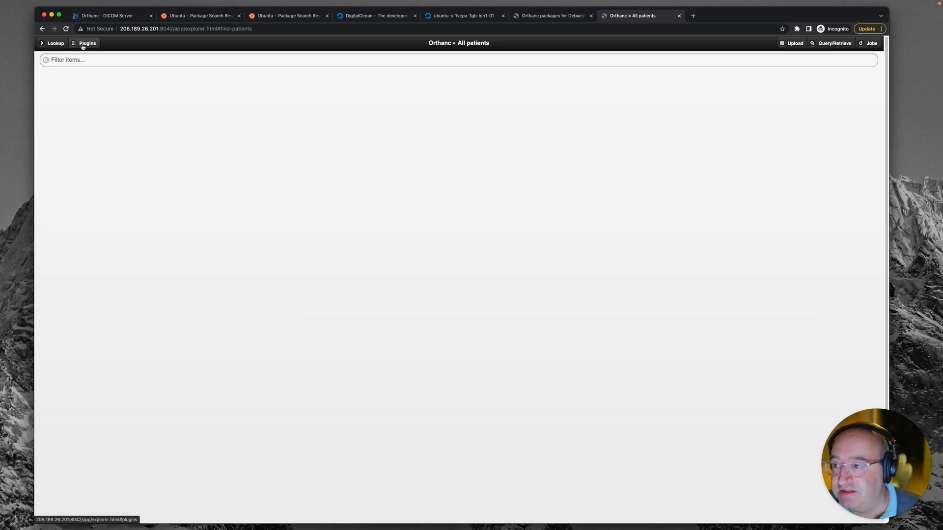
left_click(87, 43)
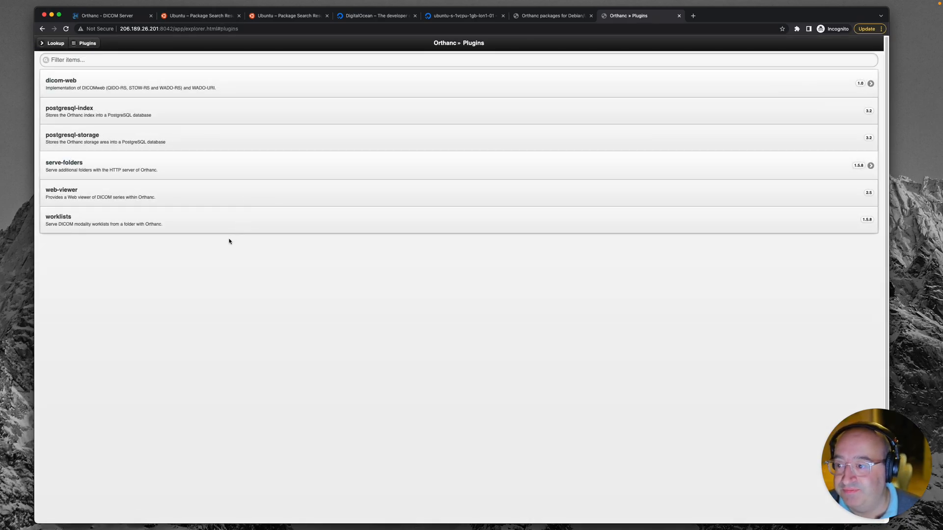
mouse_move(155, 224)
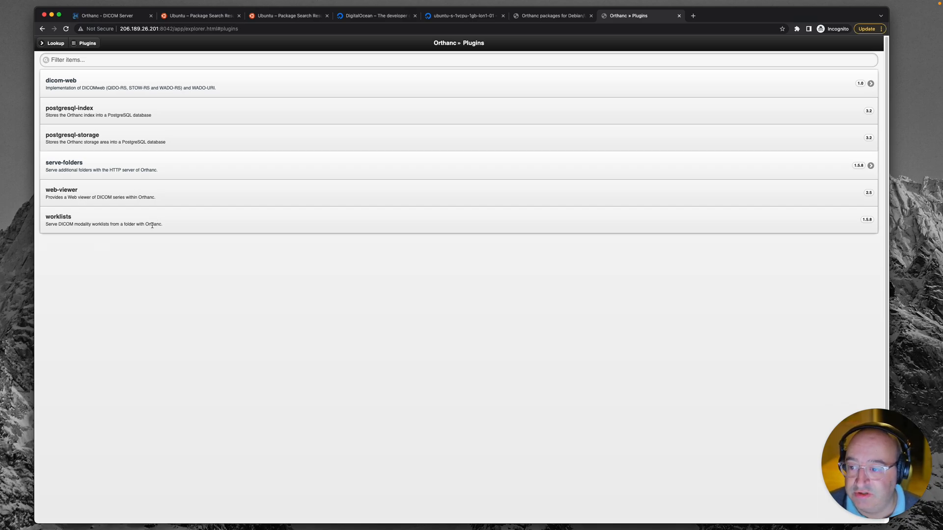
mouse_move(139, 235)
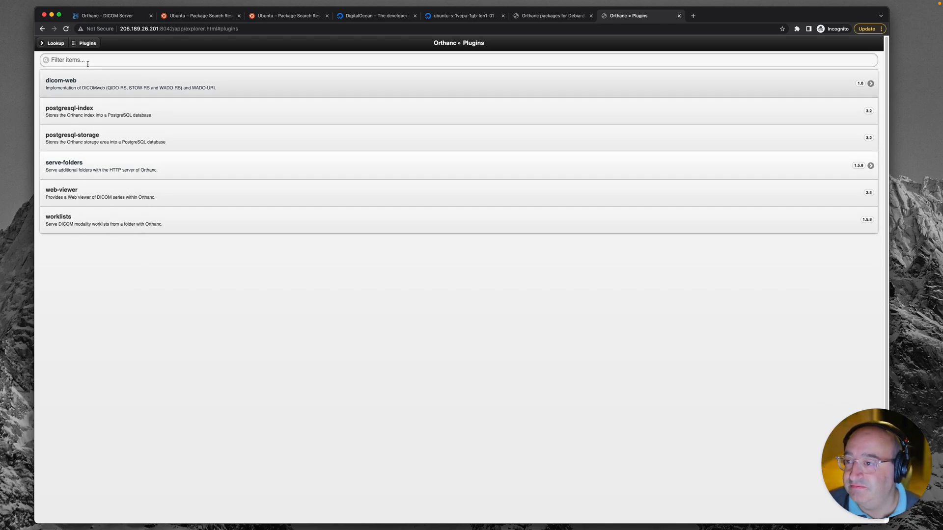
left_click(54, 43)
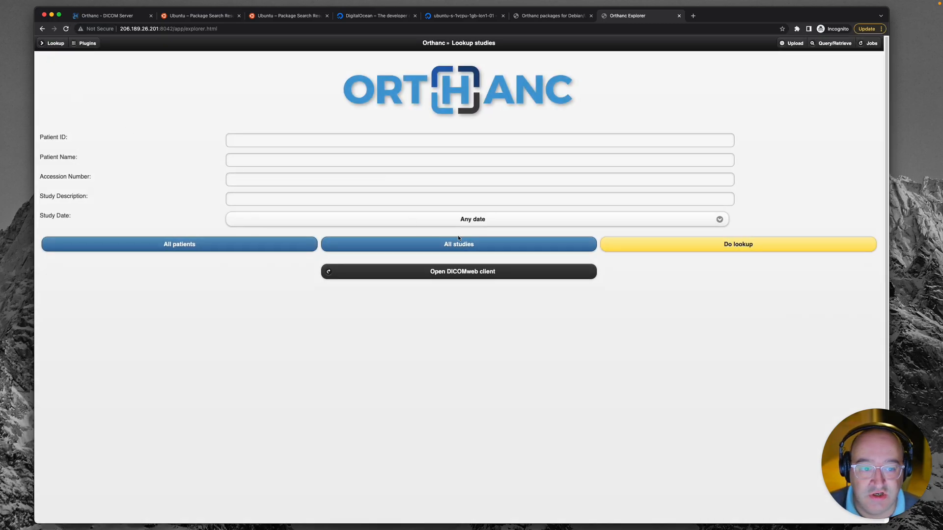
left_click(472, 219)
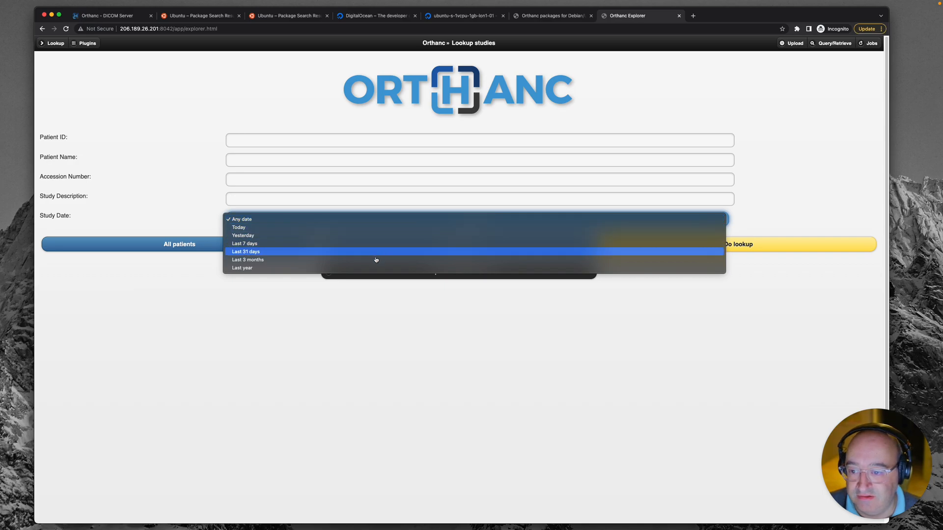
mouse_move(339, 268)
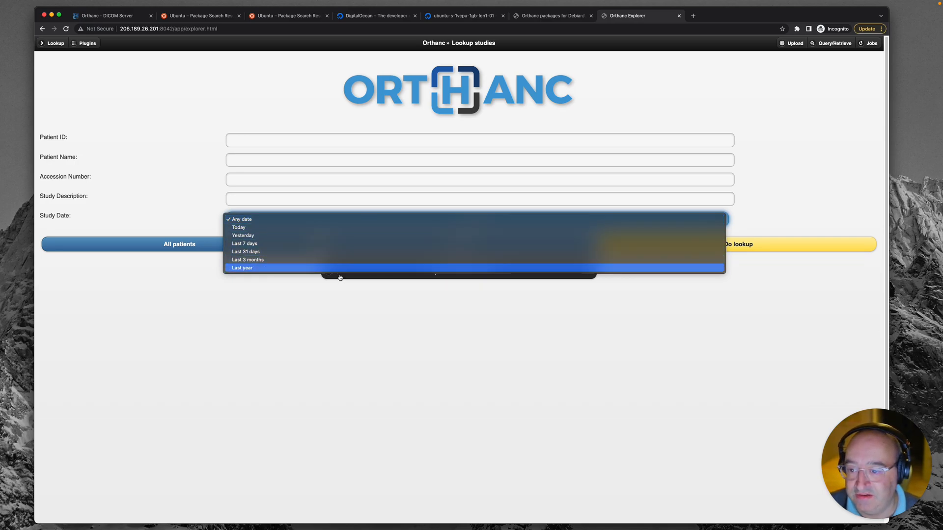
left_click(241, 218)
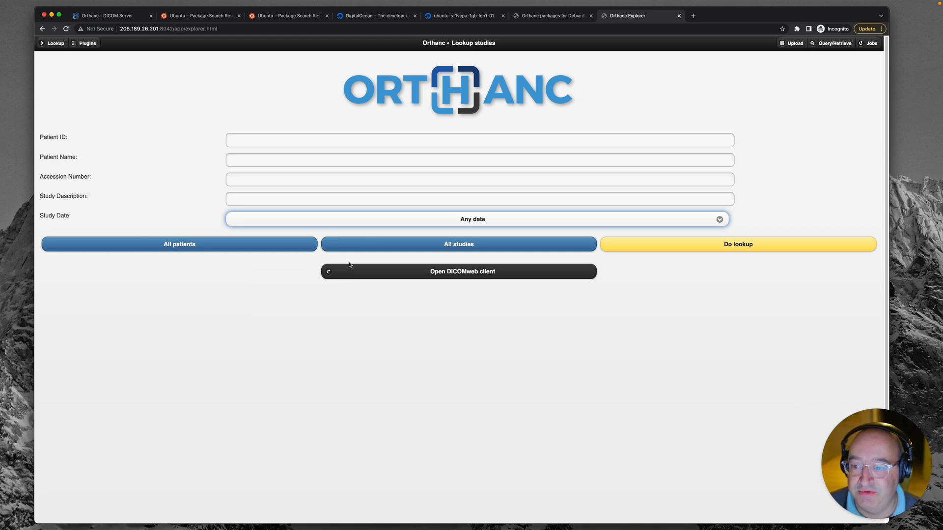
mouse_move(684, 263)
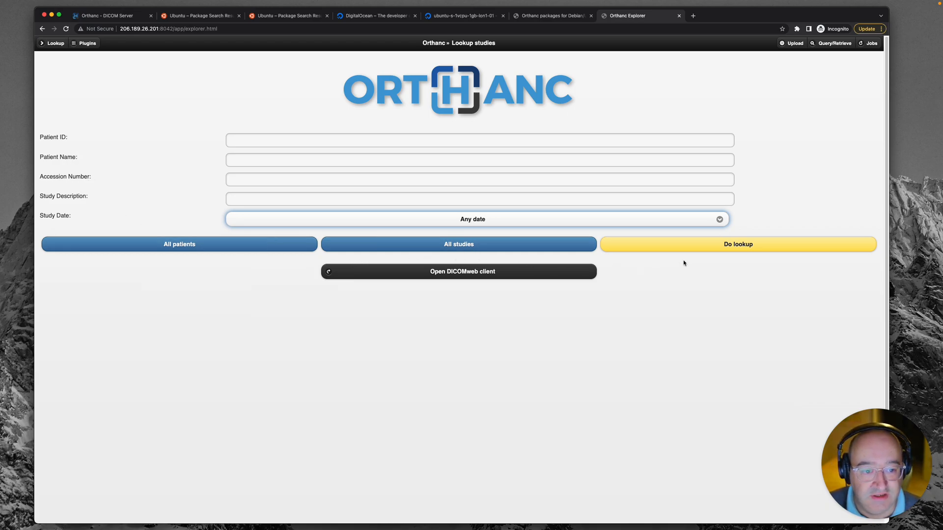
mouse_move(418, 296)
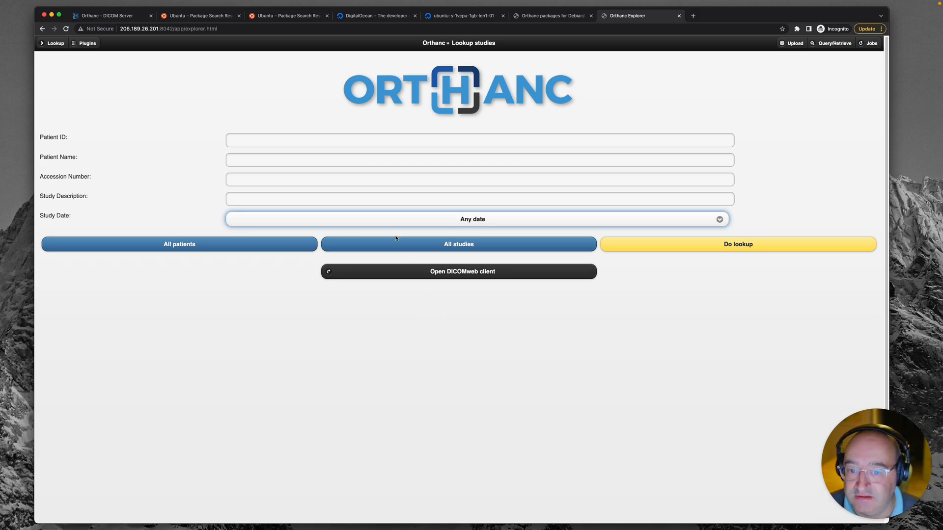
left_click(458, 244)
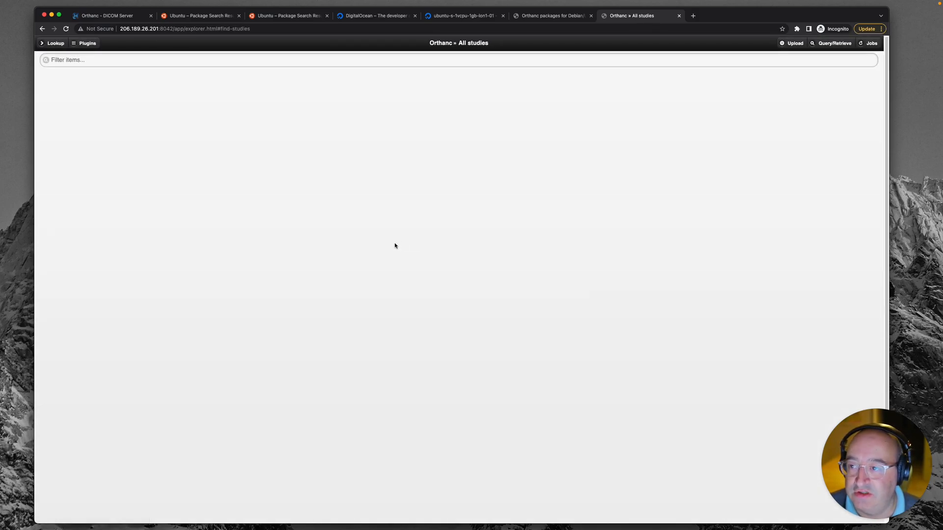
mouse_move(798, 180)
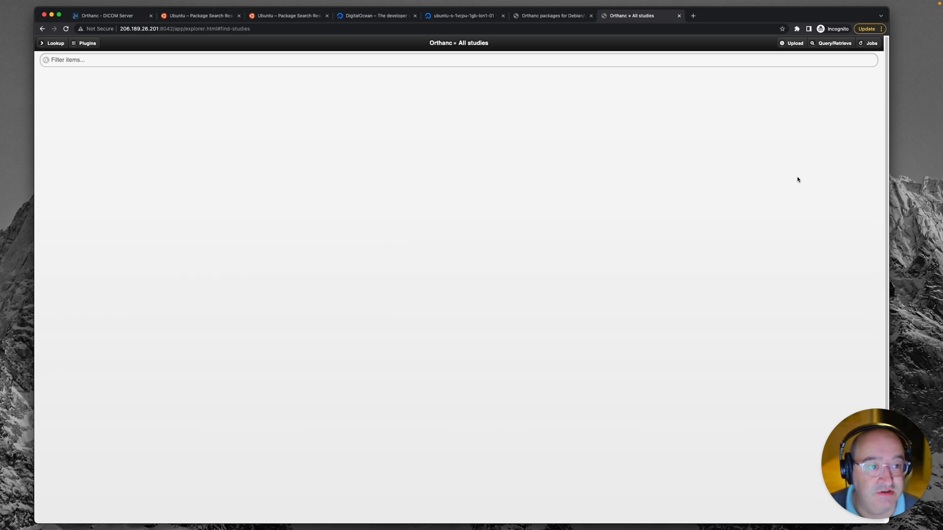
mouse_move(670, 185)
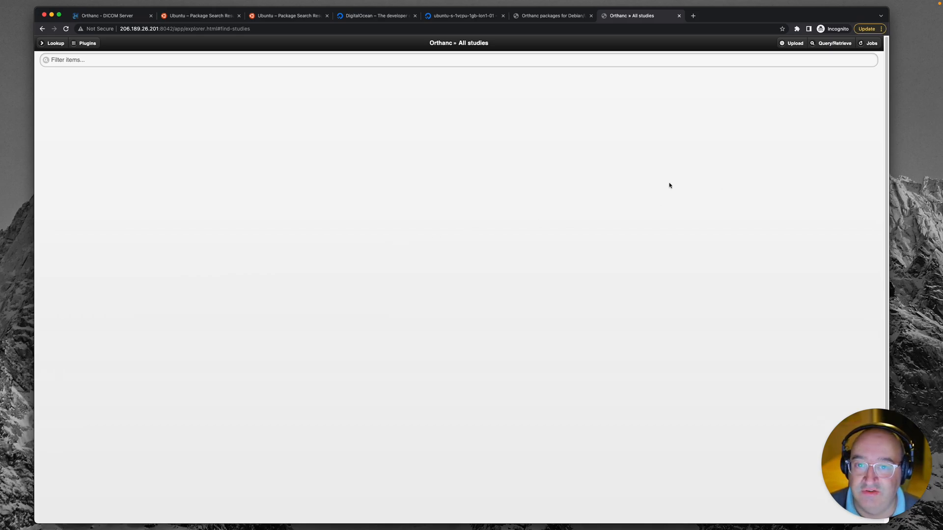
mouse_move(474, 45)
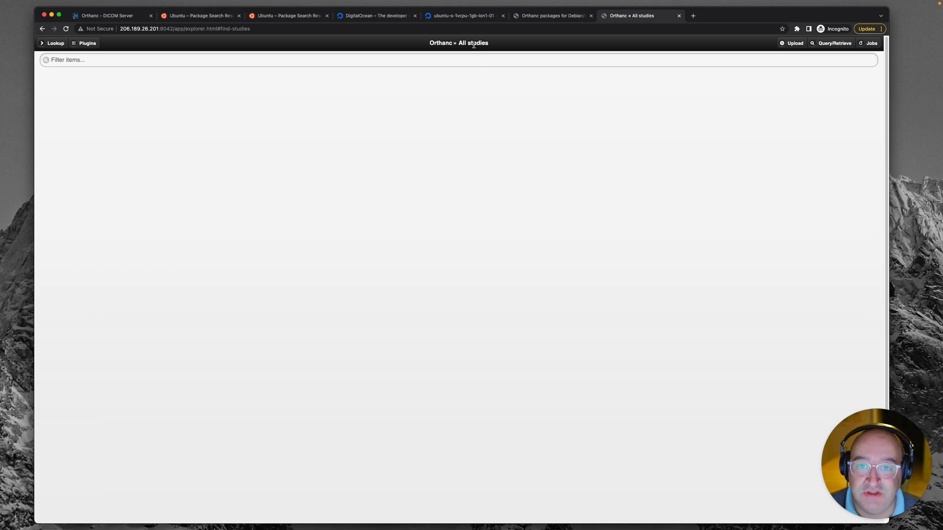
mouse_move(765, 128)
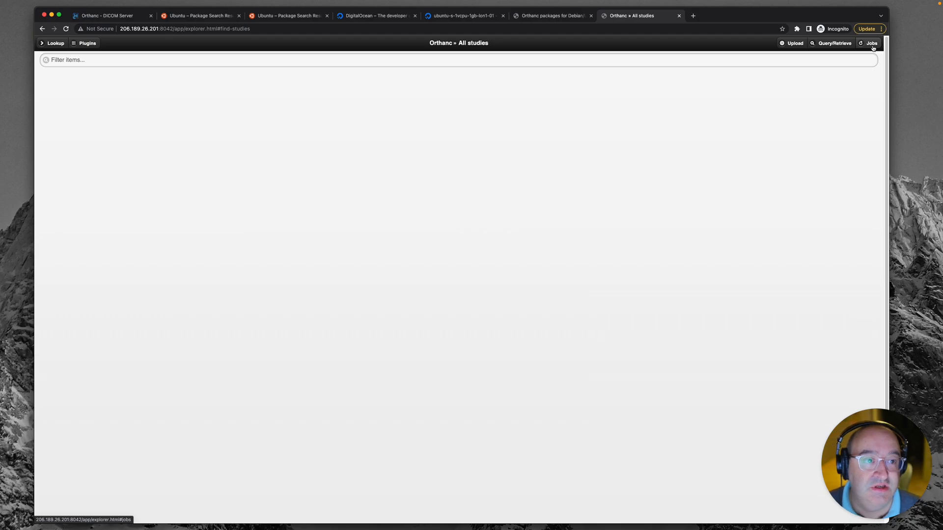
- Go to the Upload page from Orthanc Explorer's top bar
left_click(793, 43)
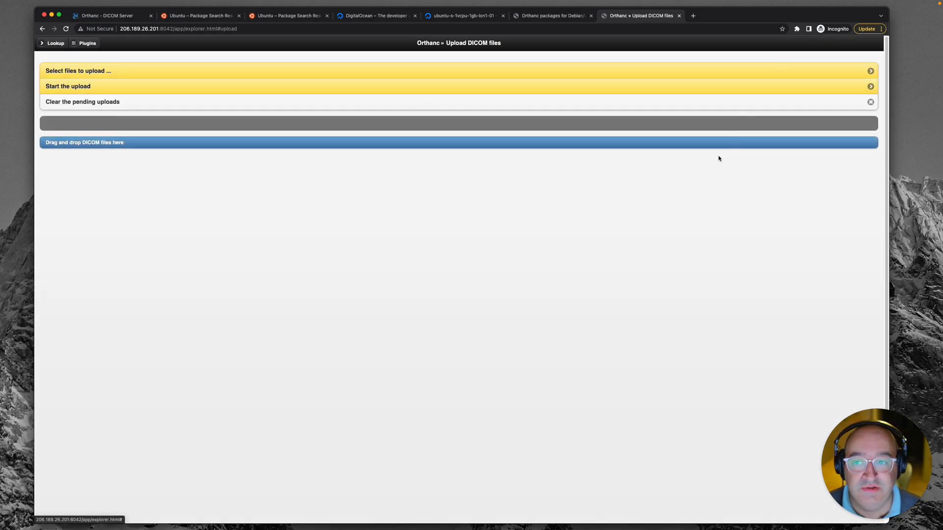
mouse_move(327, 201)
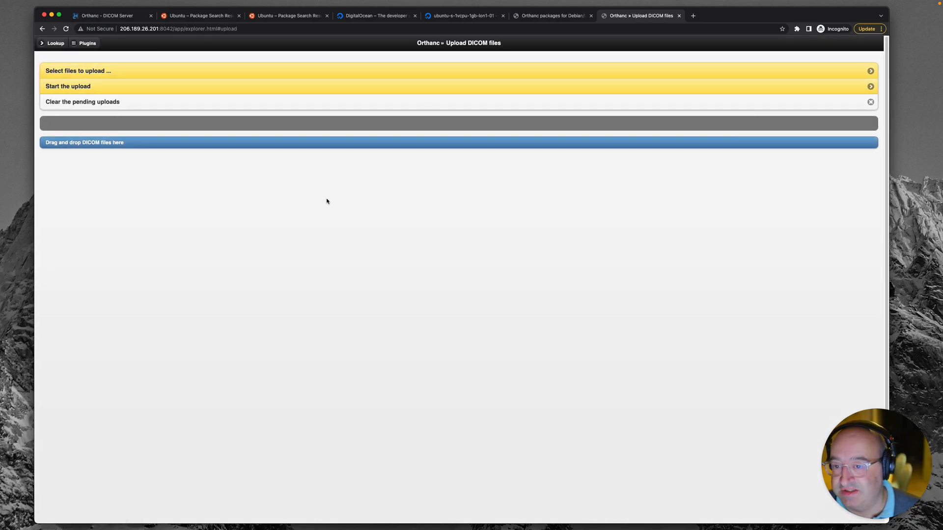
mouse_move(330, 201)
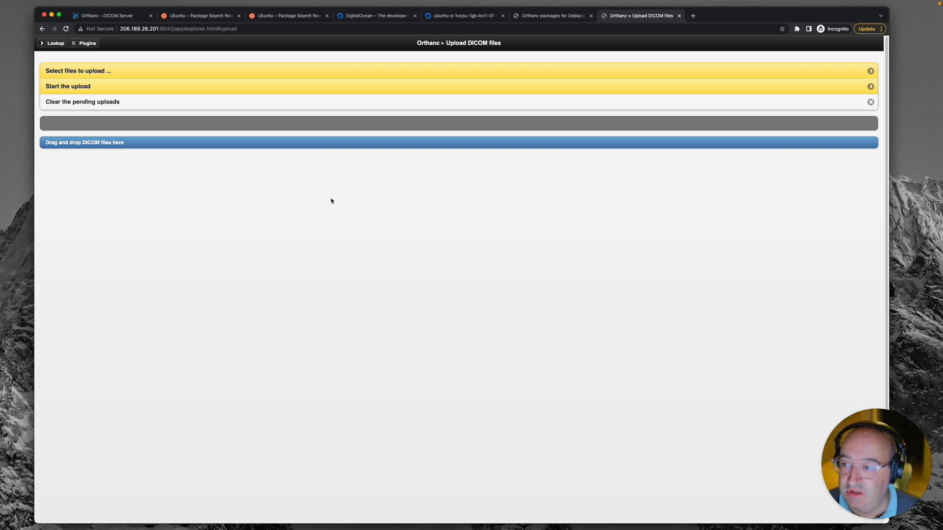
mouse_move(294, 214)
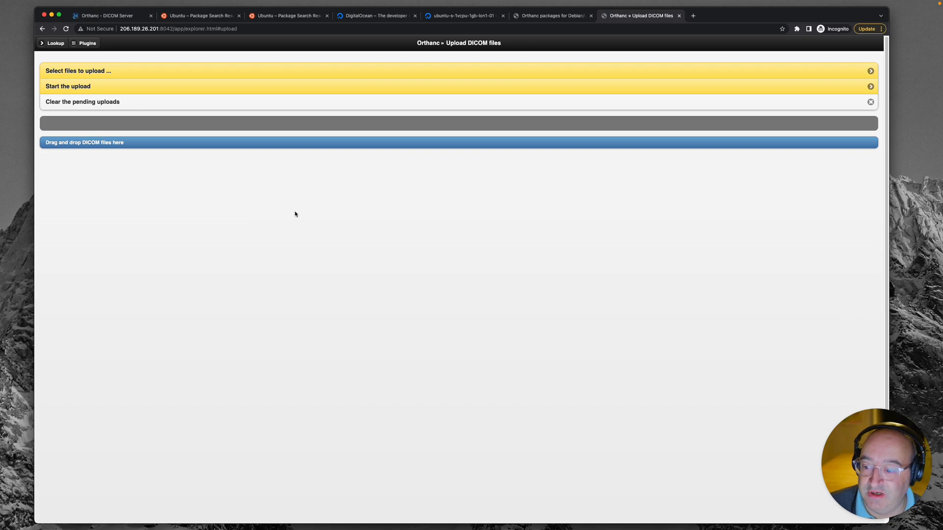
mouse_move(546, 233)
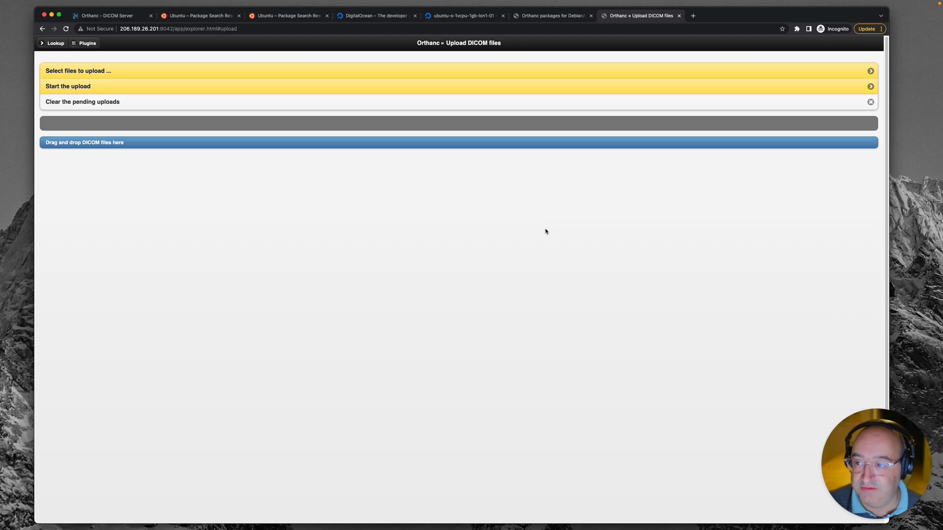
- Bring up the local DICOM folder containing the five MRI series folders
left_click(78, 71)
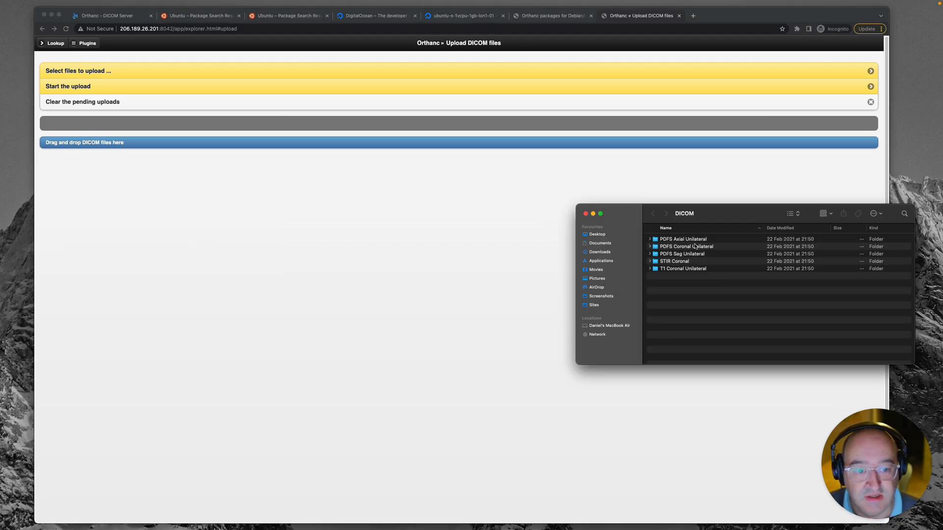
mouse_move(678, 273)
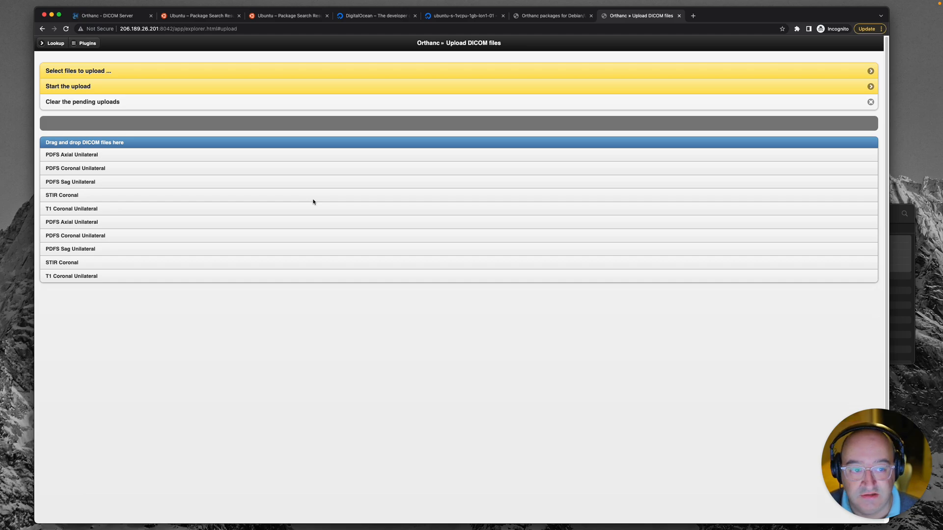
mouse_move(319, 334)
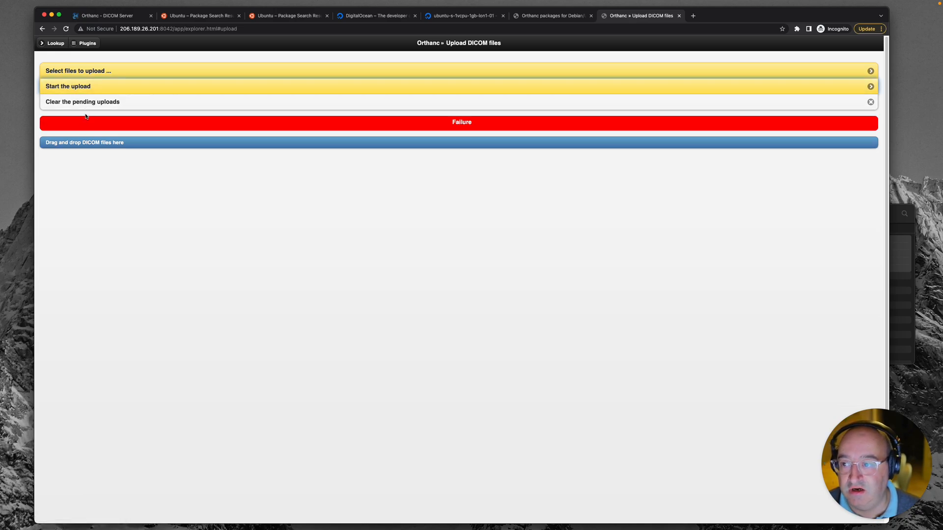
mouse_move(167, 199)
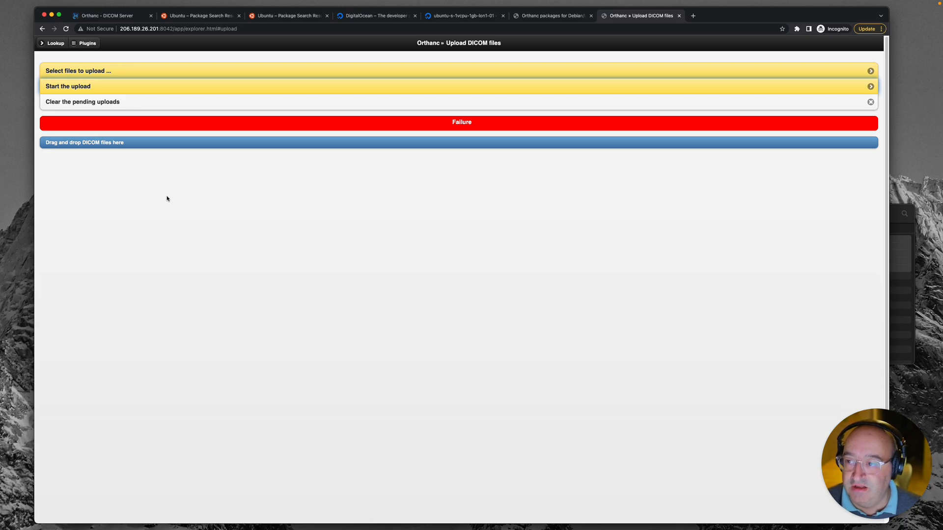
mouse_move(648, 128)
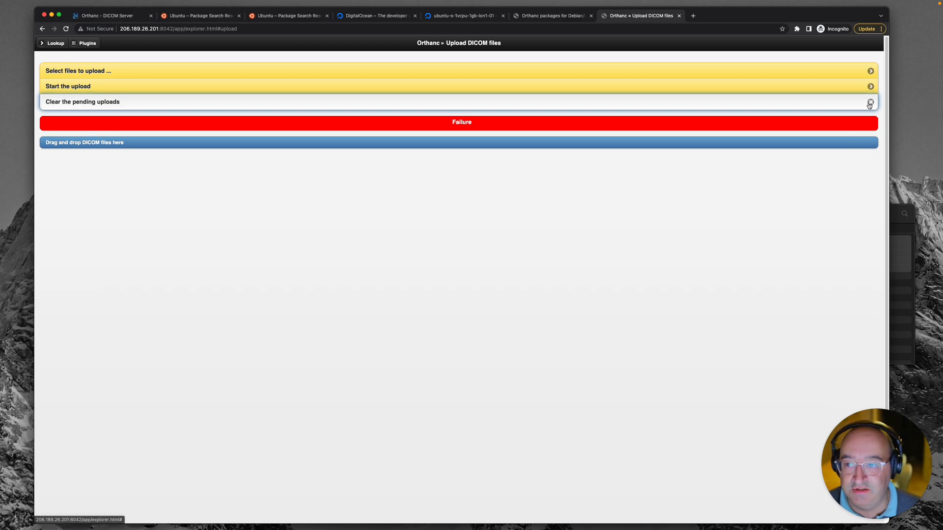
mouse_move(865, 111)
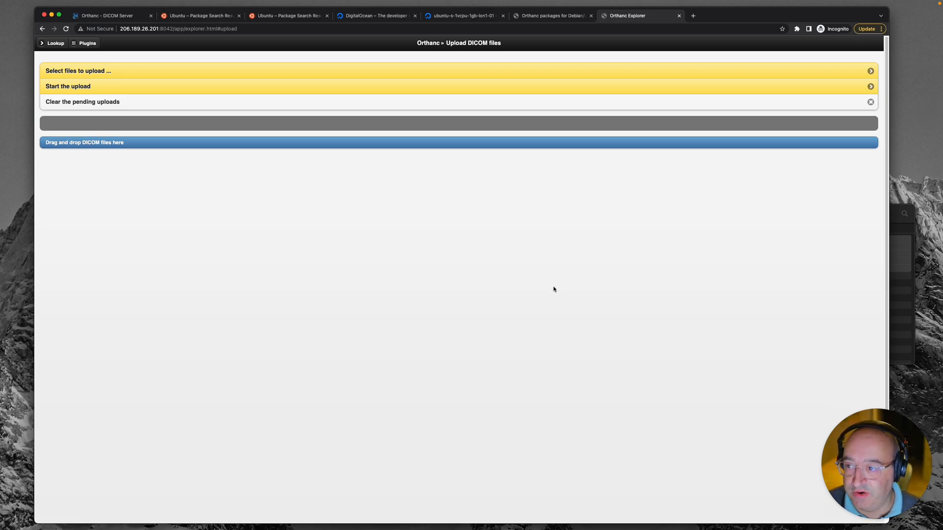
mouse_move(904, 329)
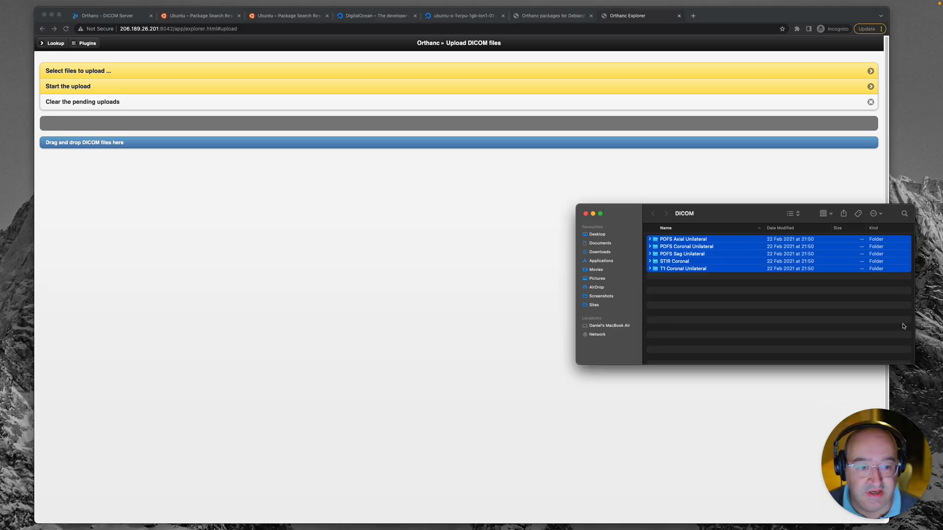
- Open the PDFS Axial Unilateral folder in Finder and select all its .dcm slice files
left_click(667, 304)
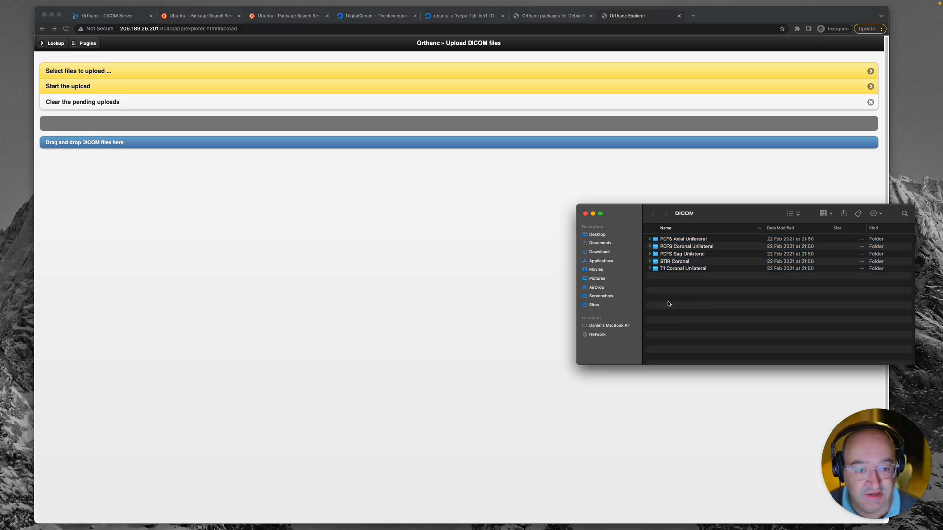
double_click(684, 239)
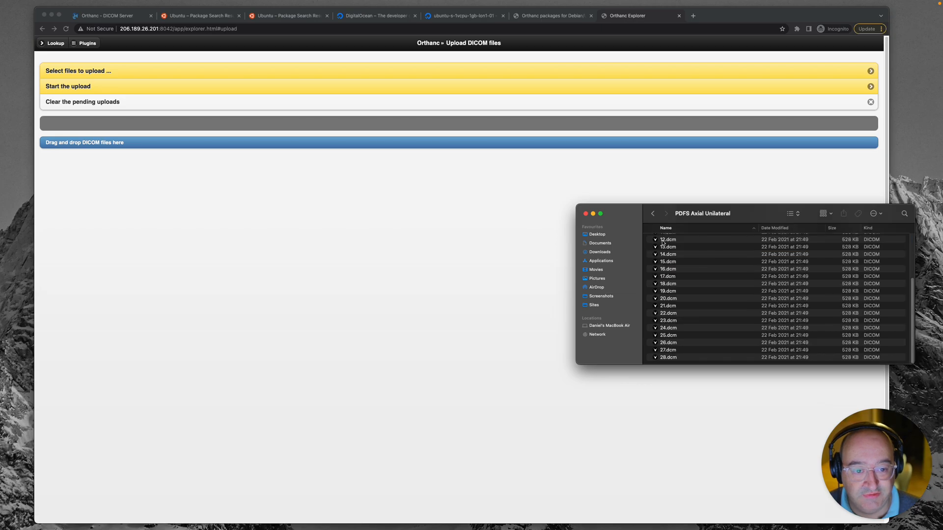
scroll("up", 3)
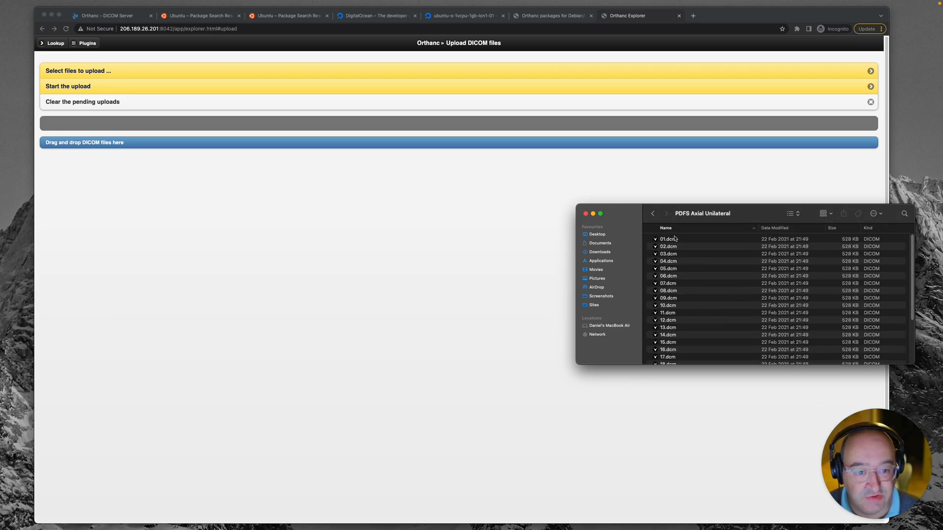
left_click(668, 239)
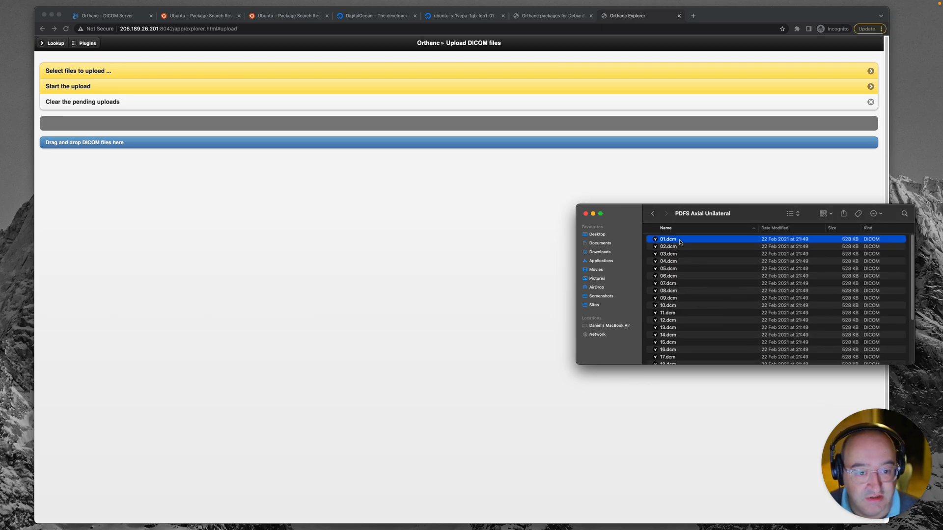
mouse_move(674, 242)
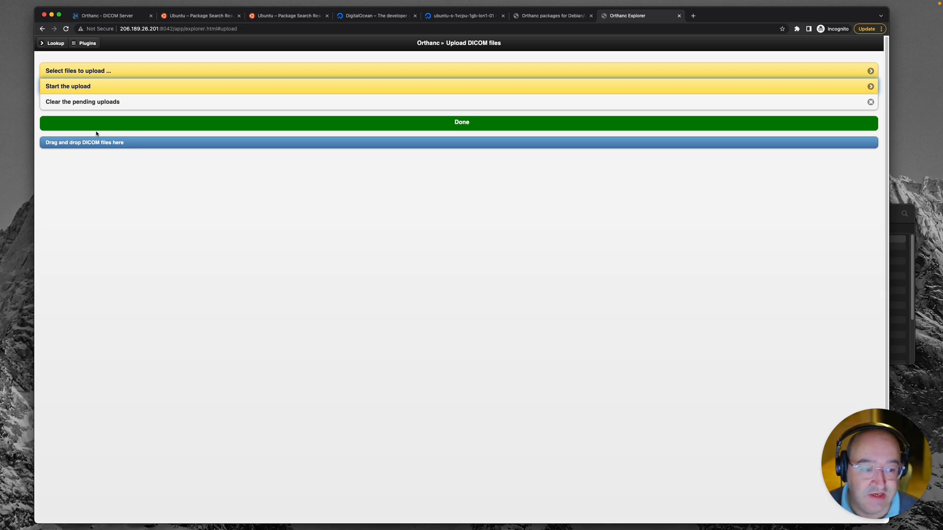
mouse_move(811, 212)
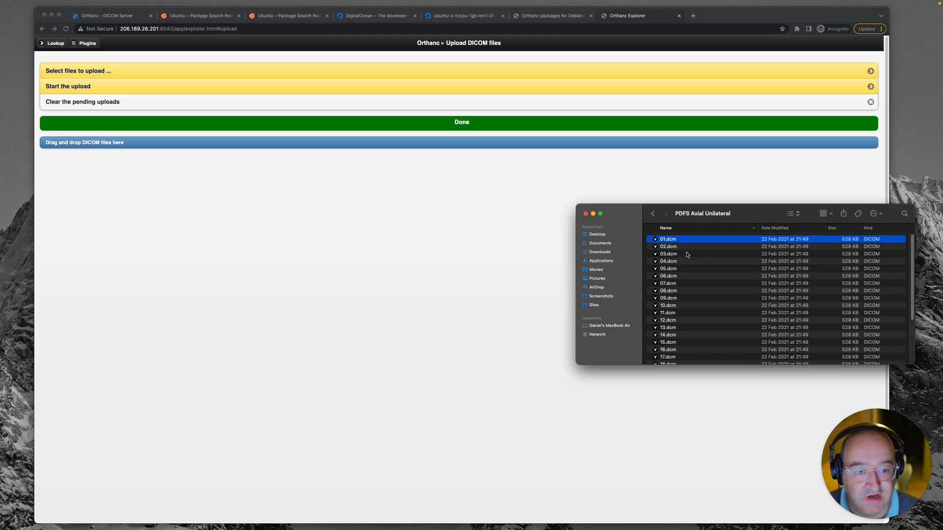
scroll("down", 3)
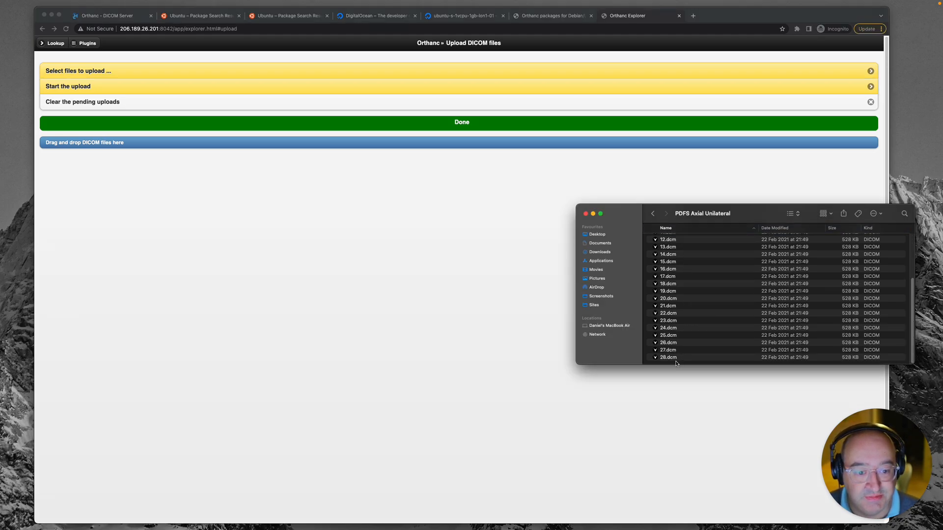
key("cmd+a")
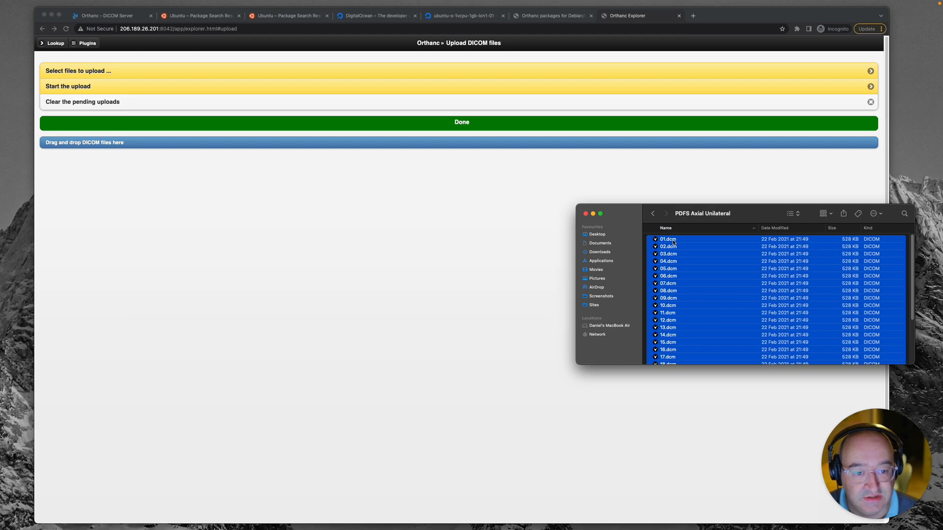
scroll("down", 3)
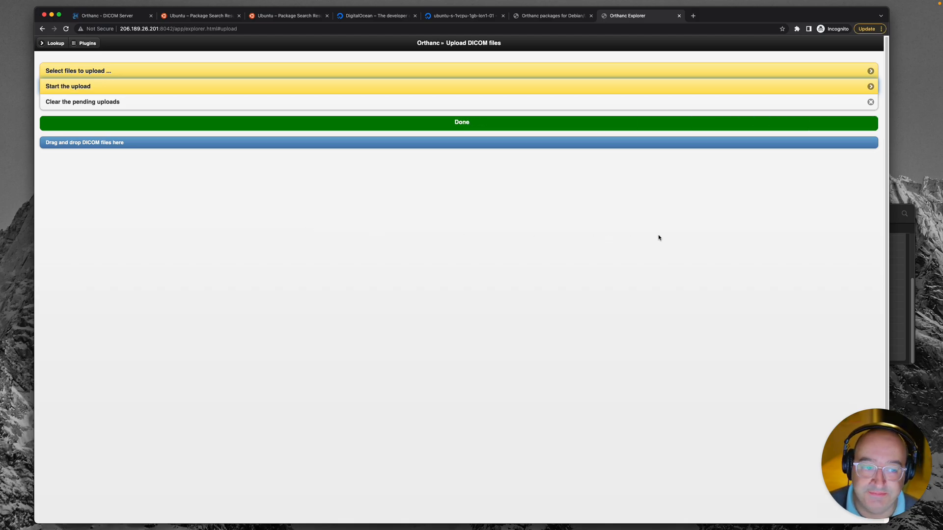
- Upload slice files from the coronal series folders, including STIR Coronal and T1 Coronal Unilateral
left_click(78, 70)
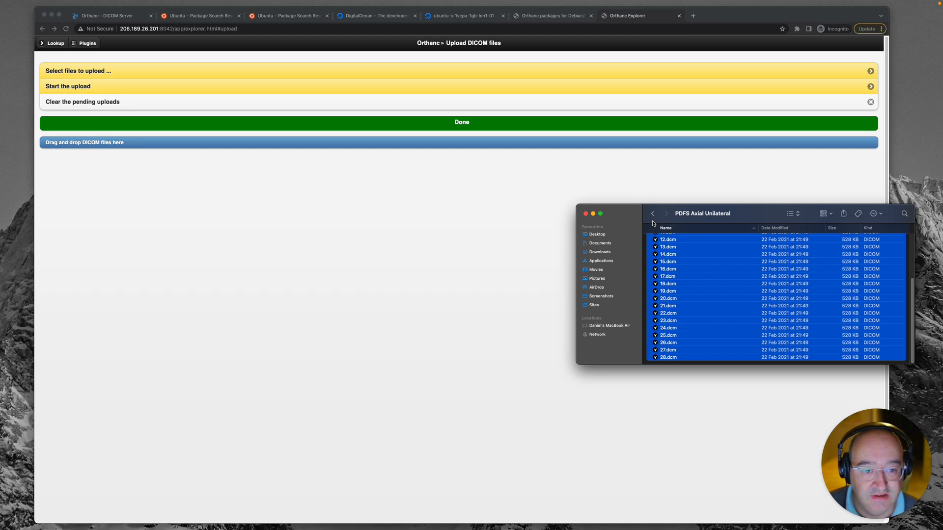
left_click(653, 214)
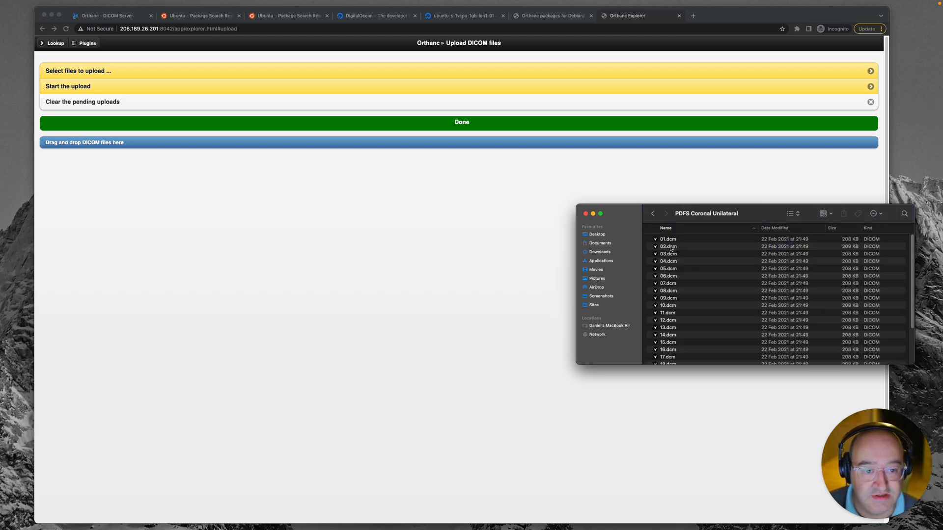
scroll("down", 3)
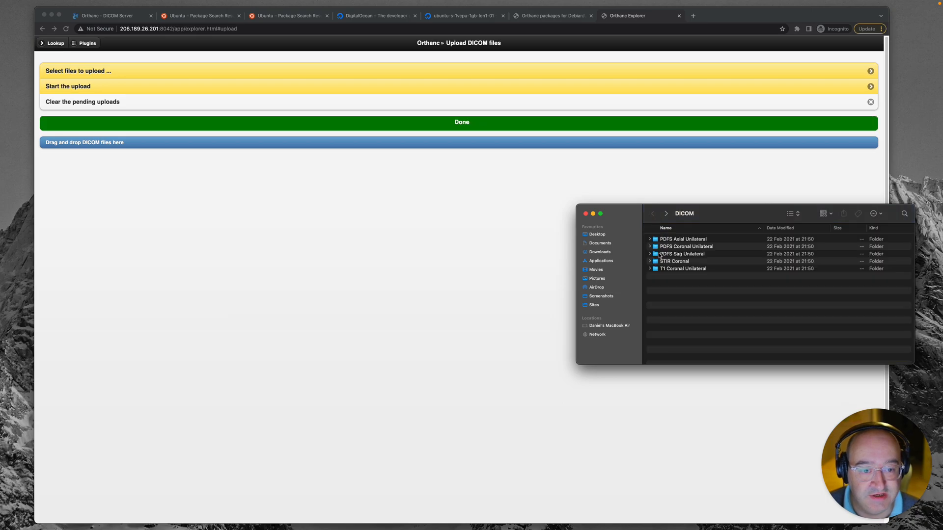
double_click(681, 253)
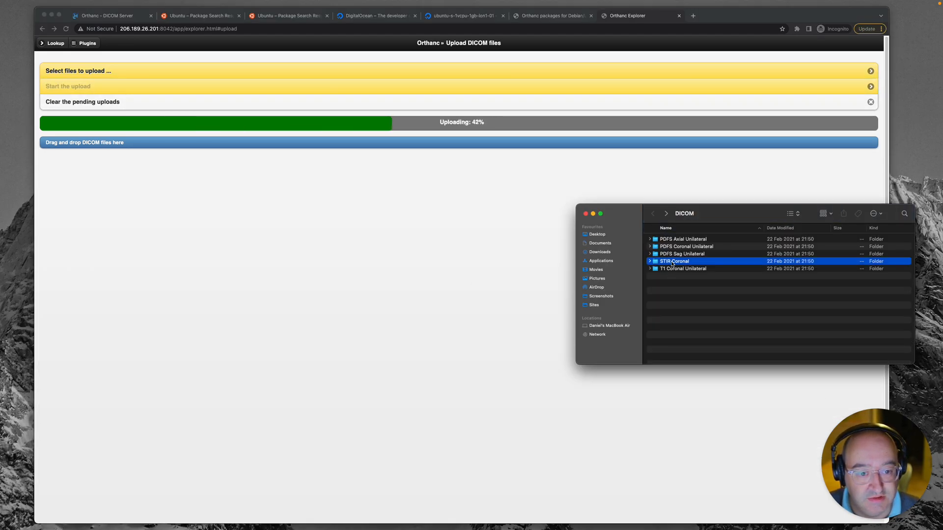
double_click(674, 260)
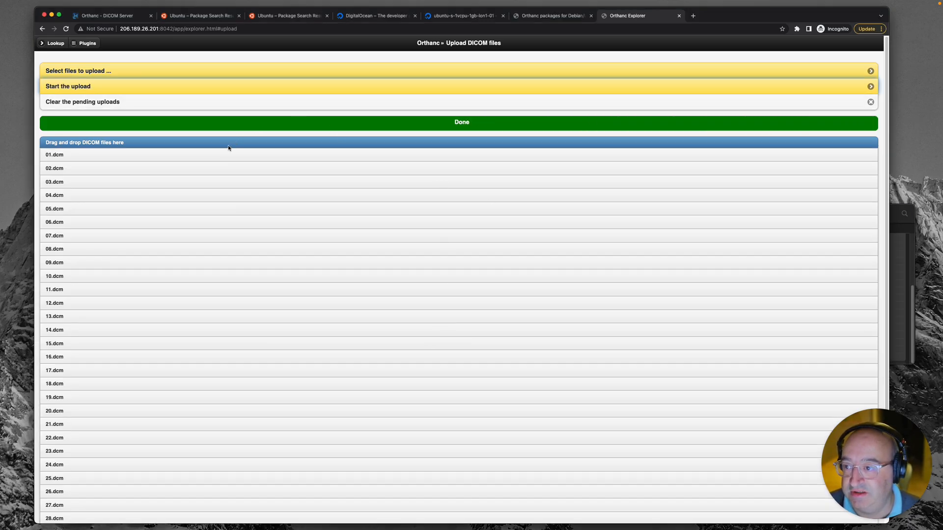
left_click(462, 86)
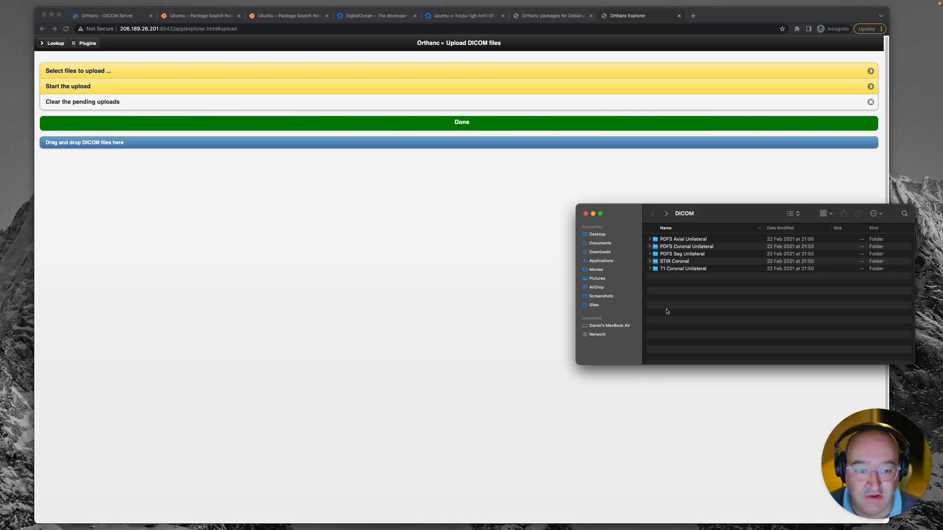
double_click(683, 268)
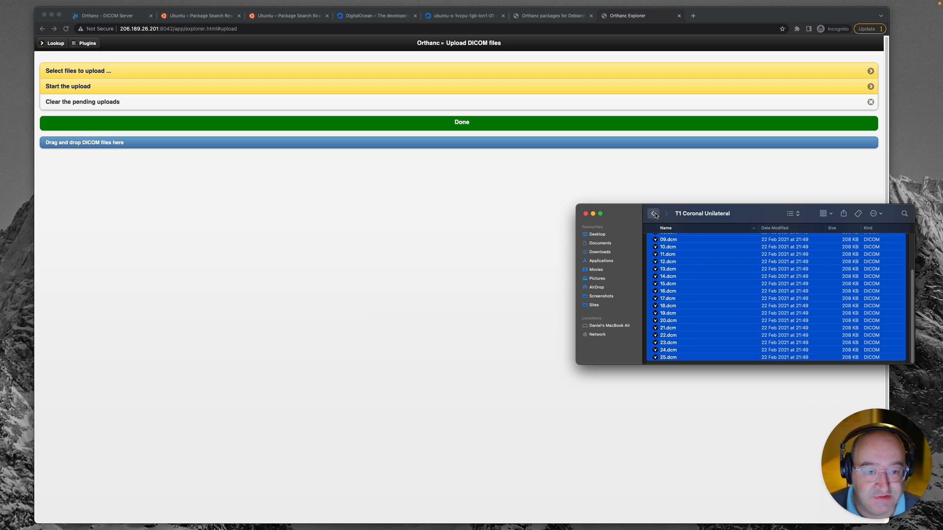
left_click(653, 214)
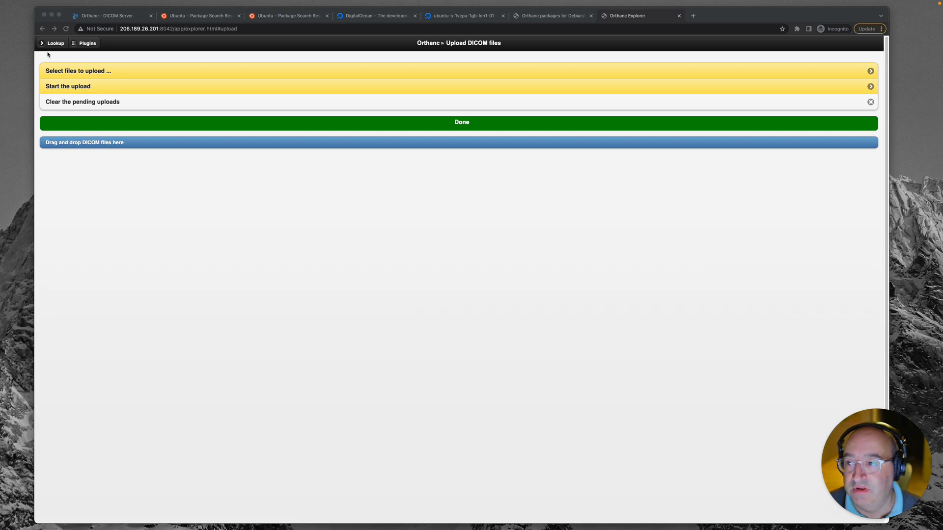
mouse_move(68, 86)
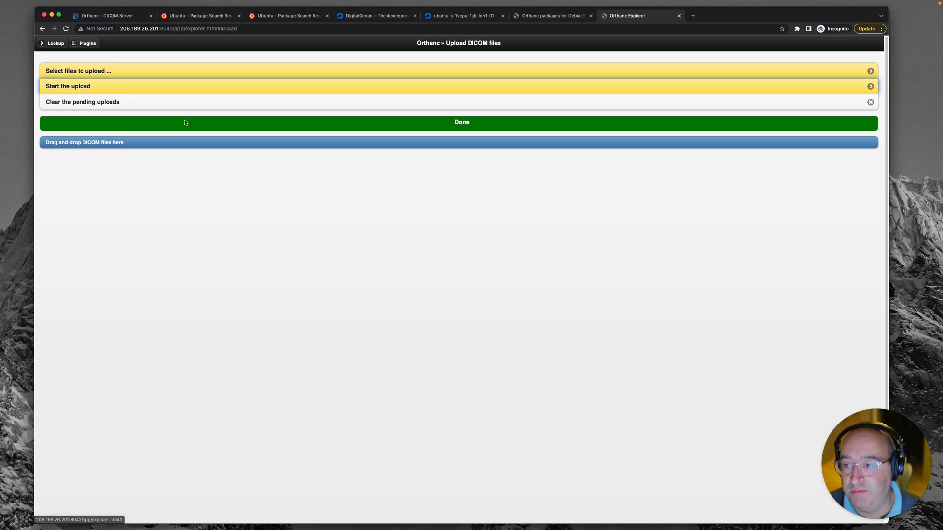
- List all studies, showing Anon Cordraver Minnow - MRI Hip Both
left_click(54, 42)
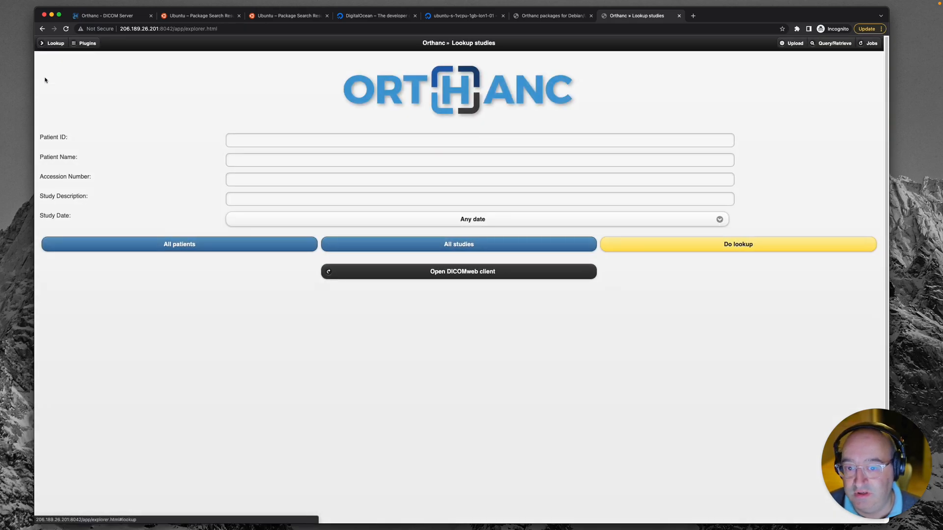
mouse_move(360, 261)
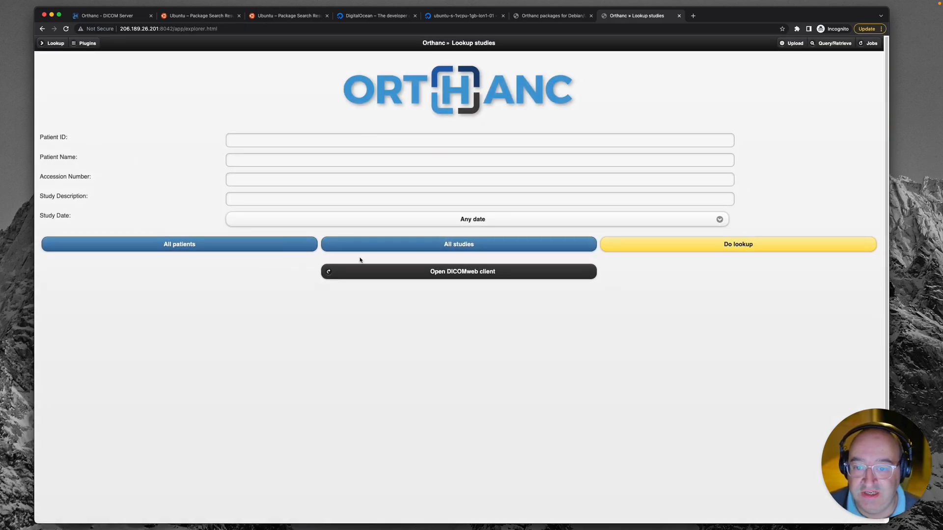
left_click(458, 244)
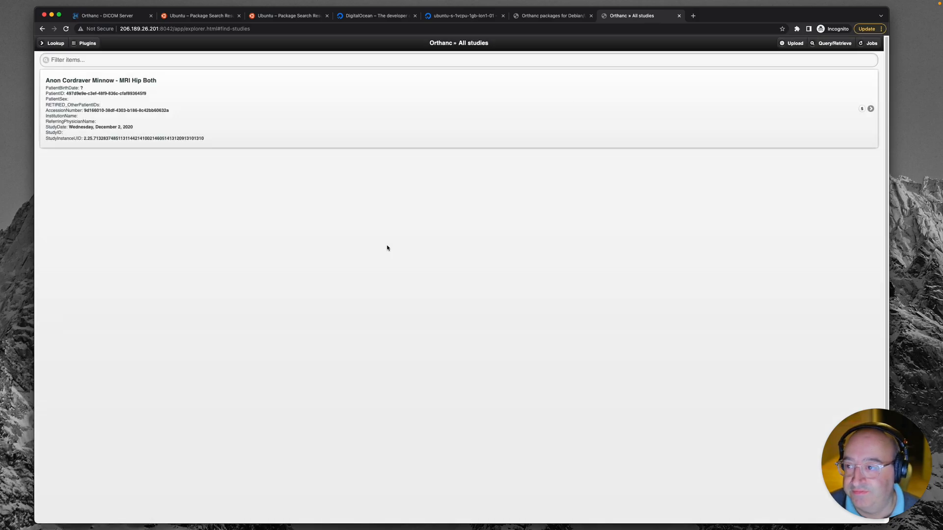
mouse_move(200, 241)
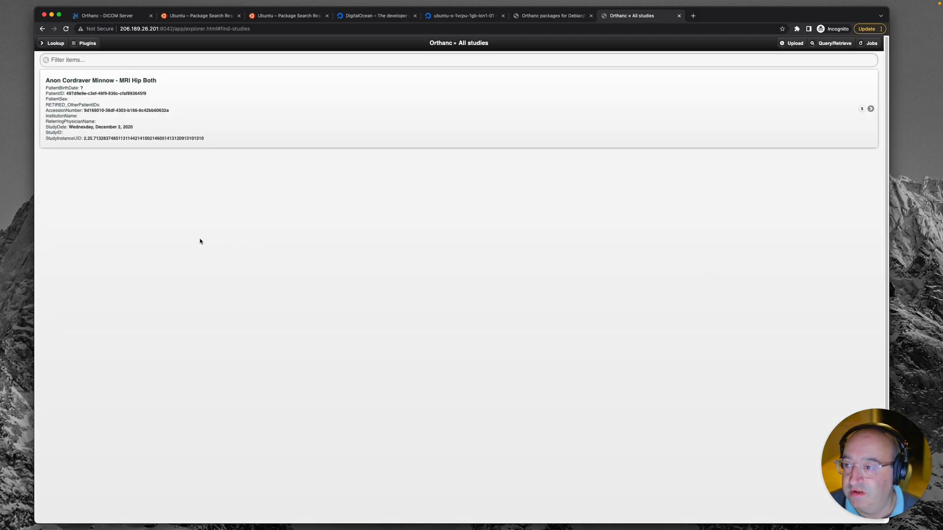
mouse_move(172, 214)
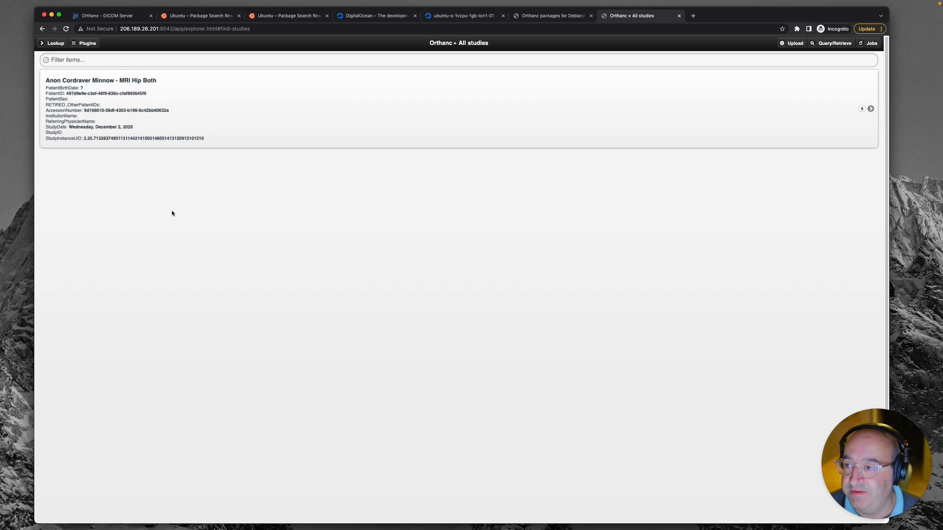
mouse_move(204, 225)
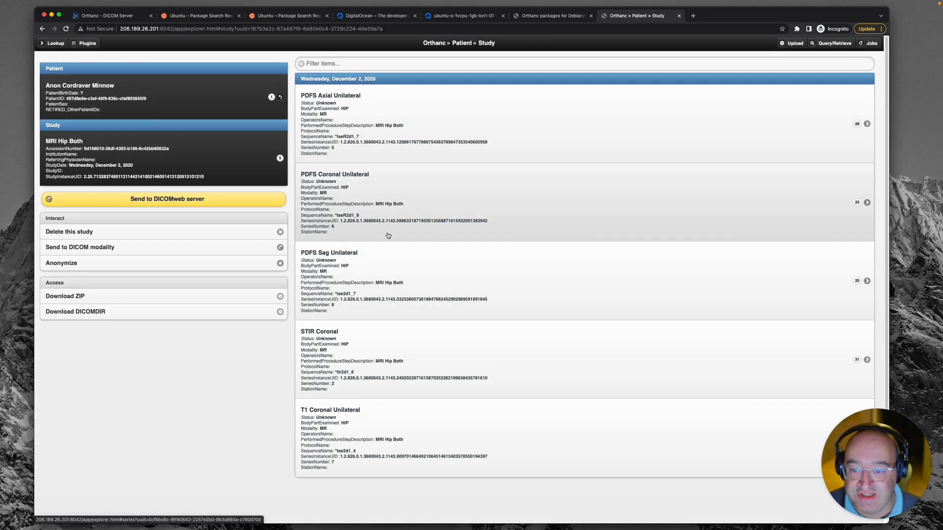
mouse_move(397, 423)
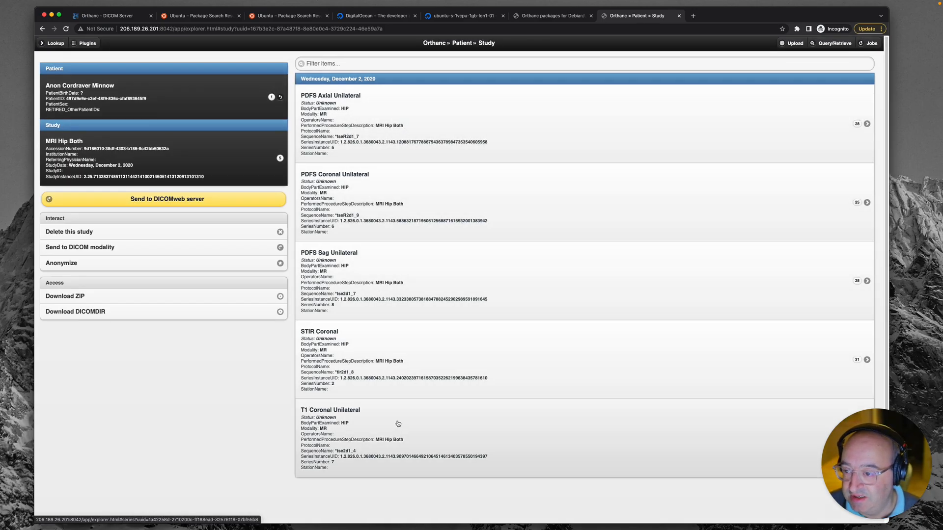
mouse_move(281, 419)
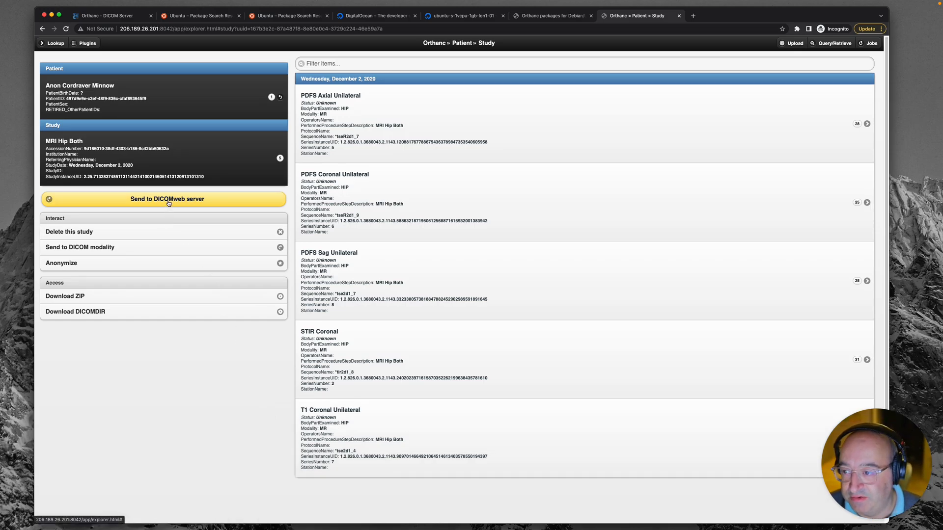
mouse_move(163, 208)
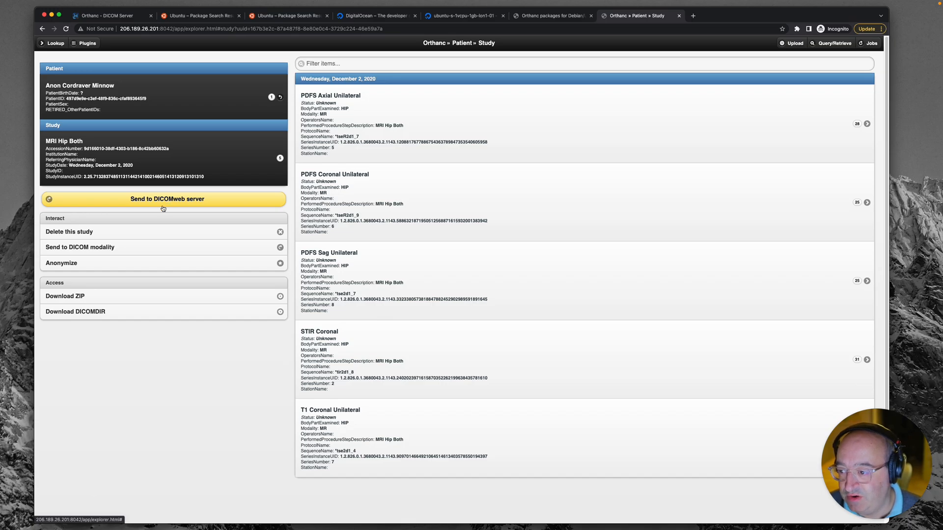
mouse_move(254, 342)
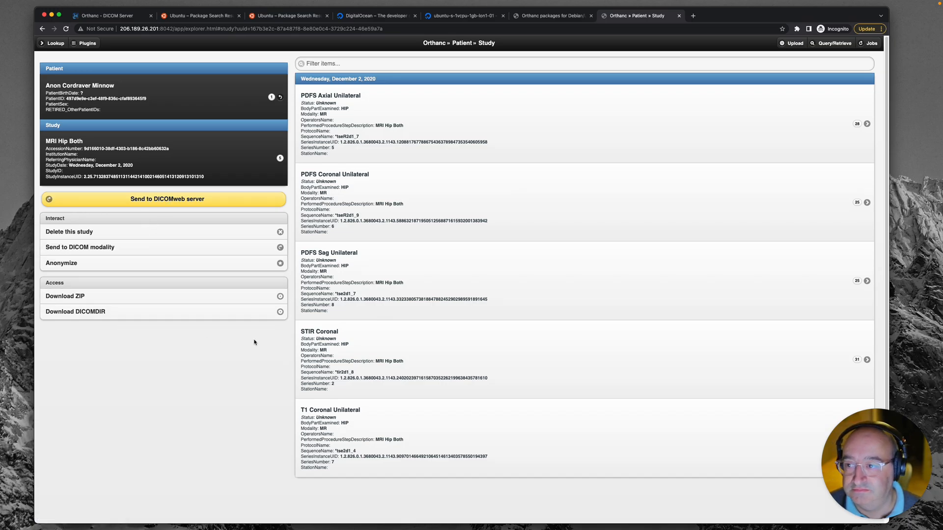
mouse_move(447, 293)
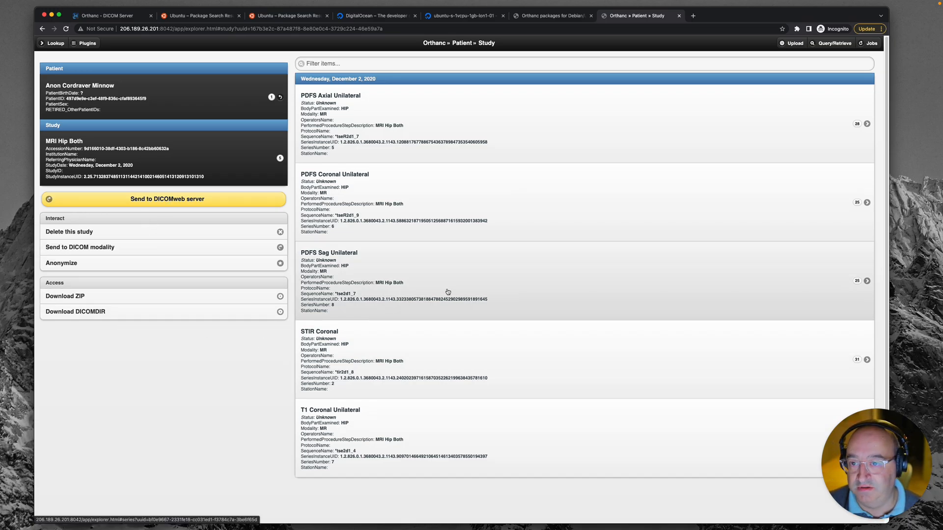
mouse_move(251, 308)
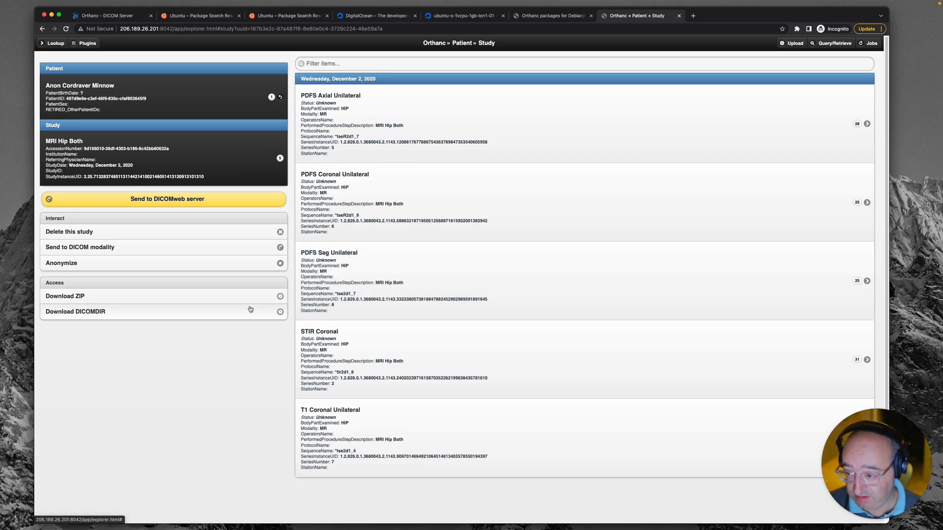
mouse_move(260, 306)
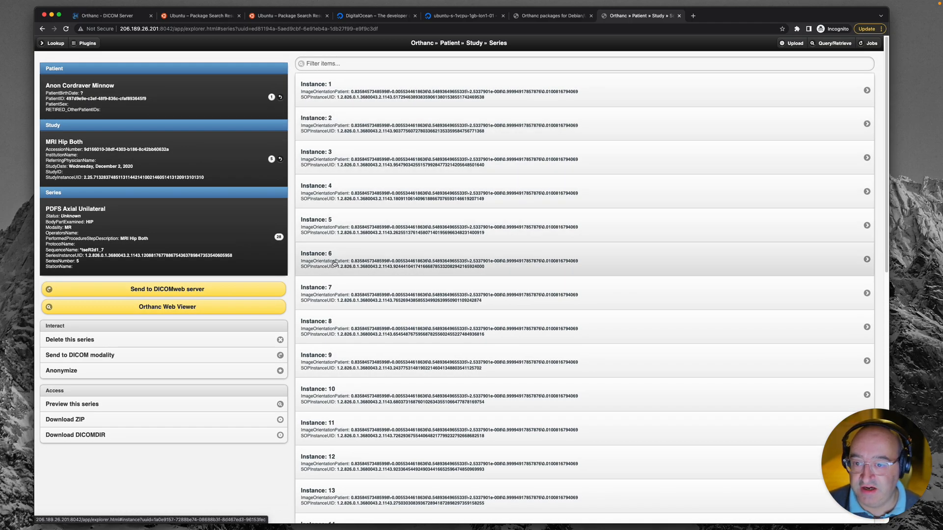
mouse_move(199, 333)
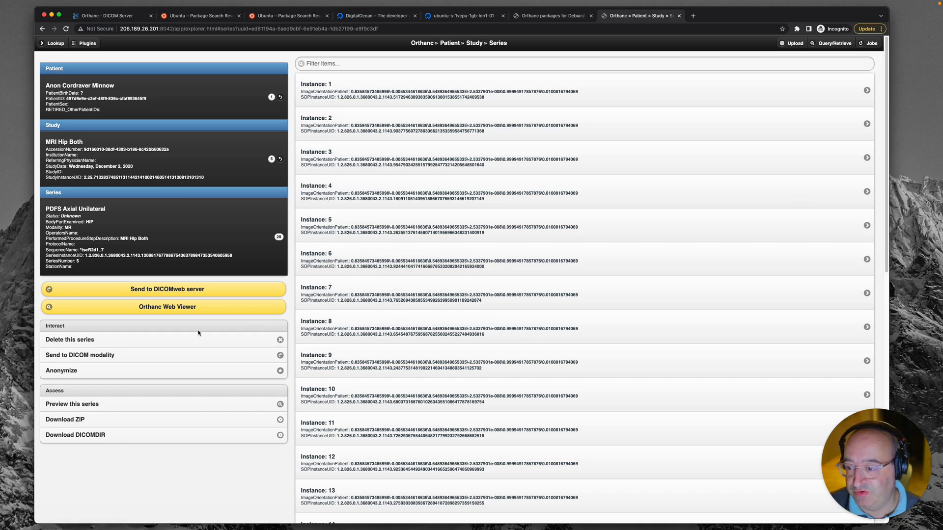
mouse_move(167, 306)
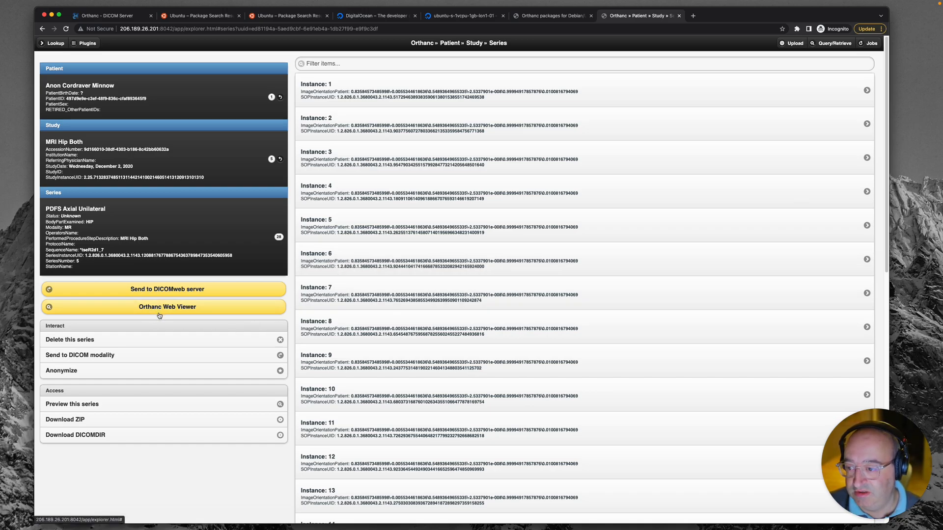
mouse_move(139, 316)
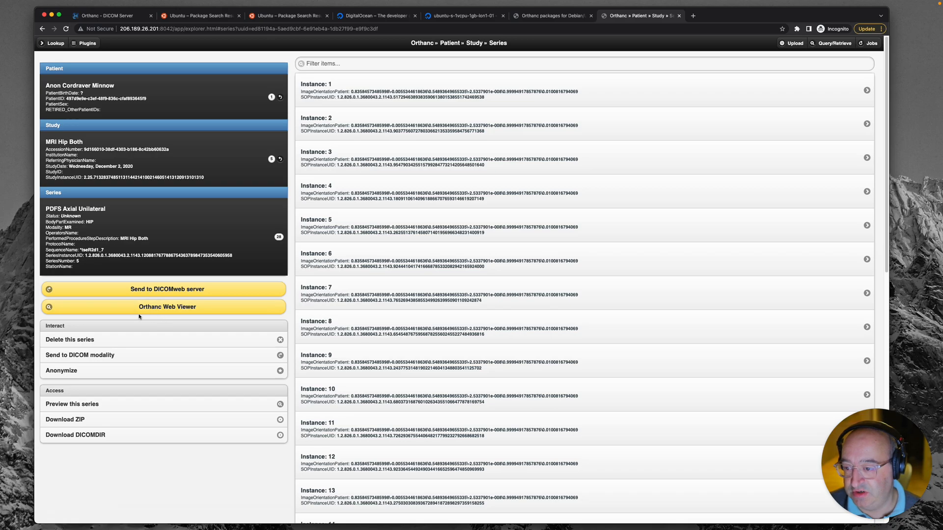
- Open the PDFS Axial Unilateral series in the Orthanc Web Viewer
left_click(167, 306)
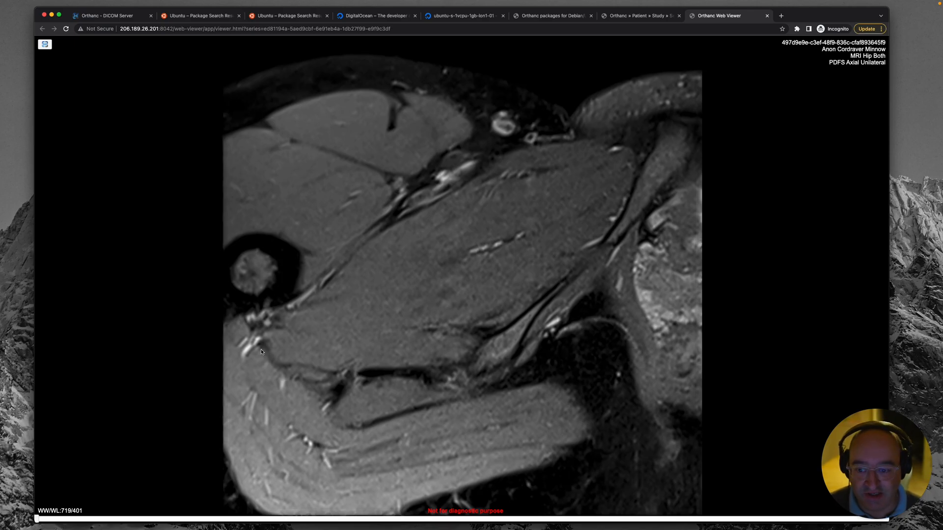
- Page through several axial hip MRI slices with the mouse wheel
scroll("down", 3)
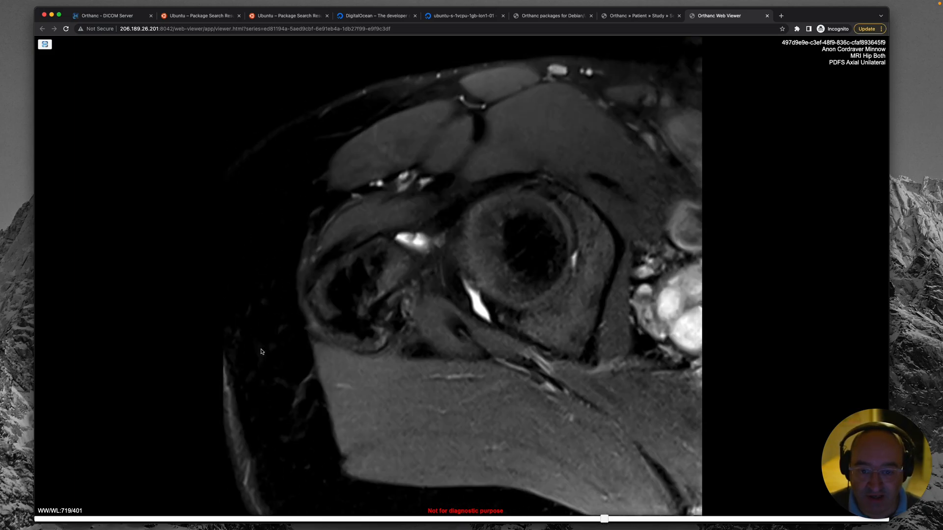
scroll("down", 3)
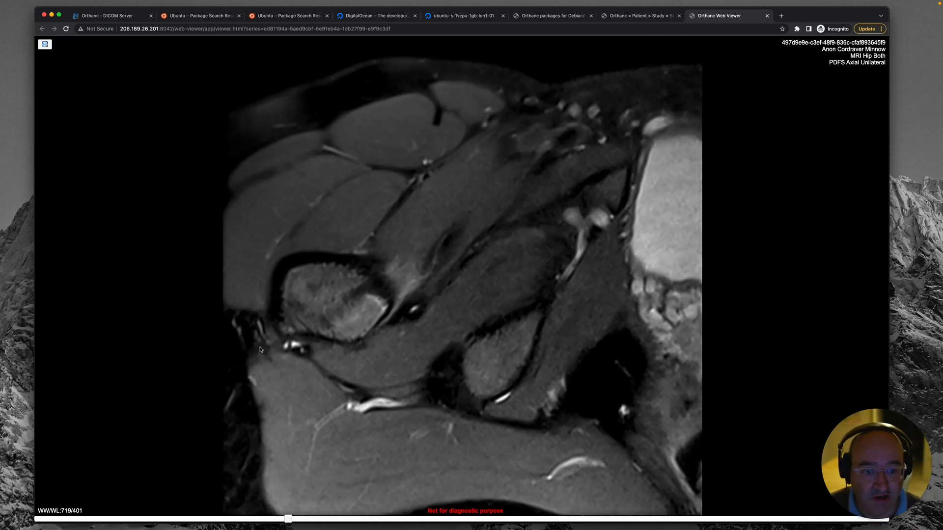
scroll("down", 3)
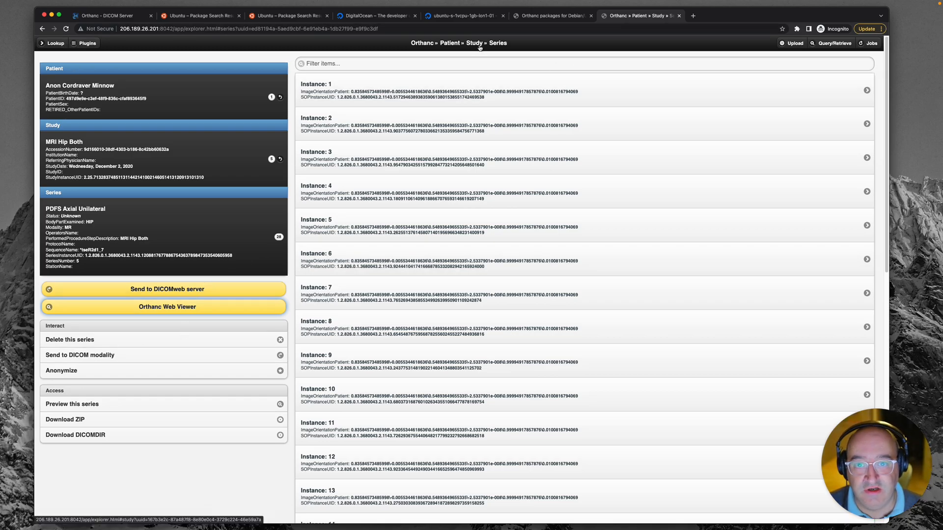
- Open the PDFS Coronal Unilateral series in the viewer and show its tools panel
left_click(474, 42)
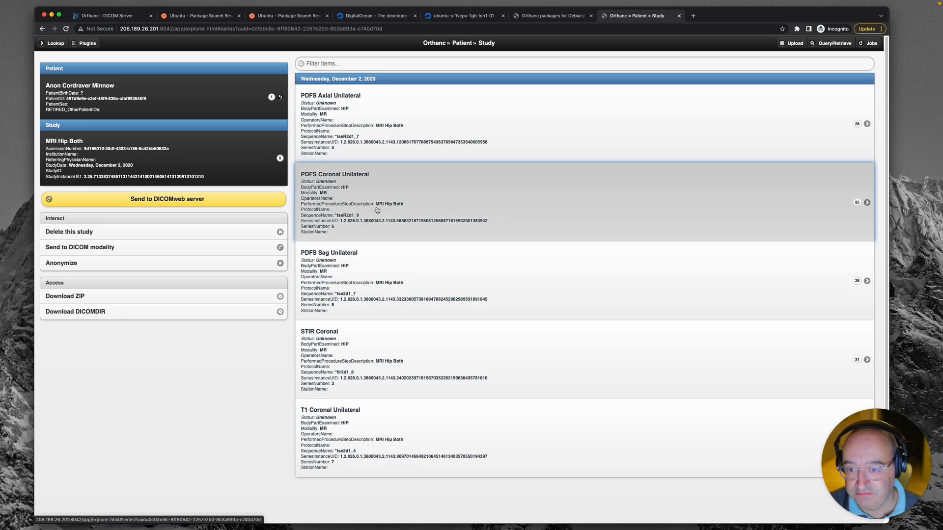
left_click(866, 202)
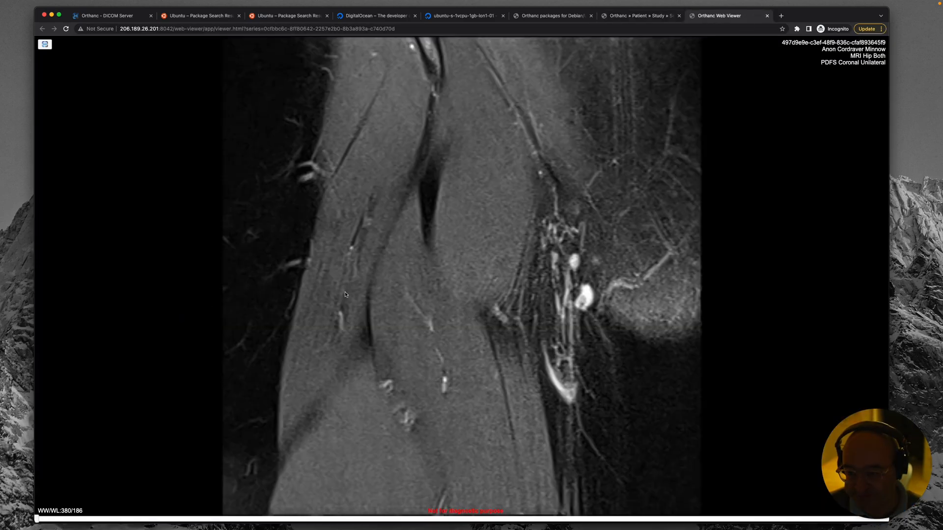
scroll("down", 3)
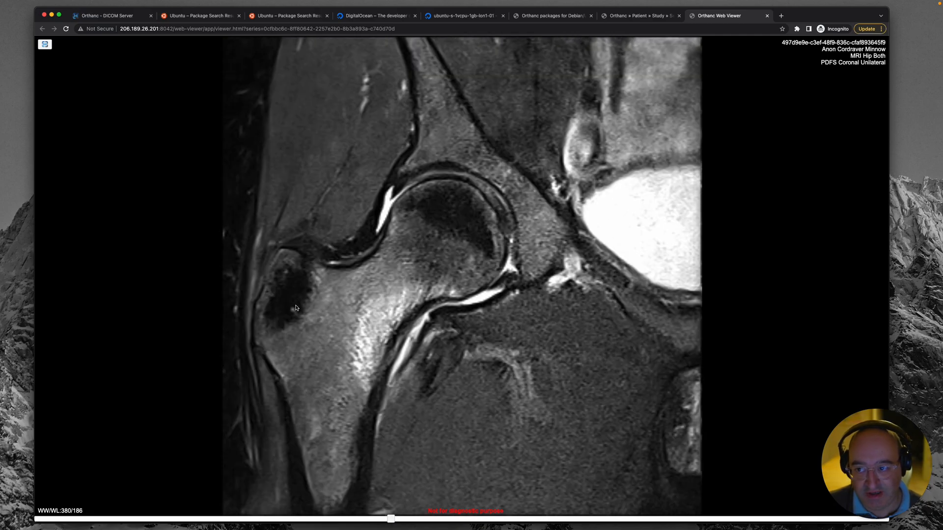
mouse_move(247, 235)
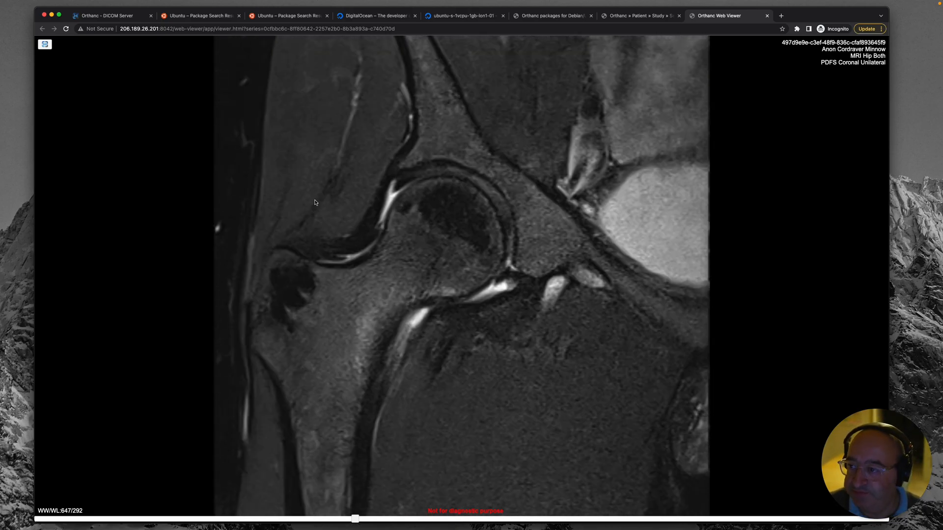
mouse_move(118, 145)
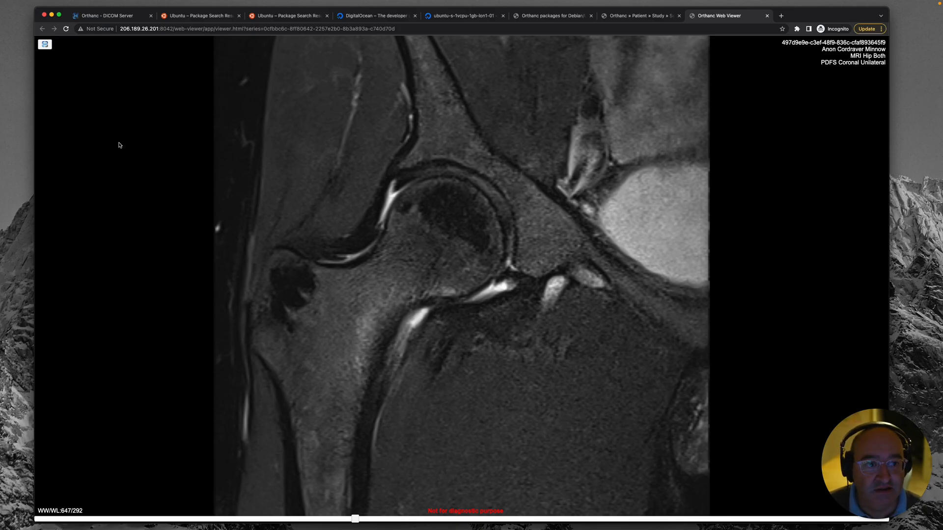
left_click(44, 44)
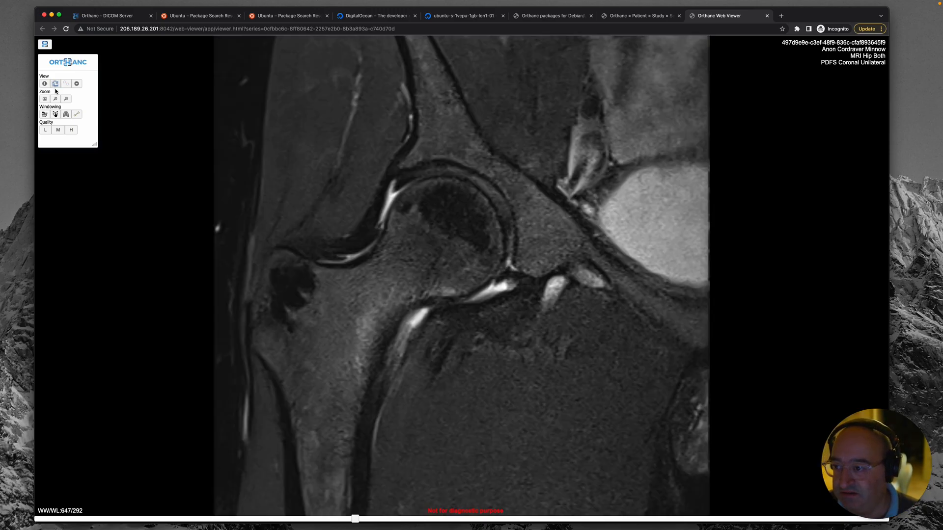
- Zoom in on the coronal hip slice, then fit the whole slice back into view
left_click(66, 83)
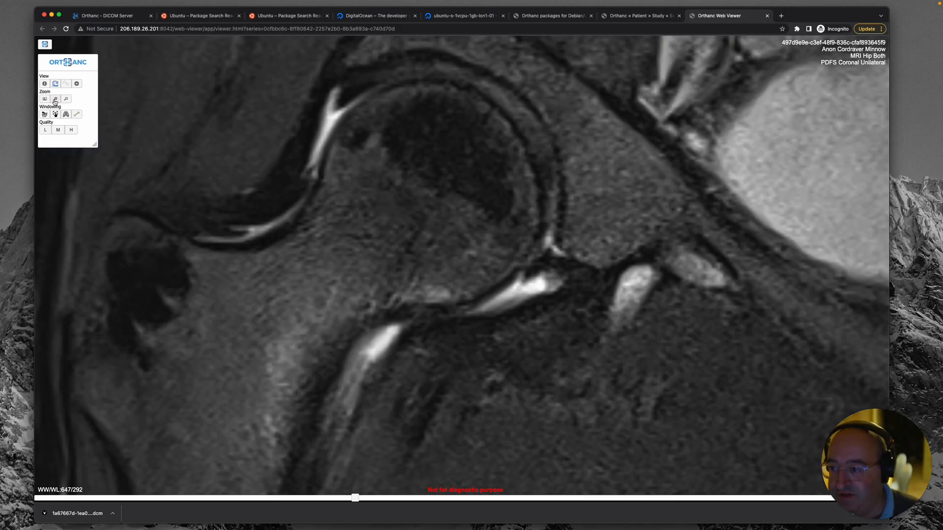
mouse_move(169, 120)
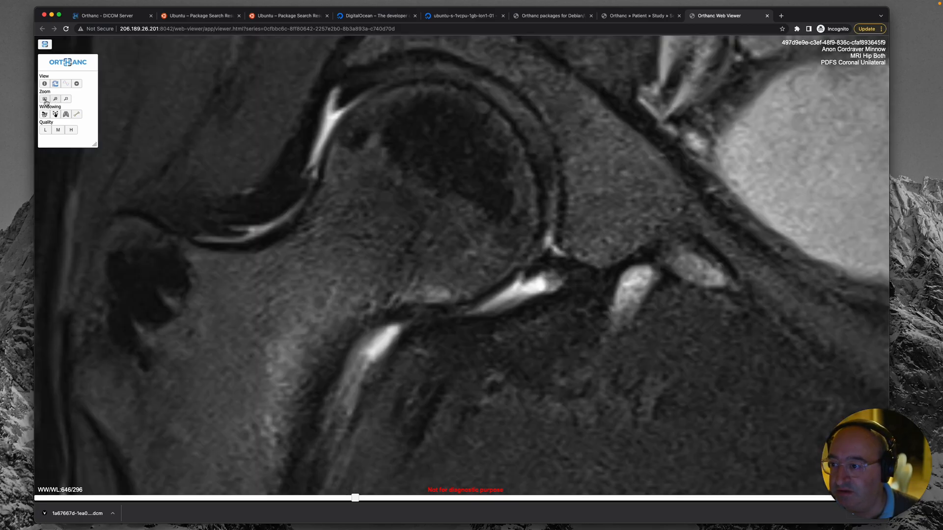
left_click(45, 99)
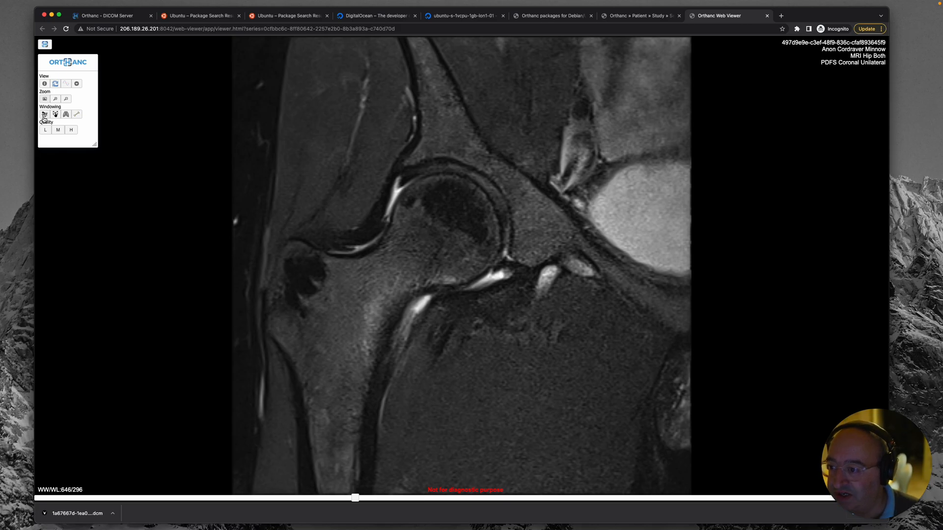
mouse_move(44, 115)
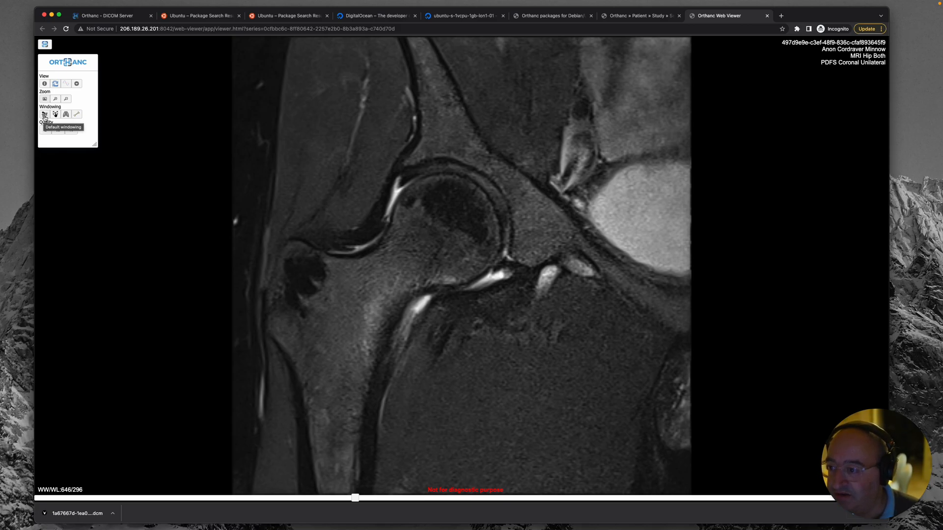
- Apply the default windowing preset, then a different contrast preset, to the coronal slice
left_click(55, 114)
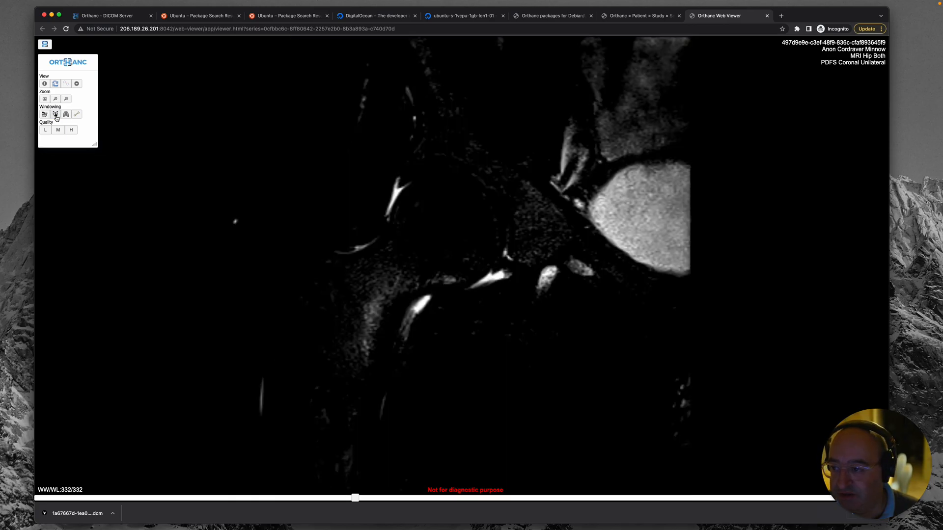
left_click(66, 114)
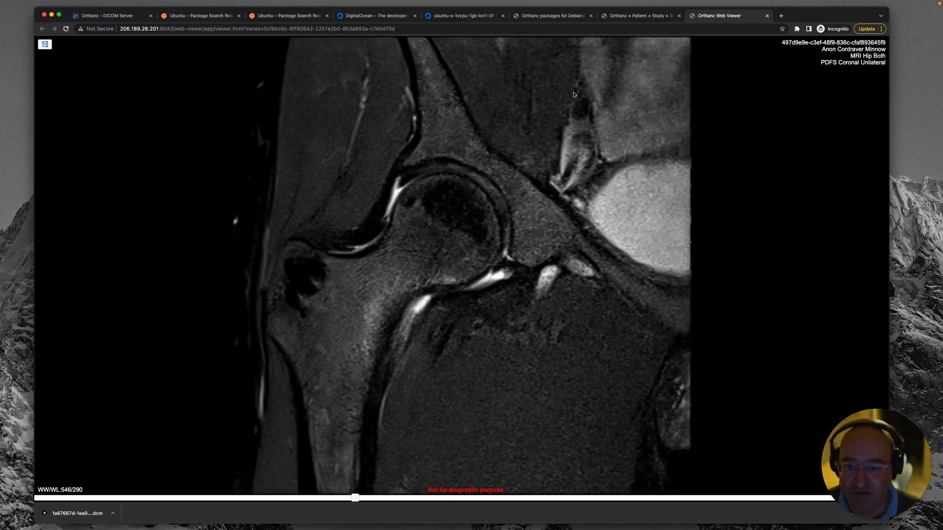
left_click(45, 44)
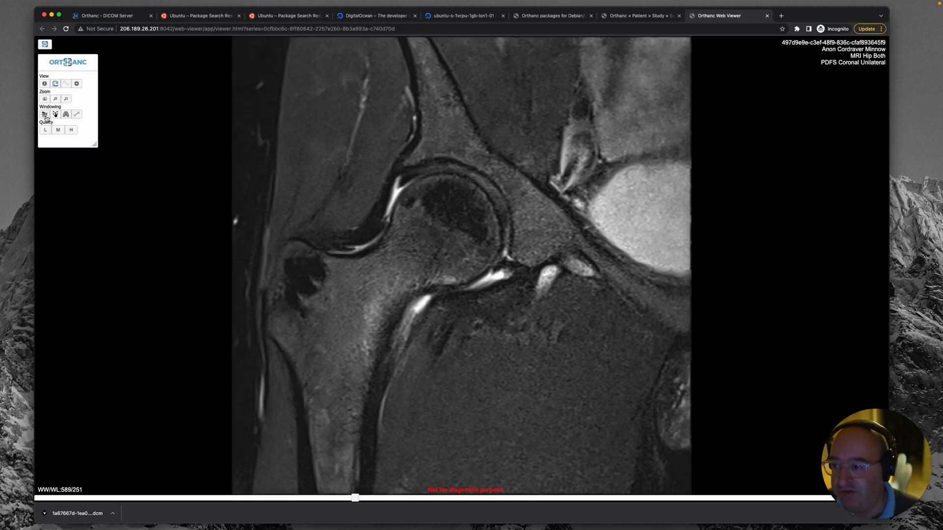
mouse_move(45, 130)
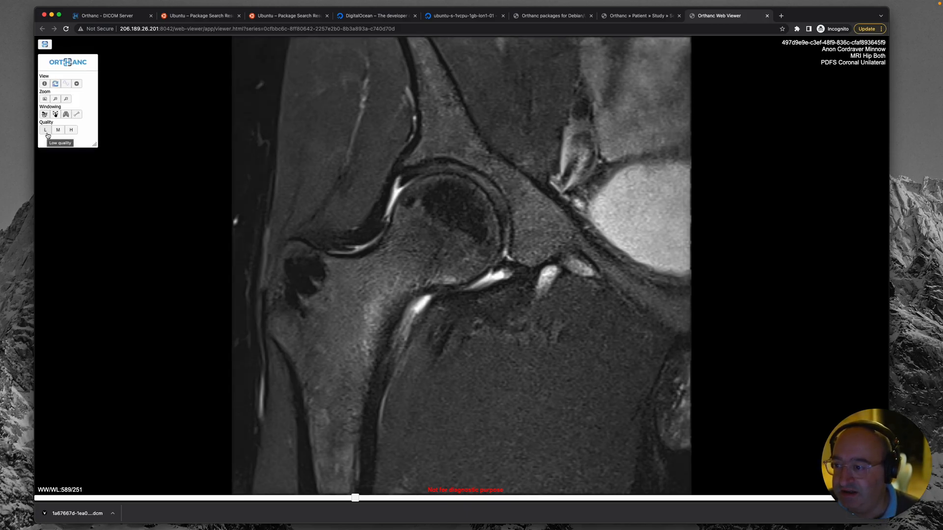
mouse_move(71, 129)
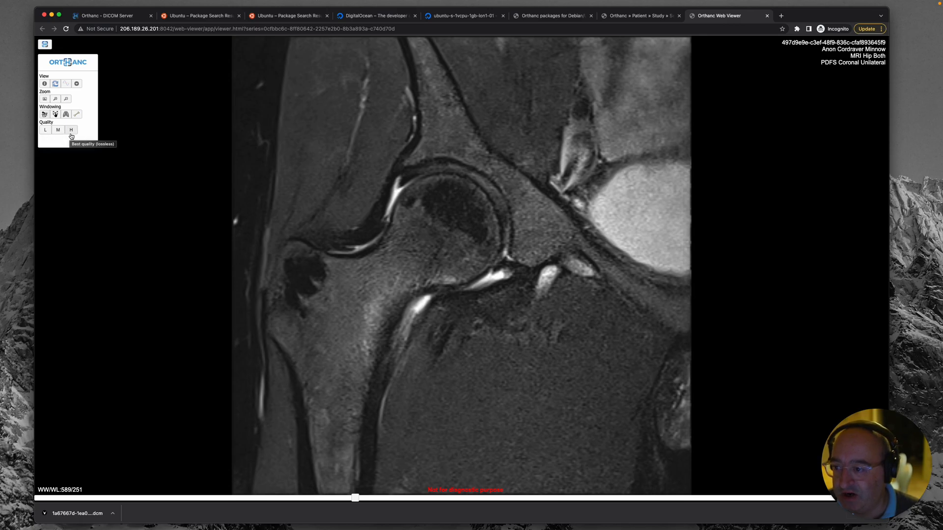
- Switch to lossless H quality and scroll to neighbouring coronal slices
left_click(45, 130)
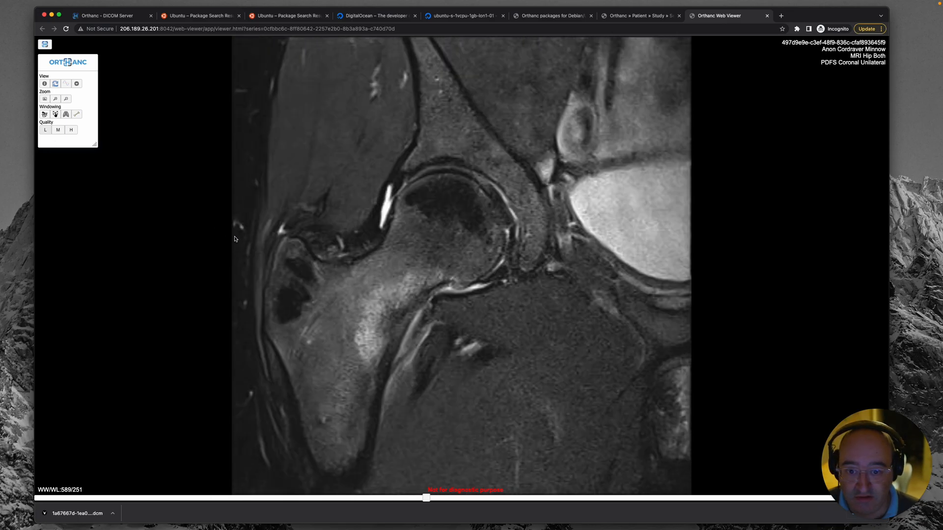
scroll("down", 3)
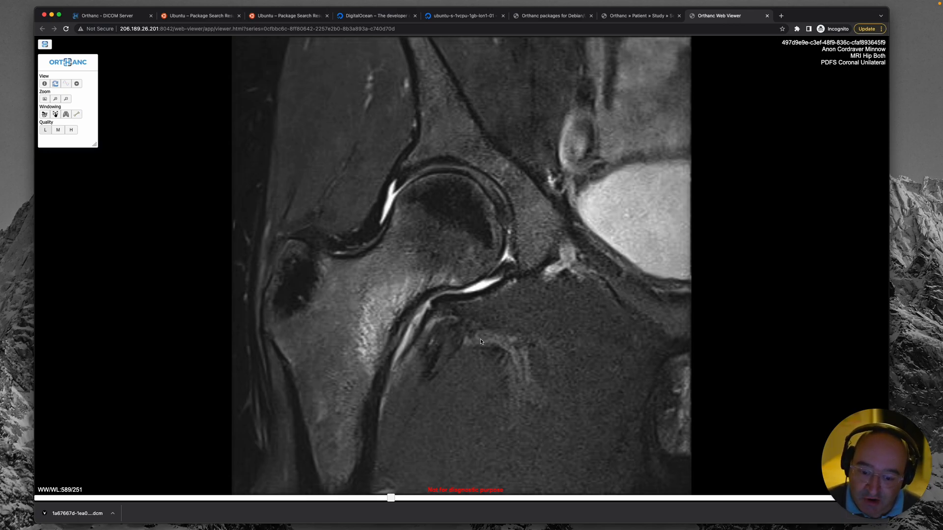
mouse_move(273, 234)
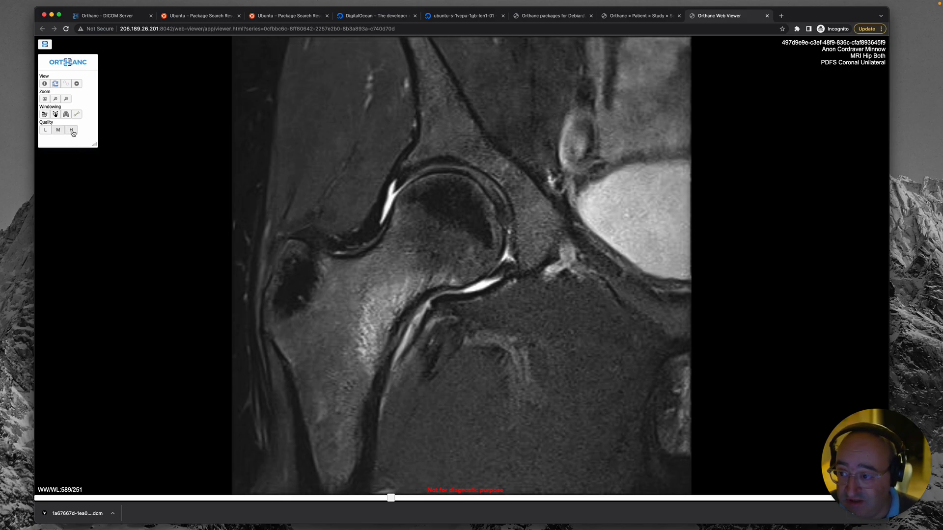
mouse_move(348, 252)
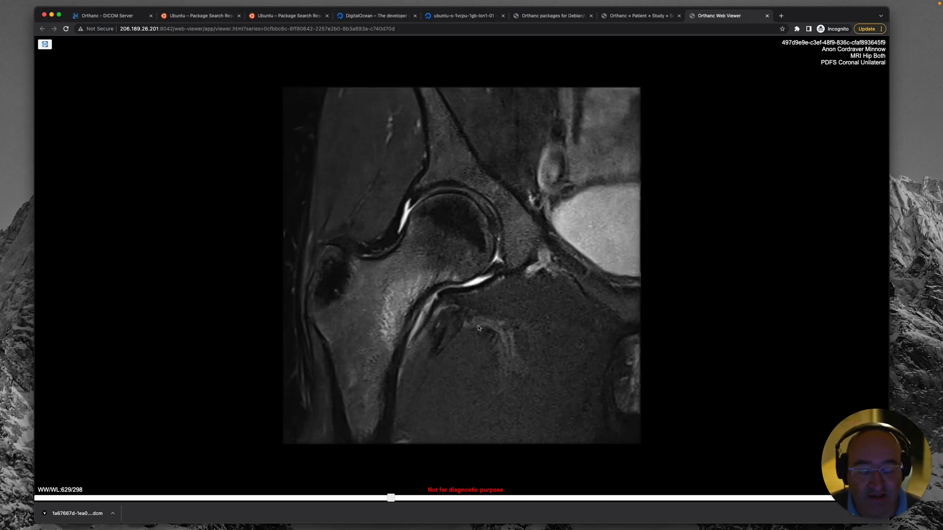
mouse_move(266, 147)
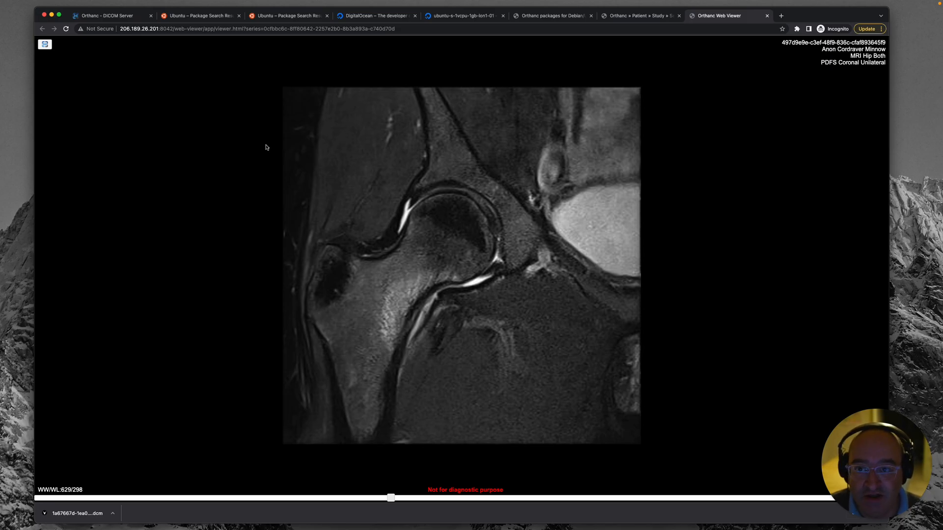
mouse_move(249, 30)
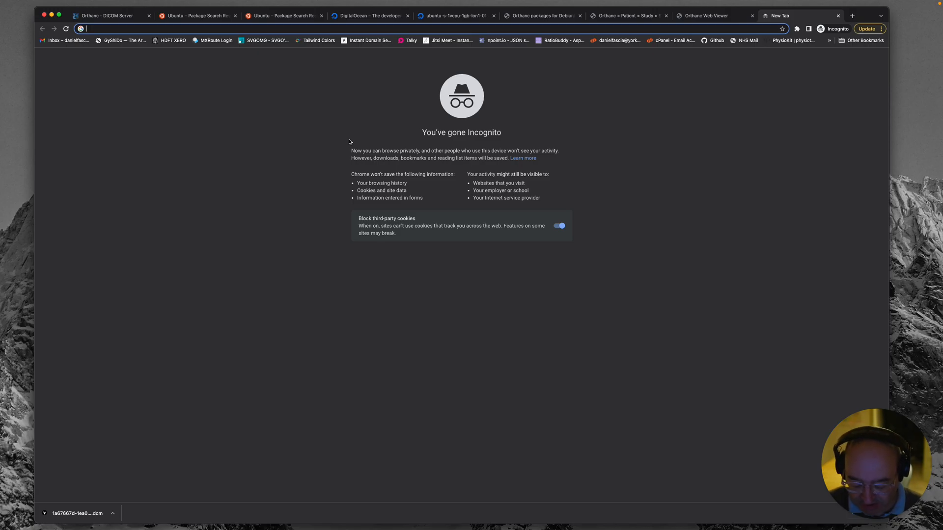
- Load the series' web-viewer URL in the new tab and page through coronal slices
type("http://206.189.26.201:8042/web-viewer/app/viewer.html?series=0cfbbc6c-8ff80642-2257e2b0-8b3a893a-c740d70d")
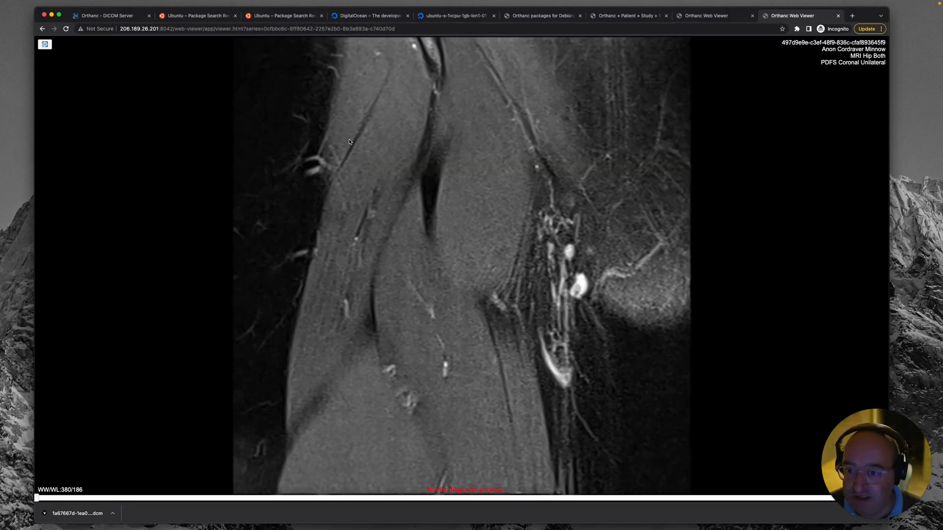
scroll("down", 3)
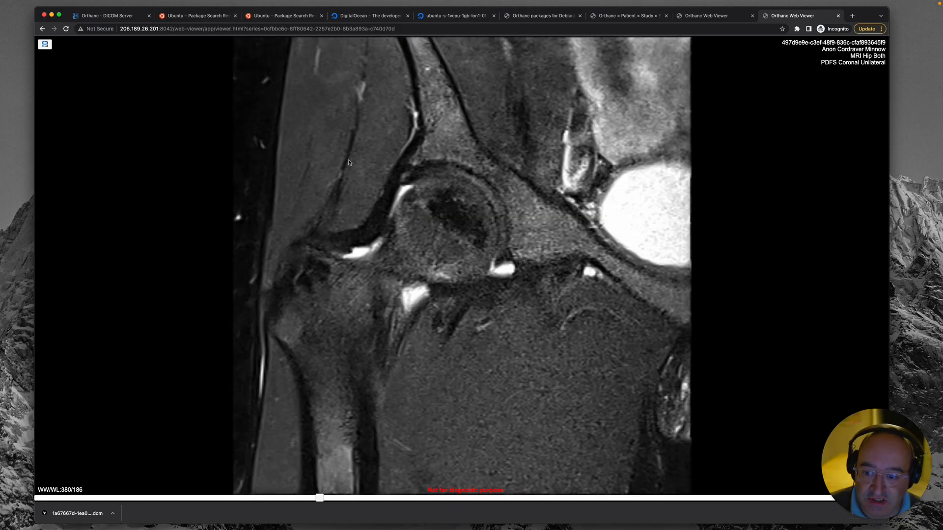
scroll("down", 3)
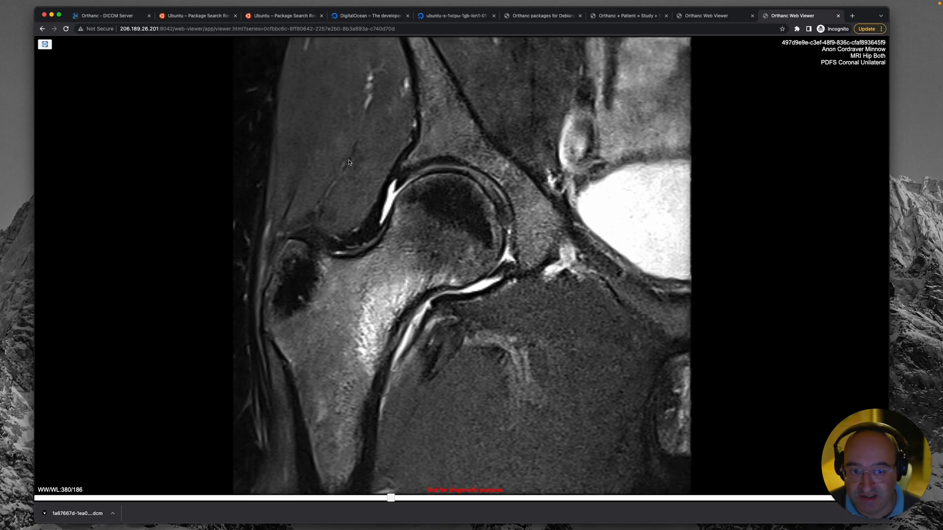
mouse_move(345, 162)
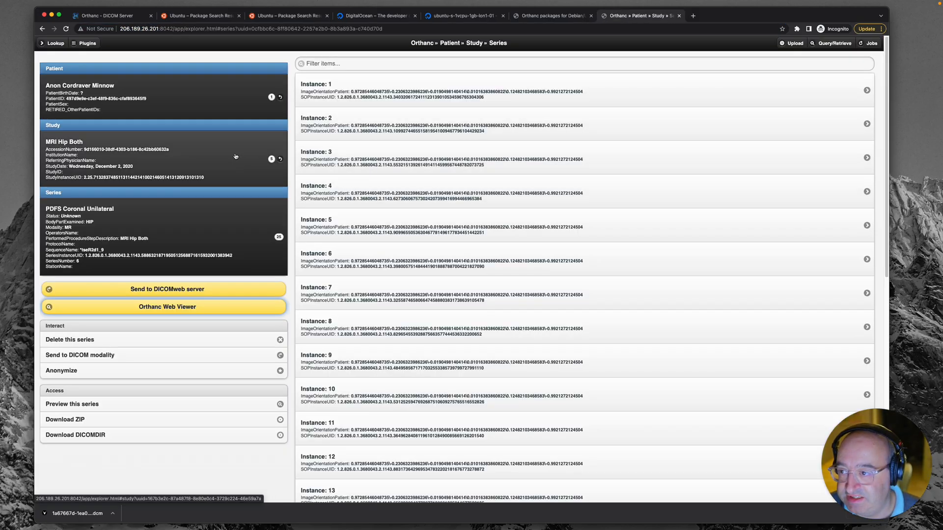
mouse_move(163, 265)
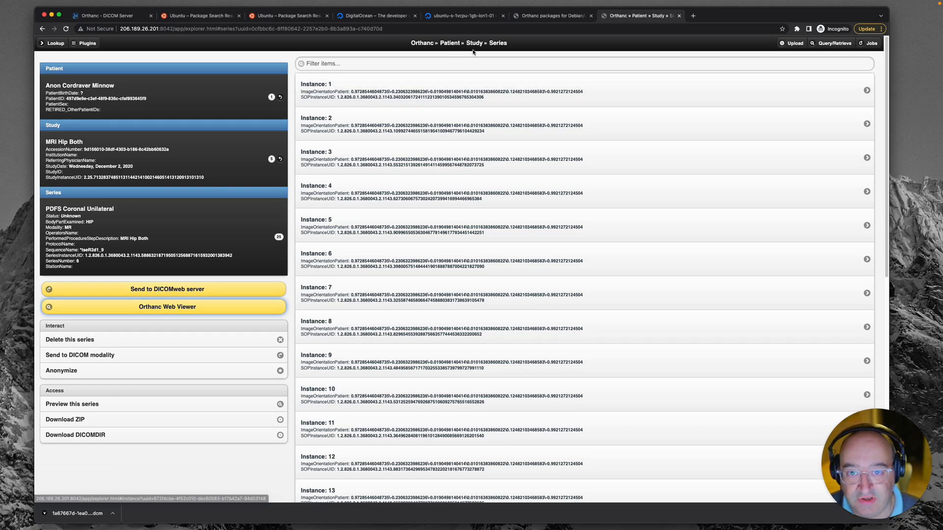
- Return to the patient page for Anon Cordraver Minnow via the breadcrumb
left_click(449, 43)
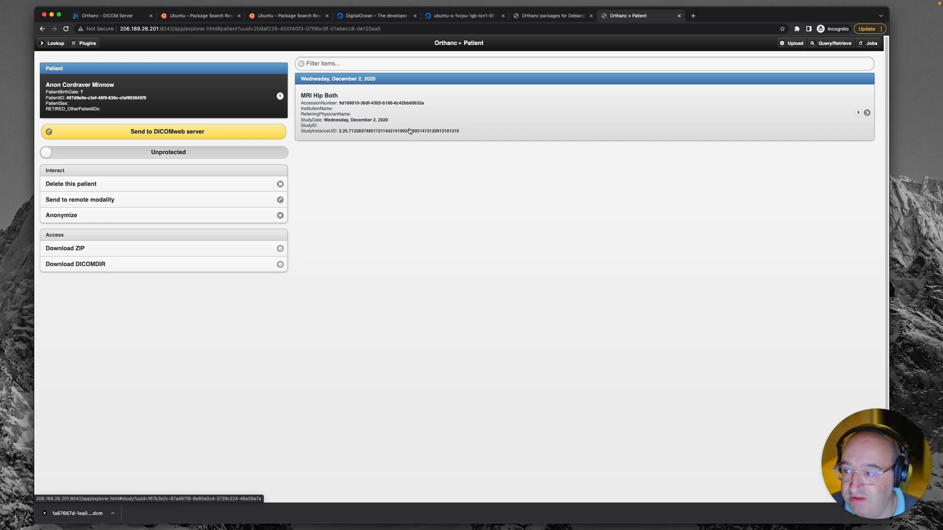
mouse_move(342, 152)
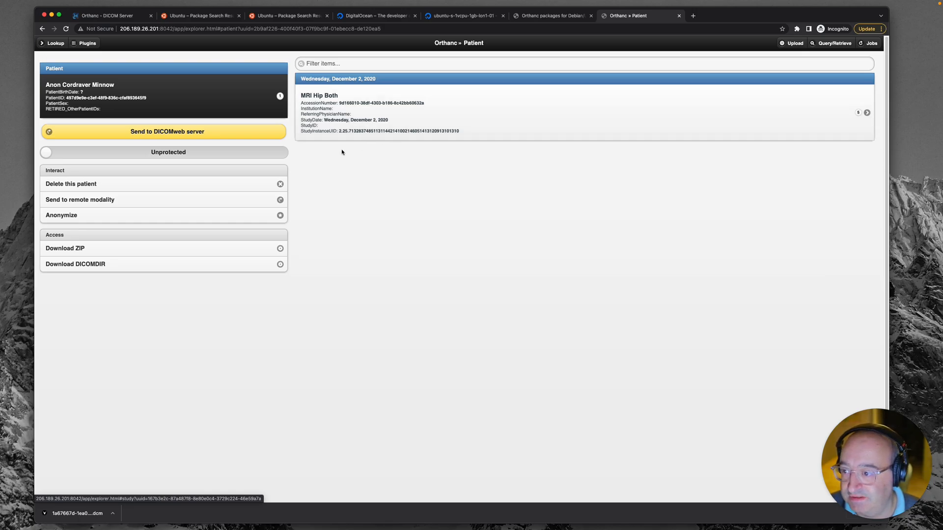
mouse_move(131, 221)
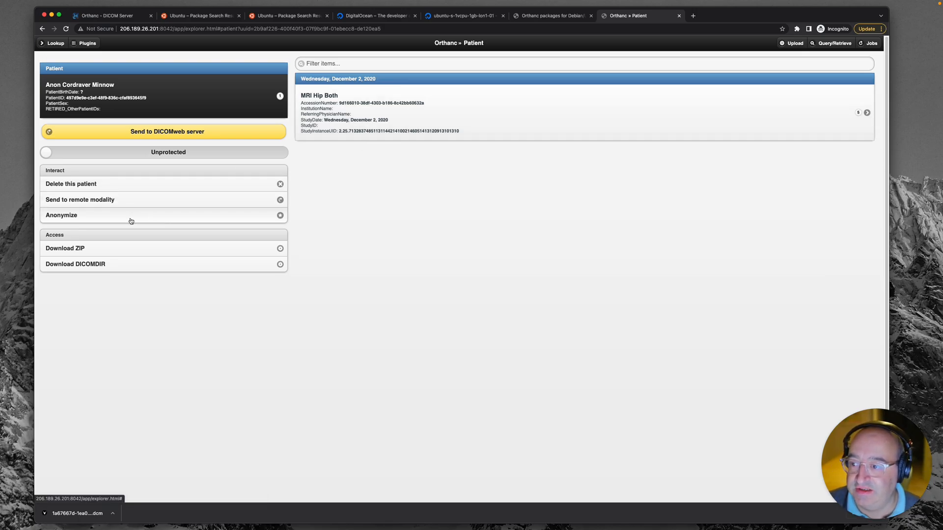